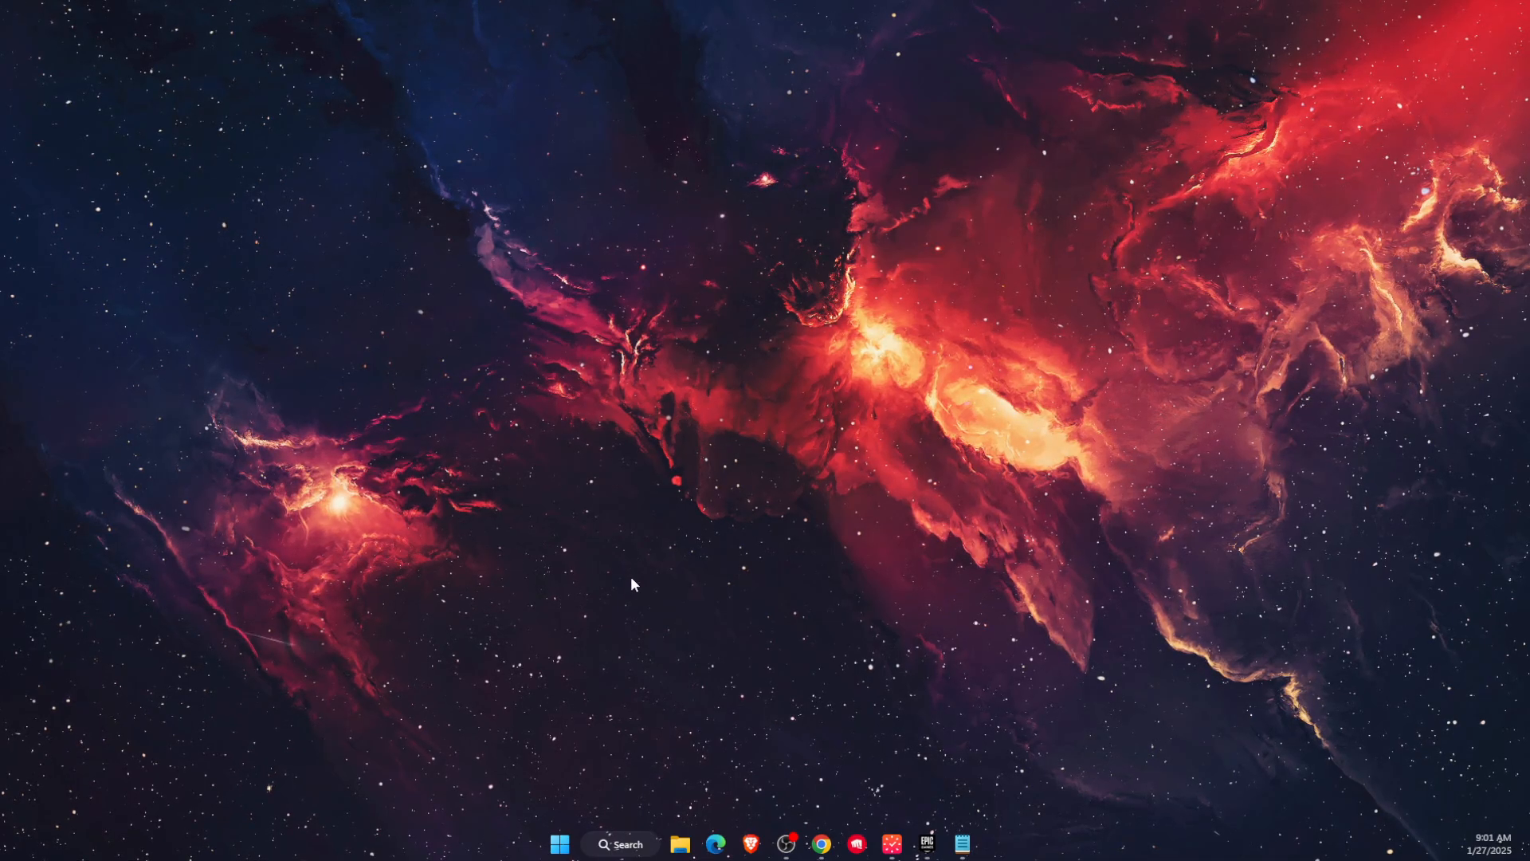
- Find Epic Games Launcher in Windows Search and run it as administrator
click(622, 844)
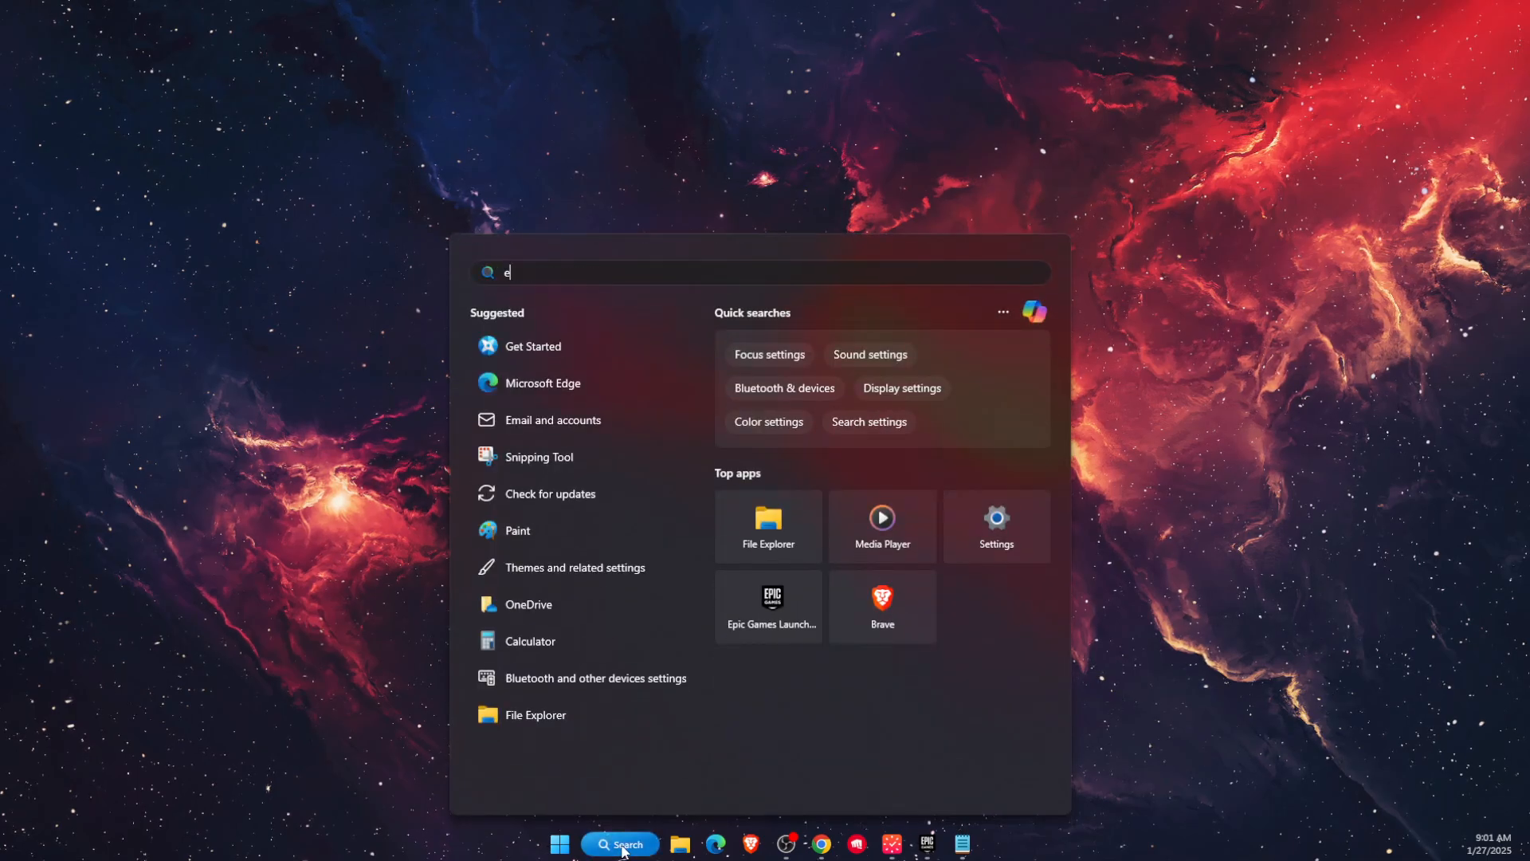
text(pic Games Launcher)
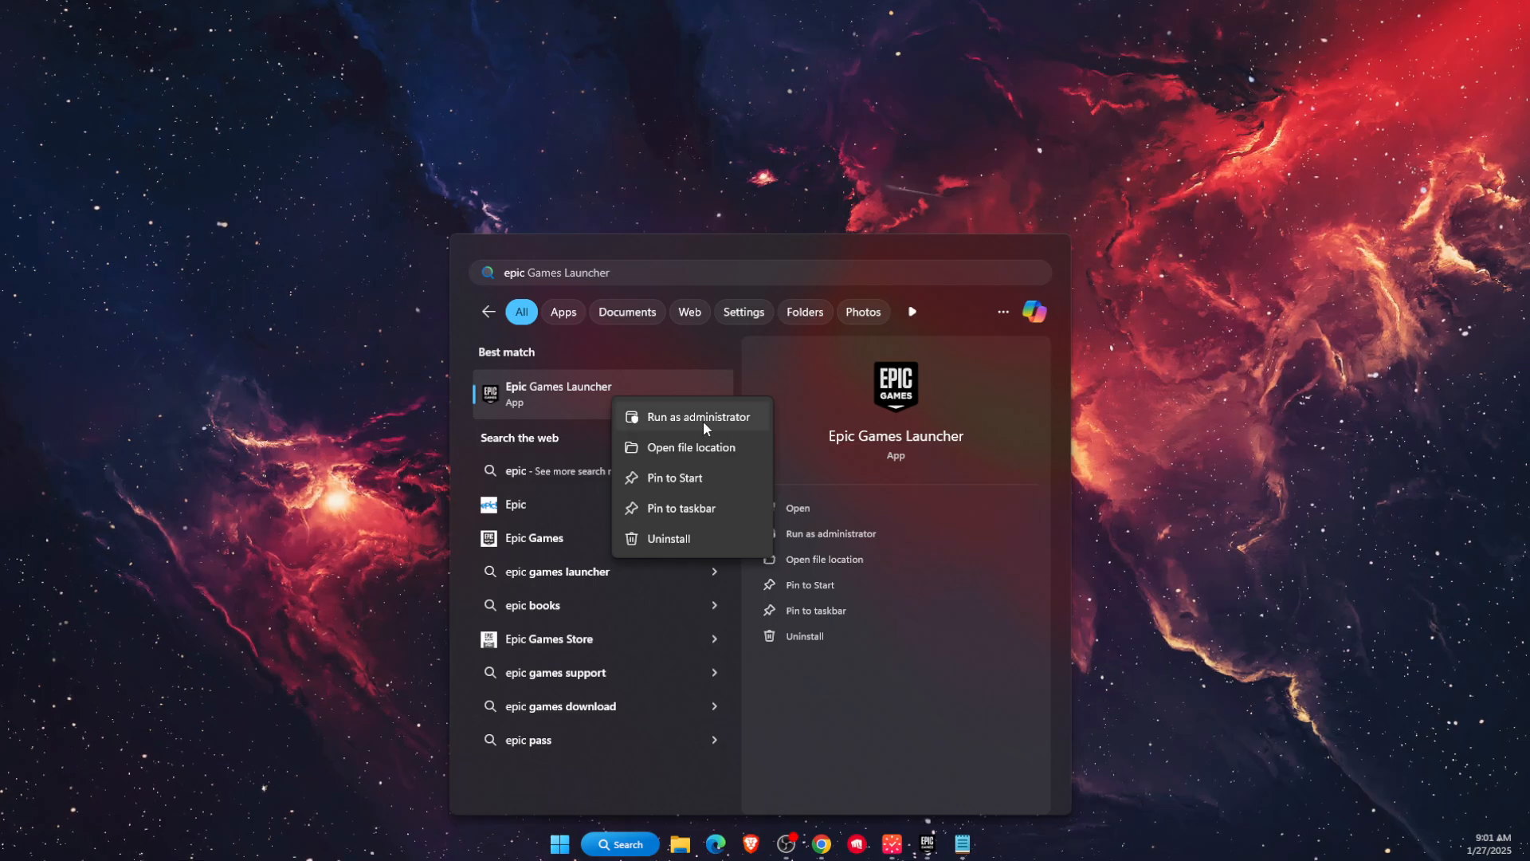
click(698, 416)
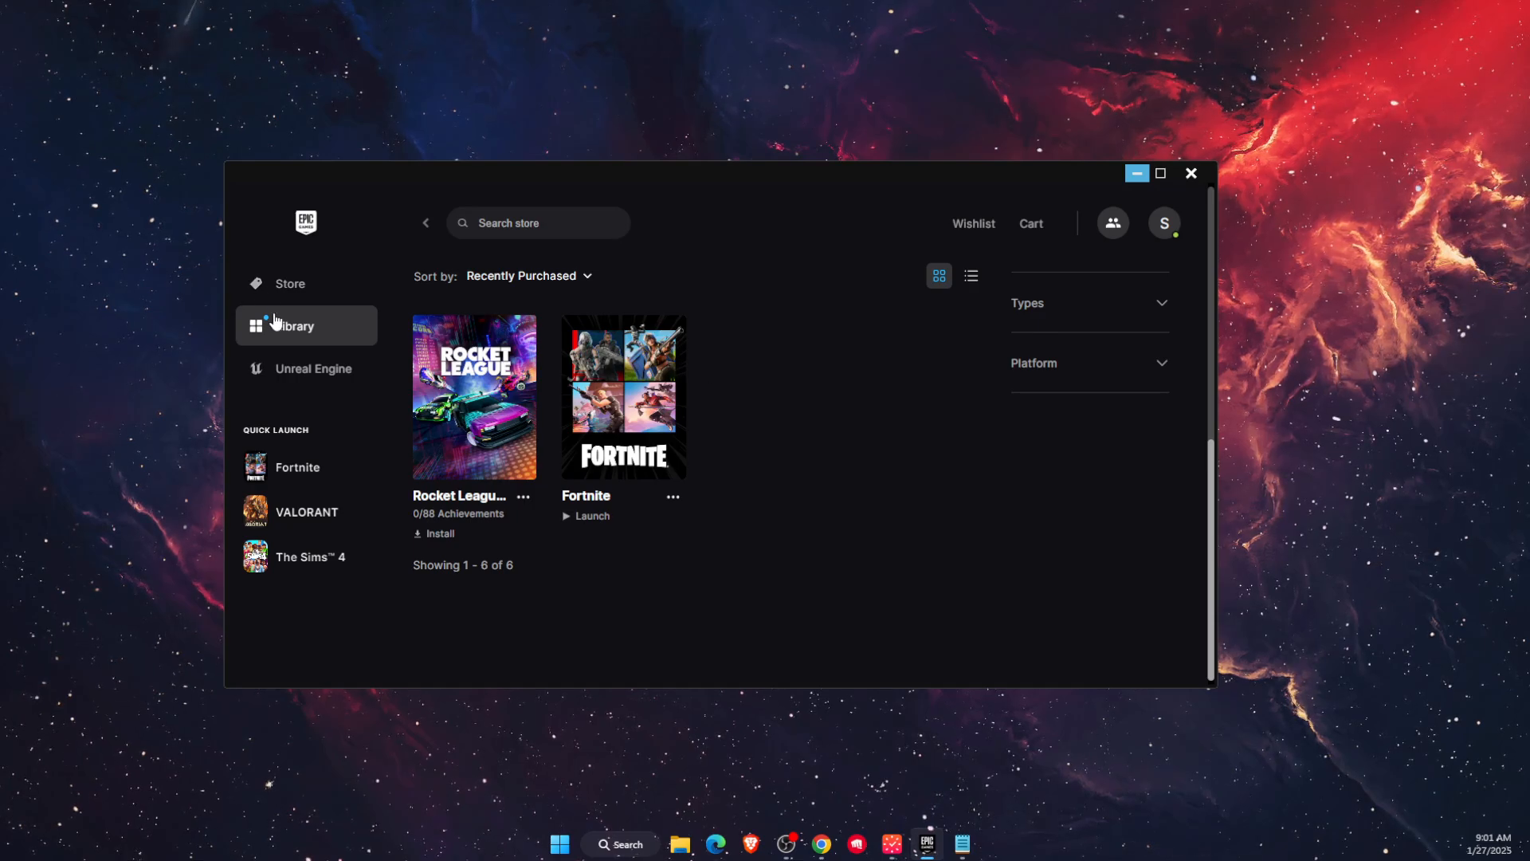
- From the Library, open Fortnite's Manage settings via its options menu
click(295, 326)
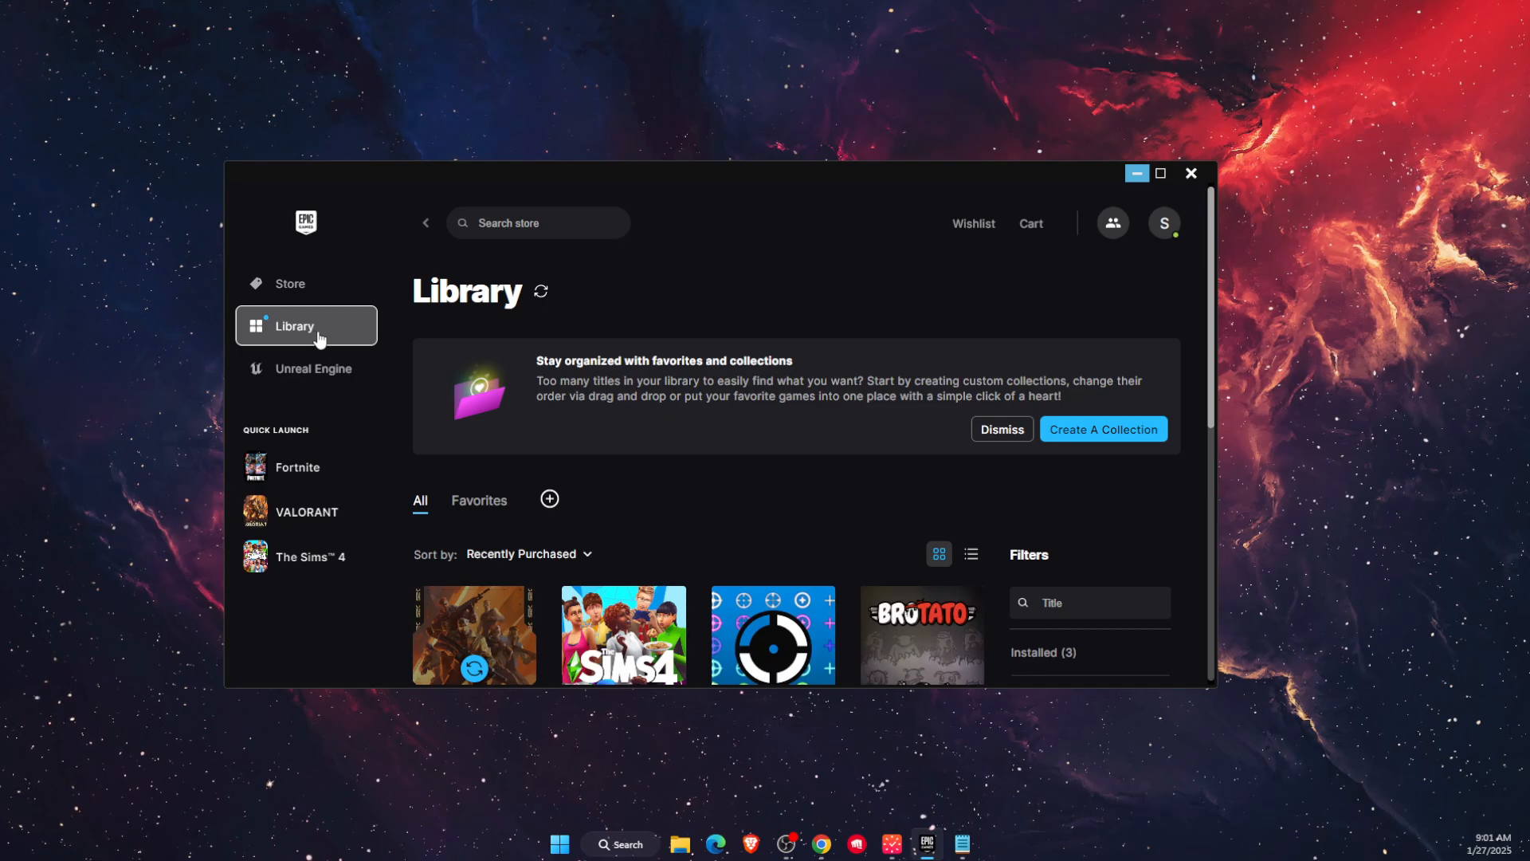
mouse_move(668, 468)
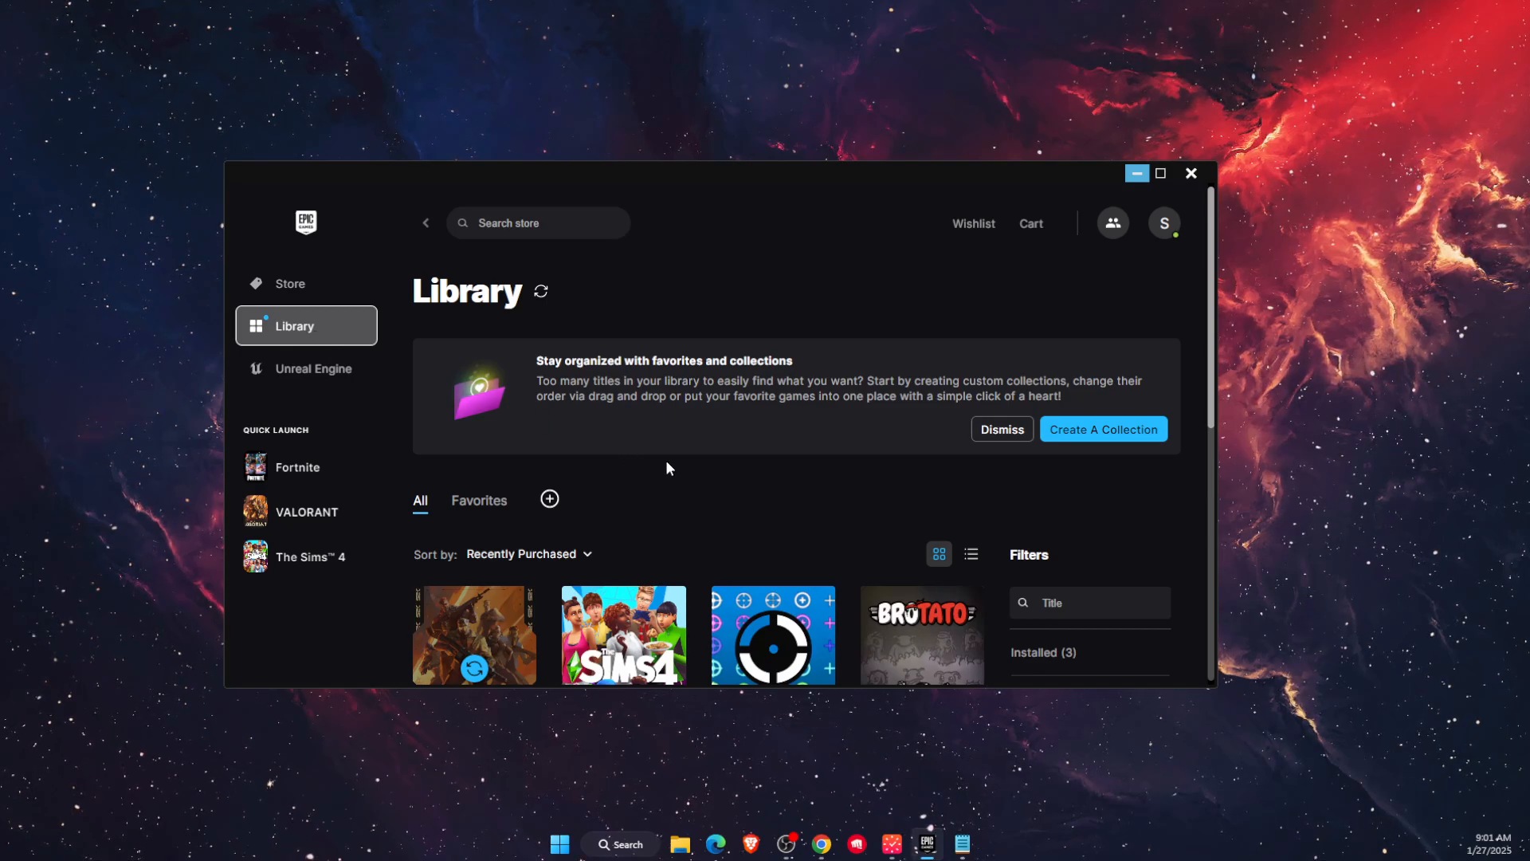
click(1001, 429)
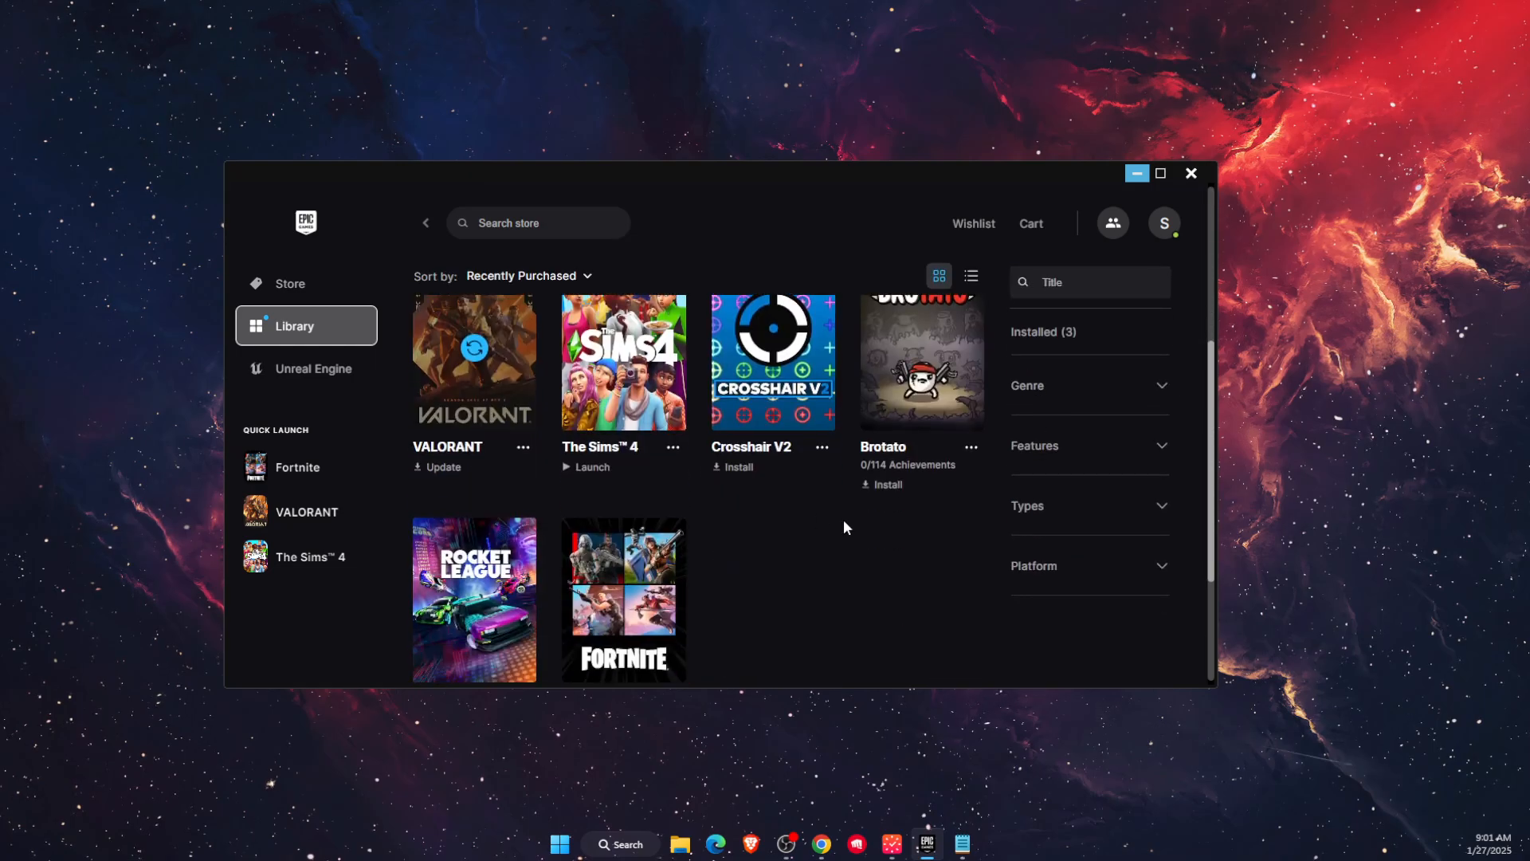
click(672, 497)
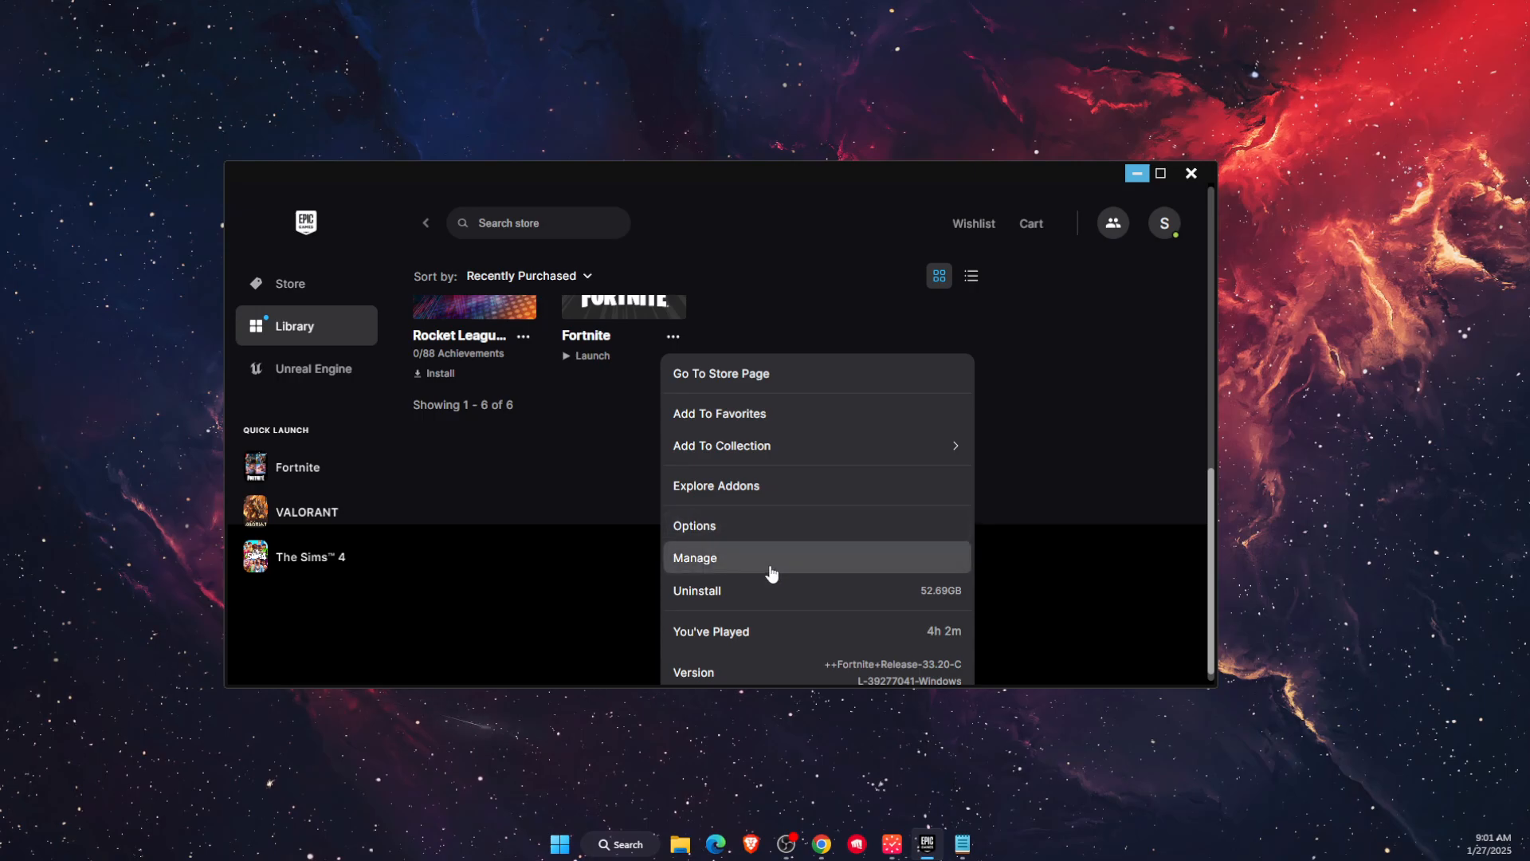
click(695, 558)
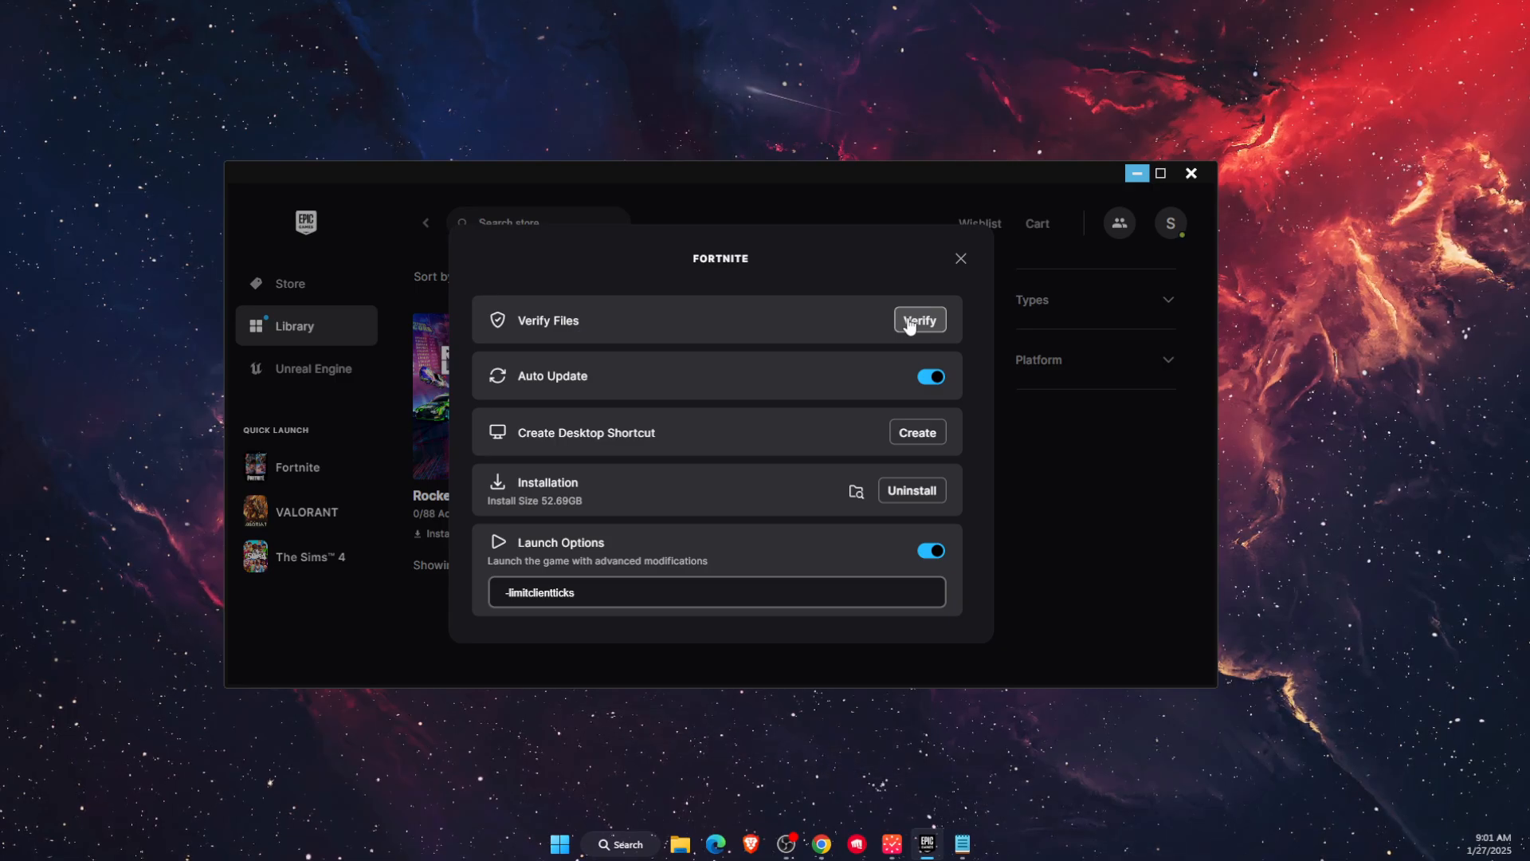
mouse_move(934, 318)
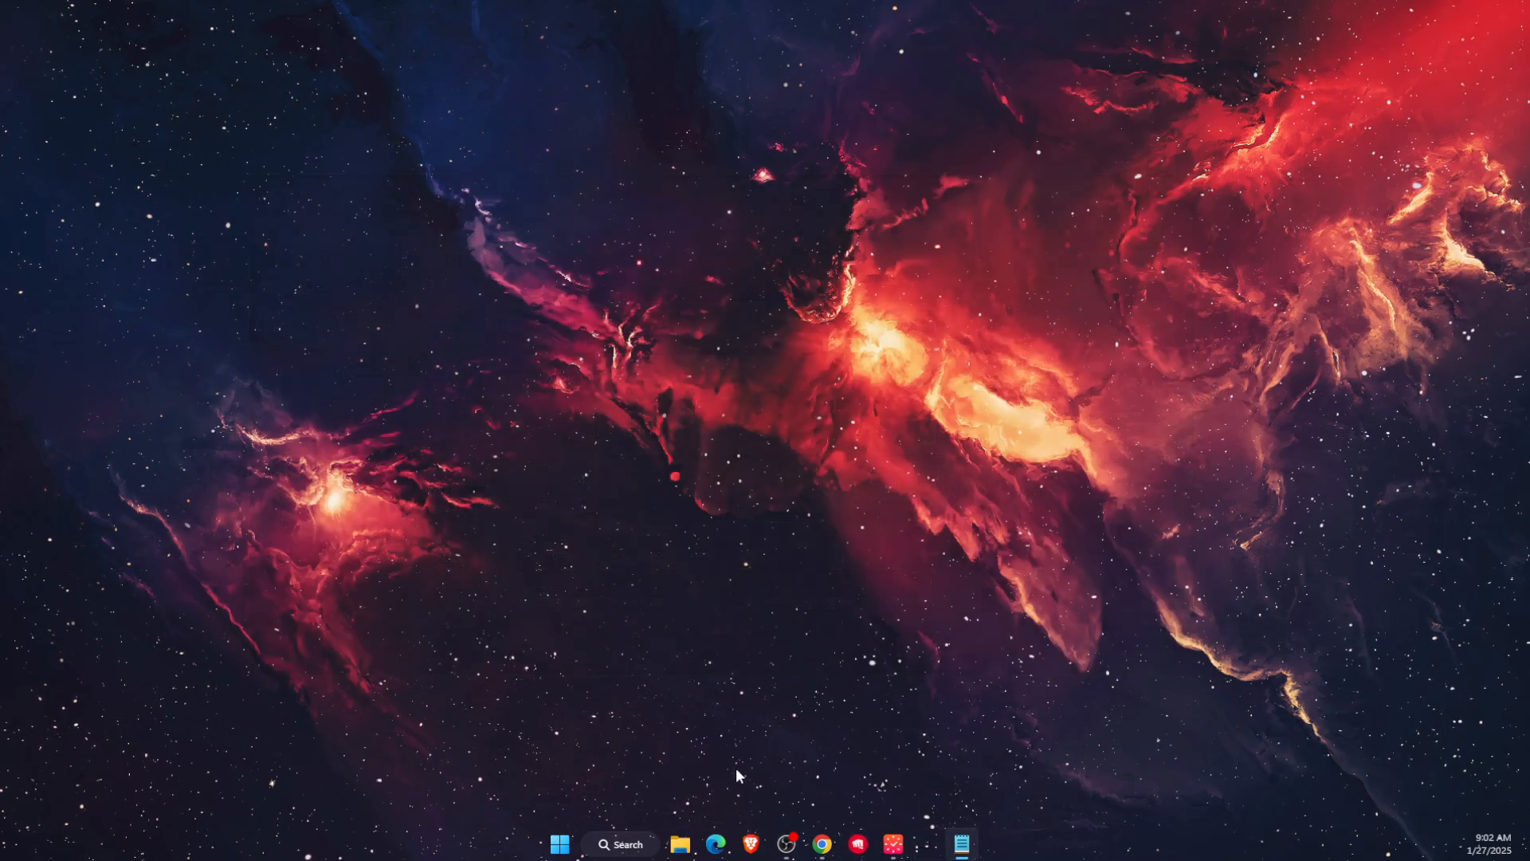
- Browse in File Explorer to C:\Program Files\Epic Games\Fortnite
click(694, 843)
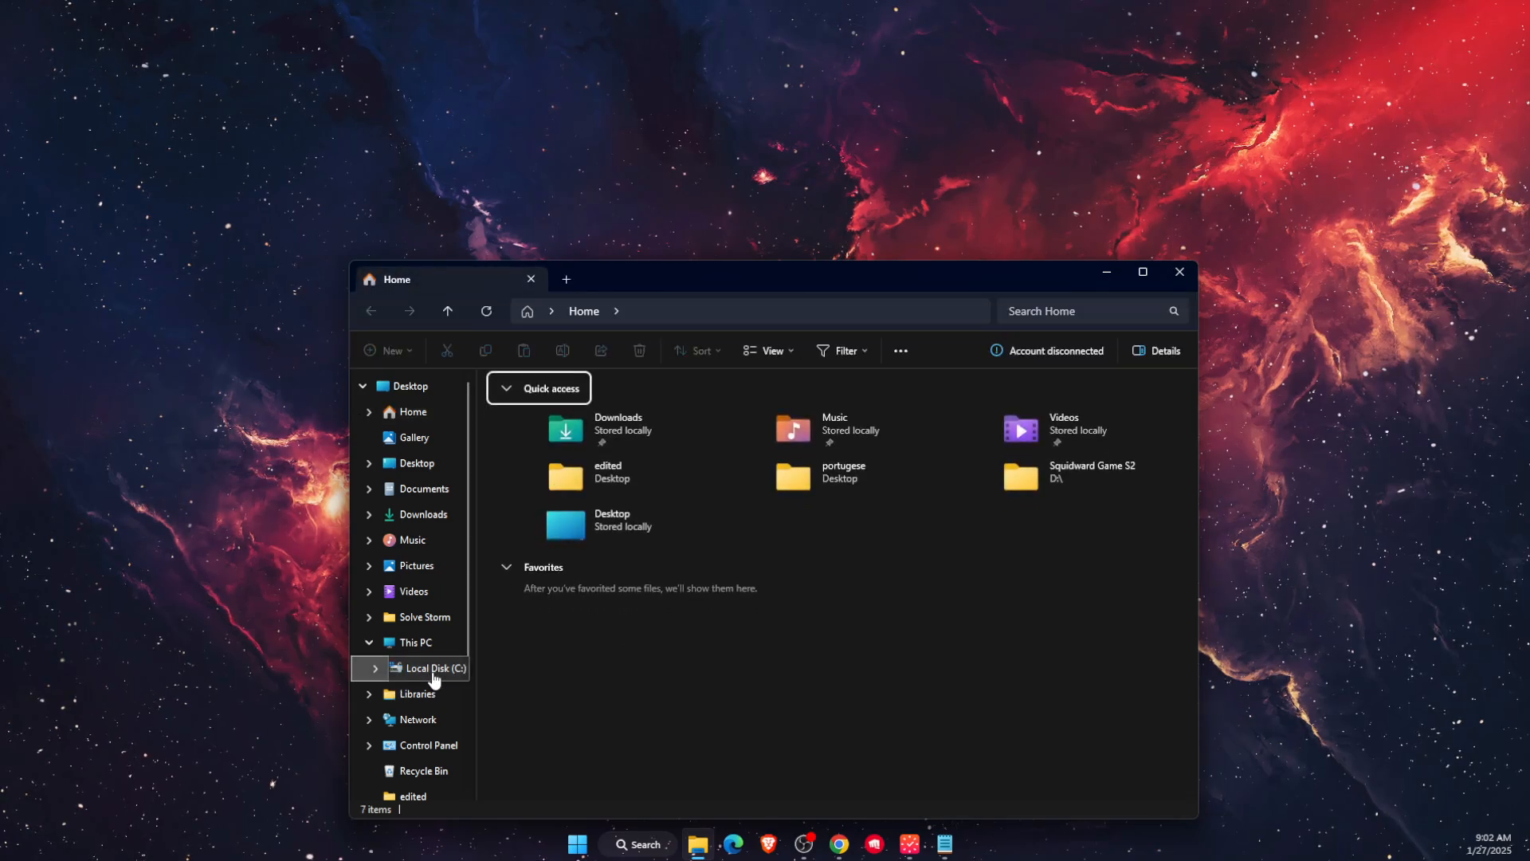
click(428, 668)
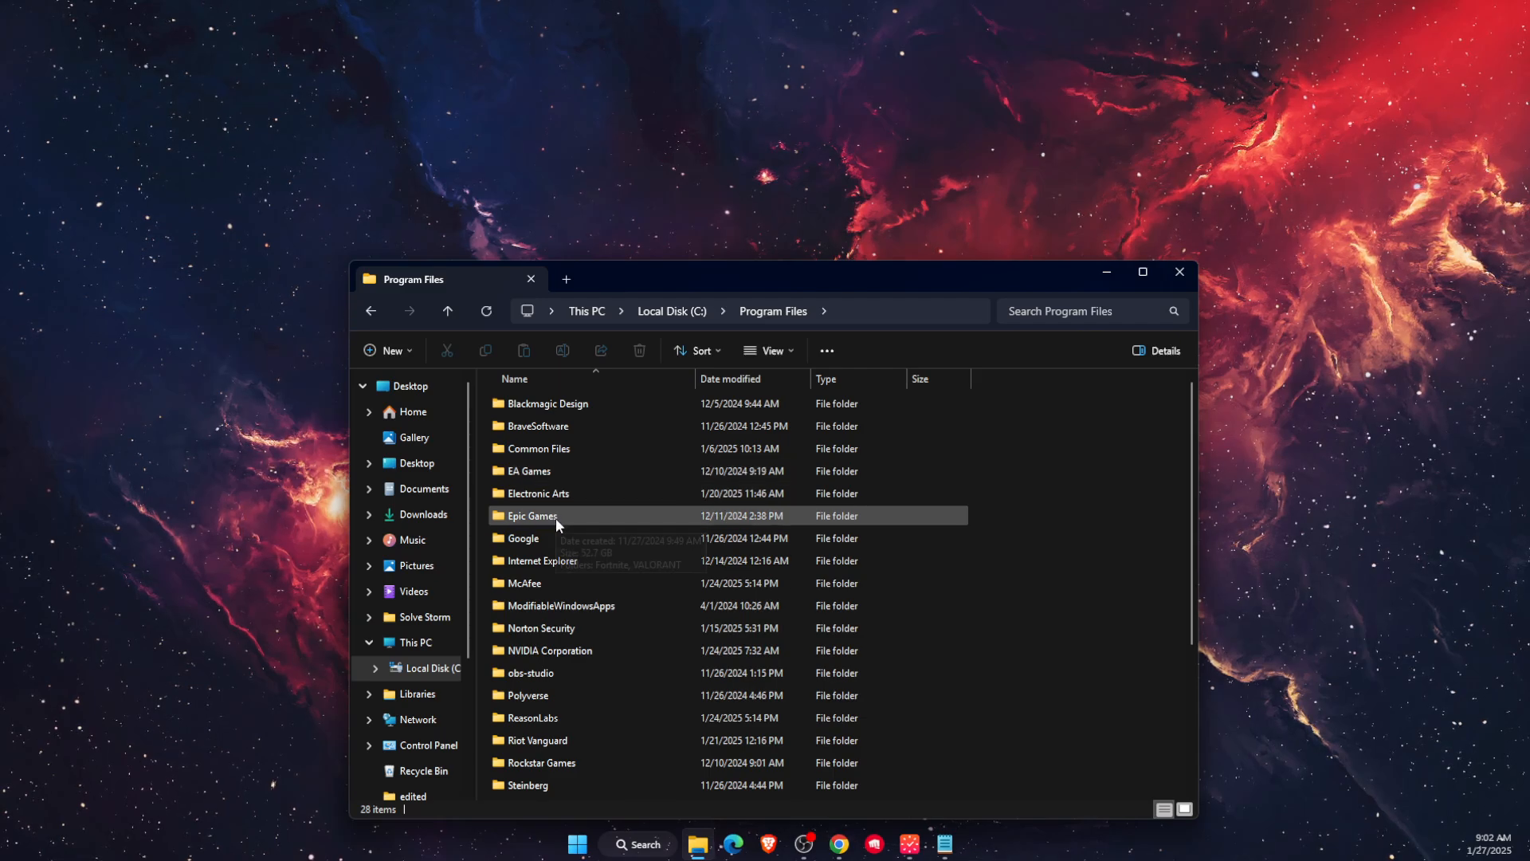
double_click(532, 515)
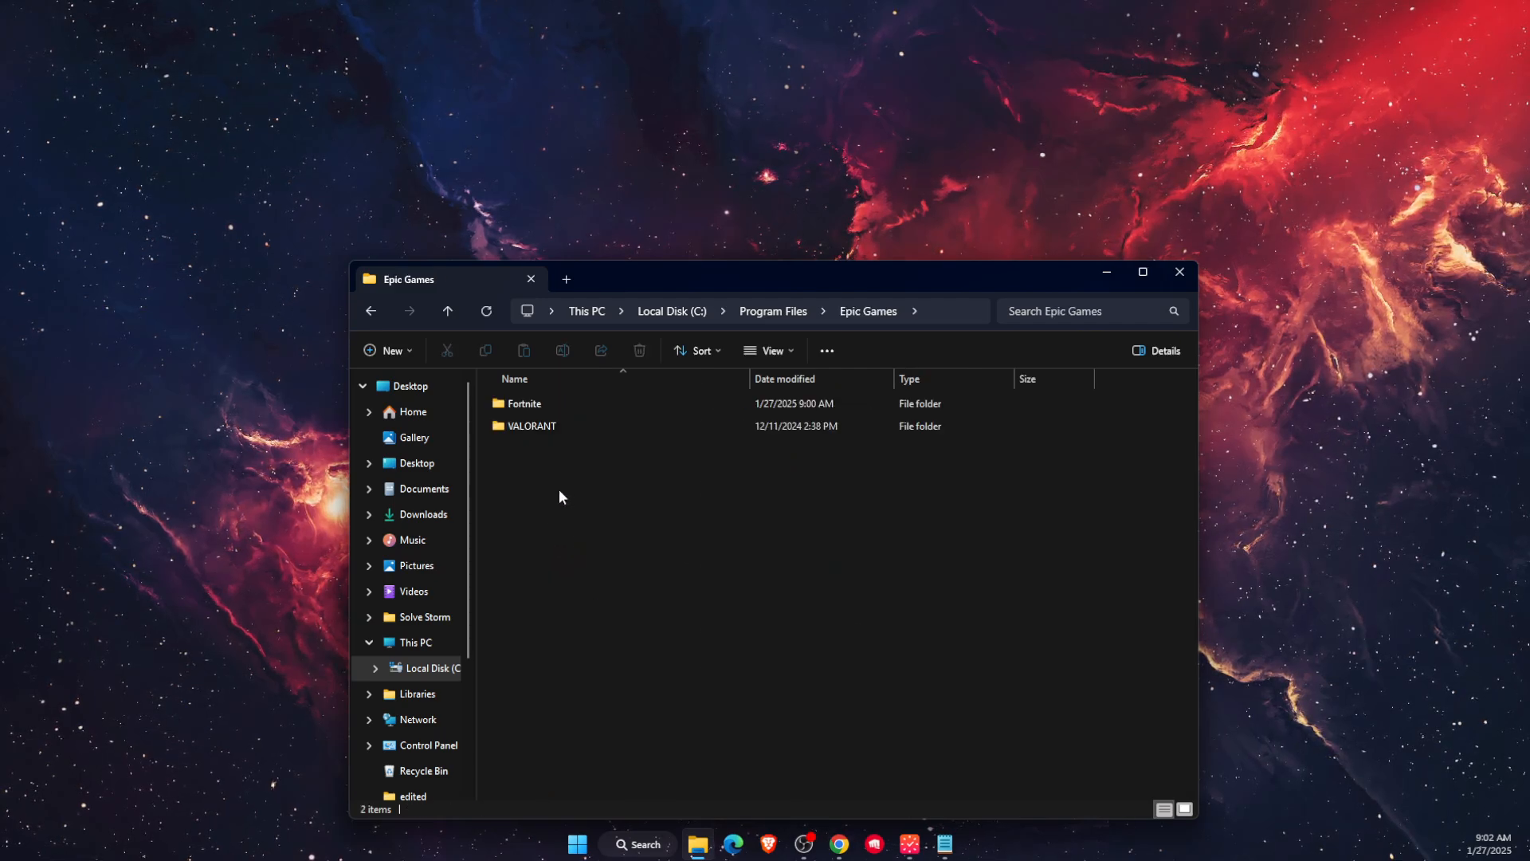
double_click(524, 403)
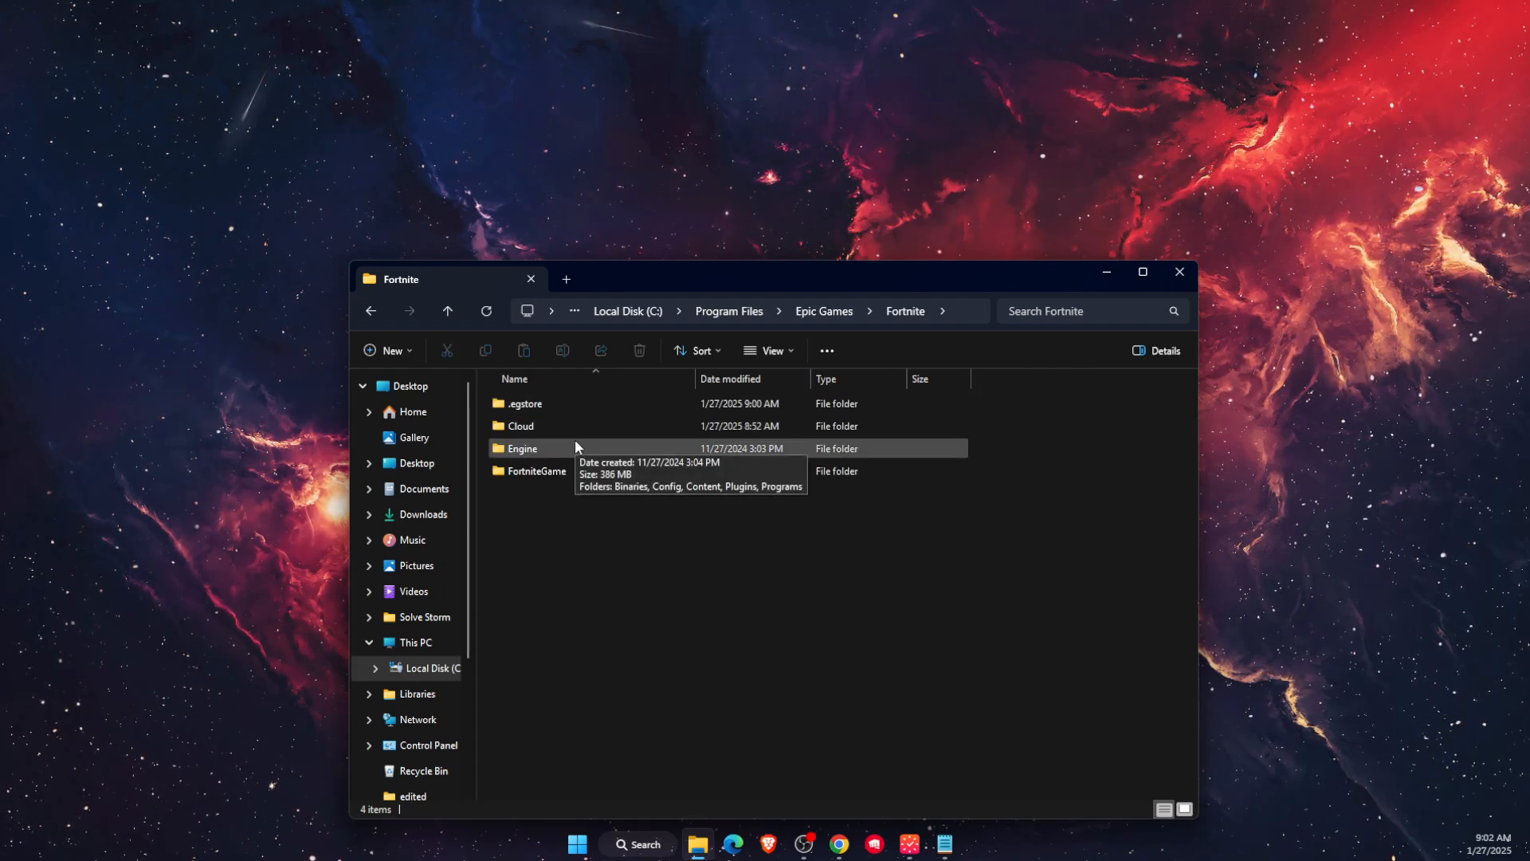
- Continue into FortniteGame\Binaries\Win64 to reach the EasyAntiCheat folder
click(535, 470)
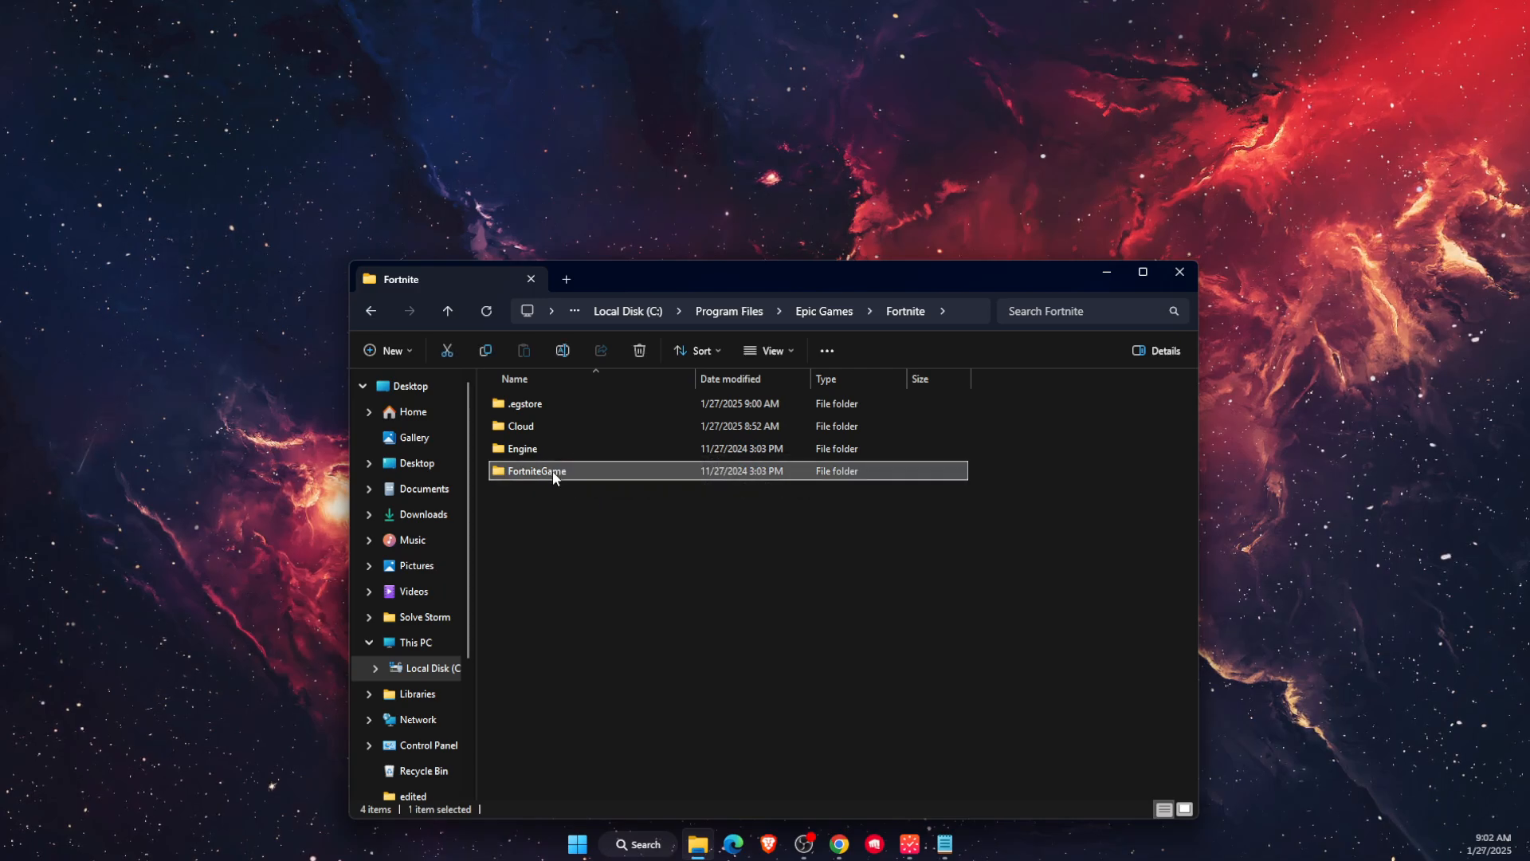
double_click(536, 470)
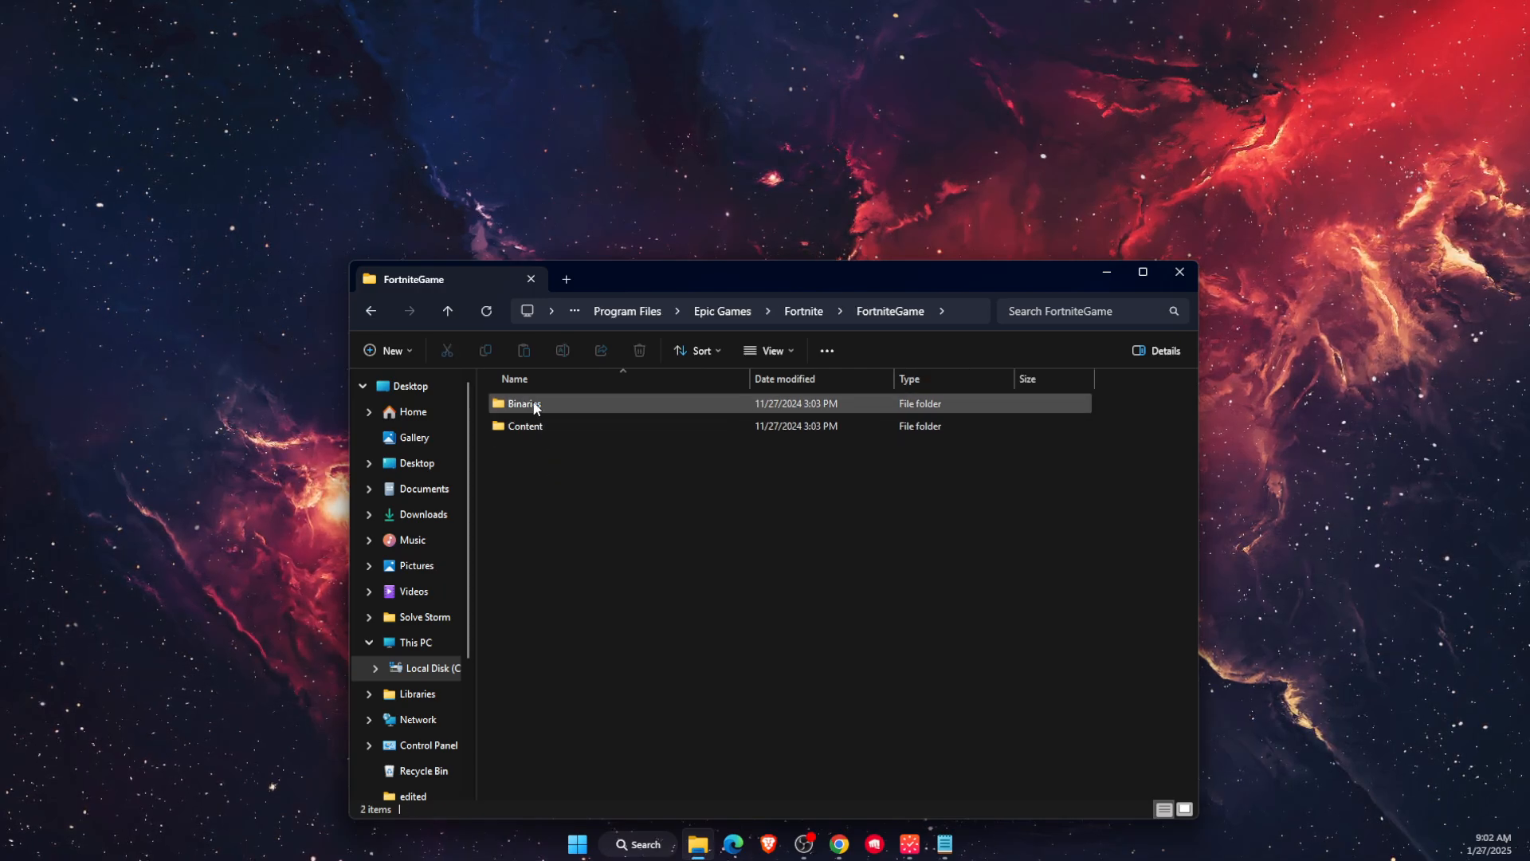
double_click(525, 404)
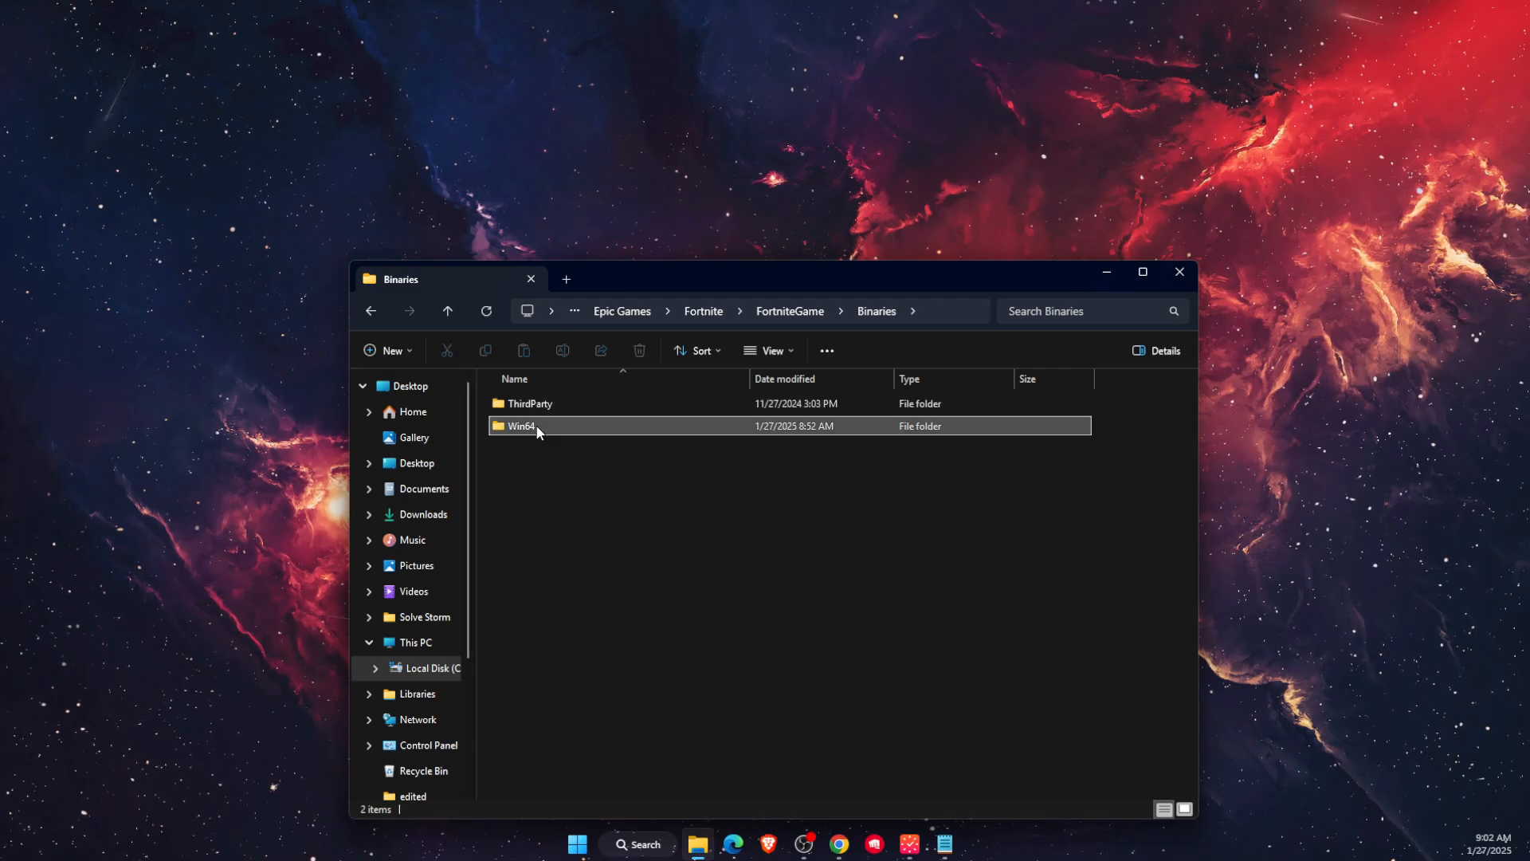
double_click(520, 426)
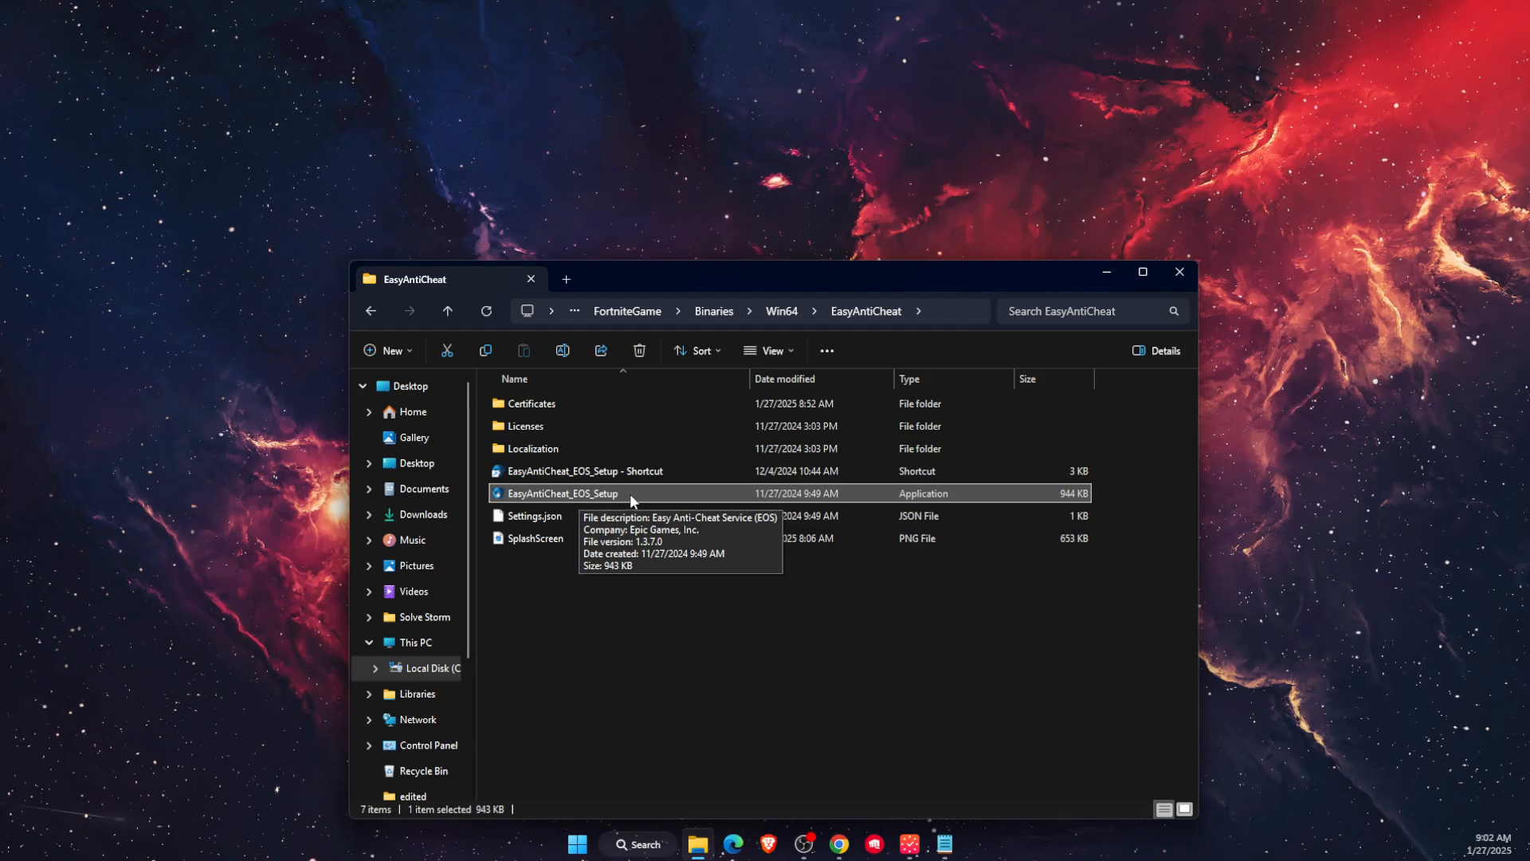
- Run EasyAntiCheat_EOS_Setup as administrator, then select the setup shortcut
right_click(562, 493)
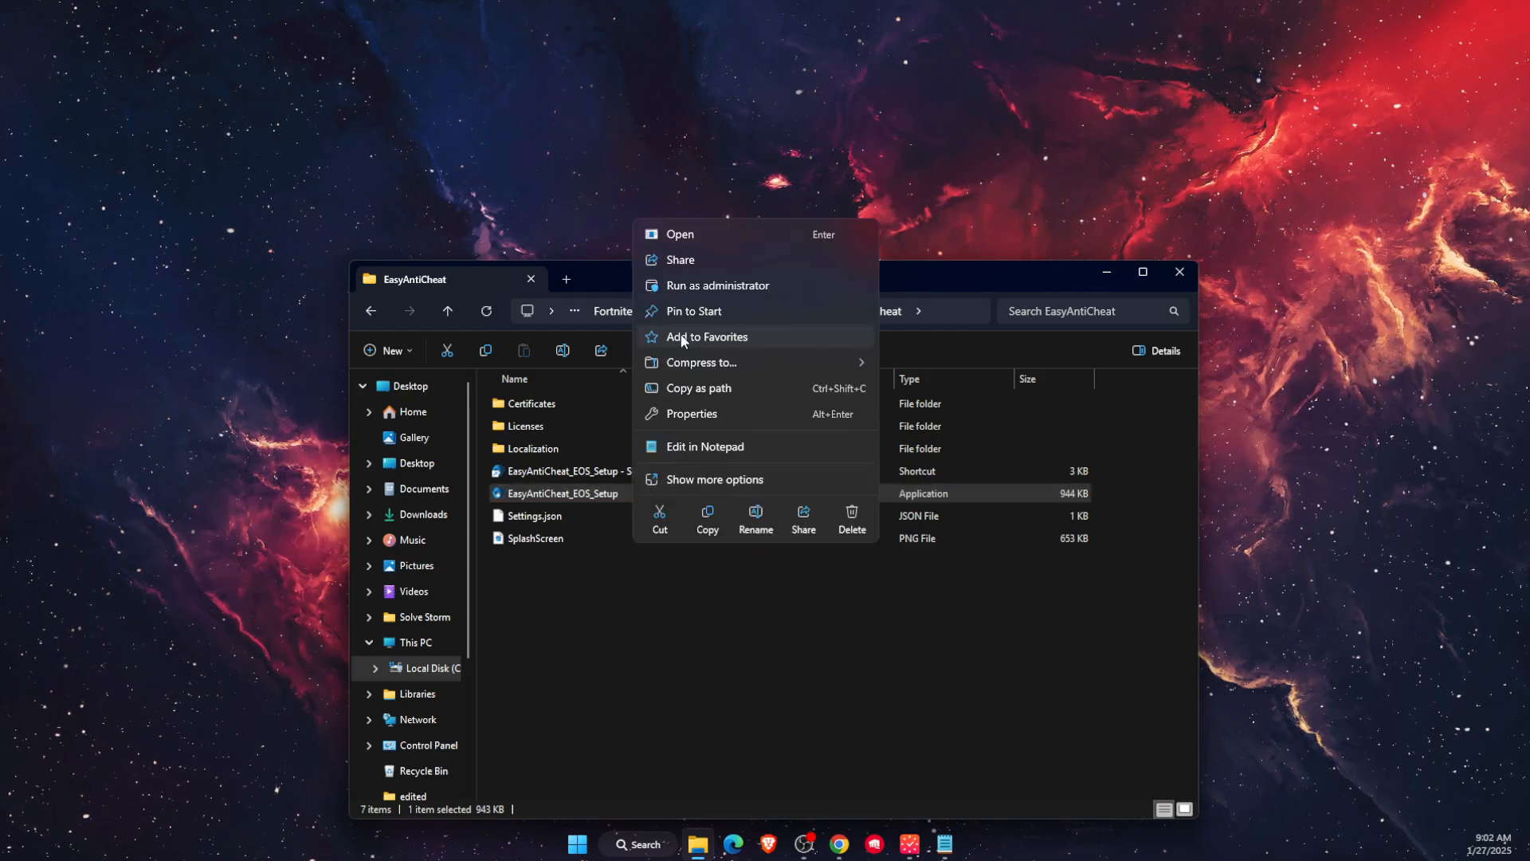
mouse_move(727, 285)
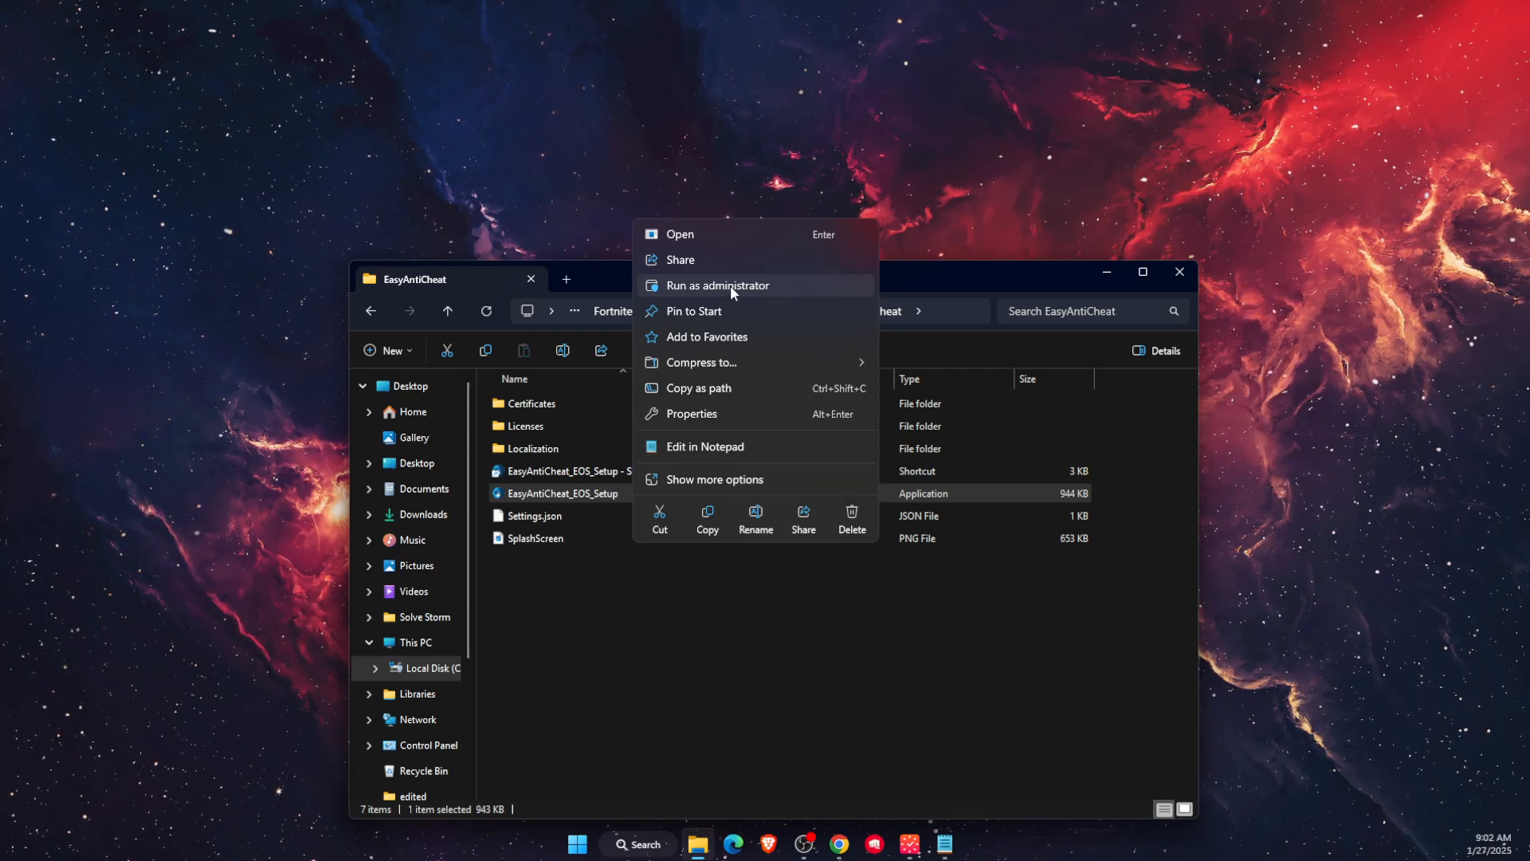
click(681, 624)
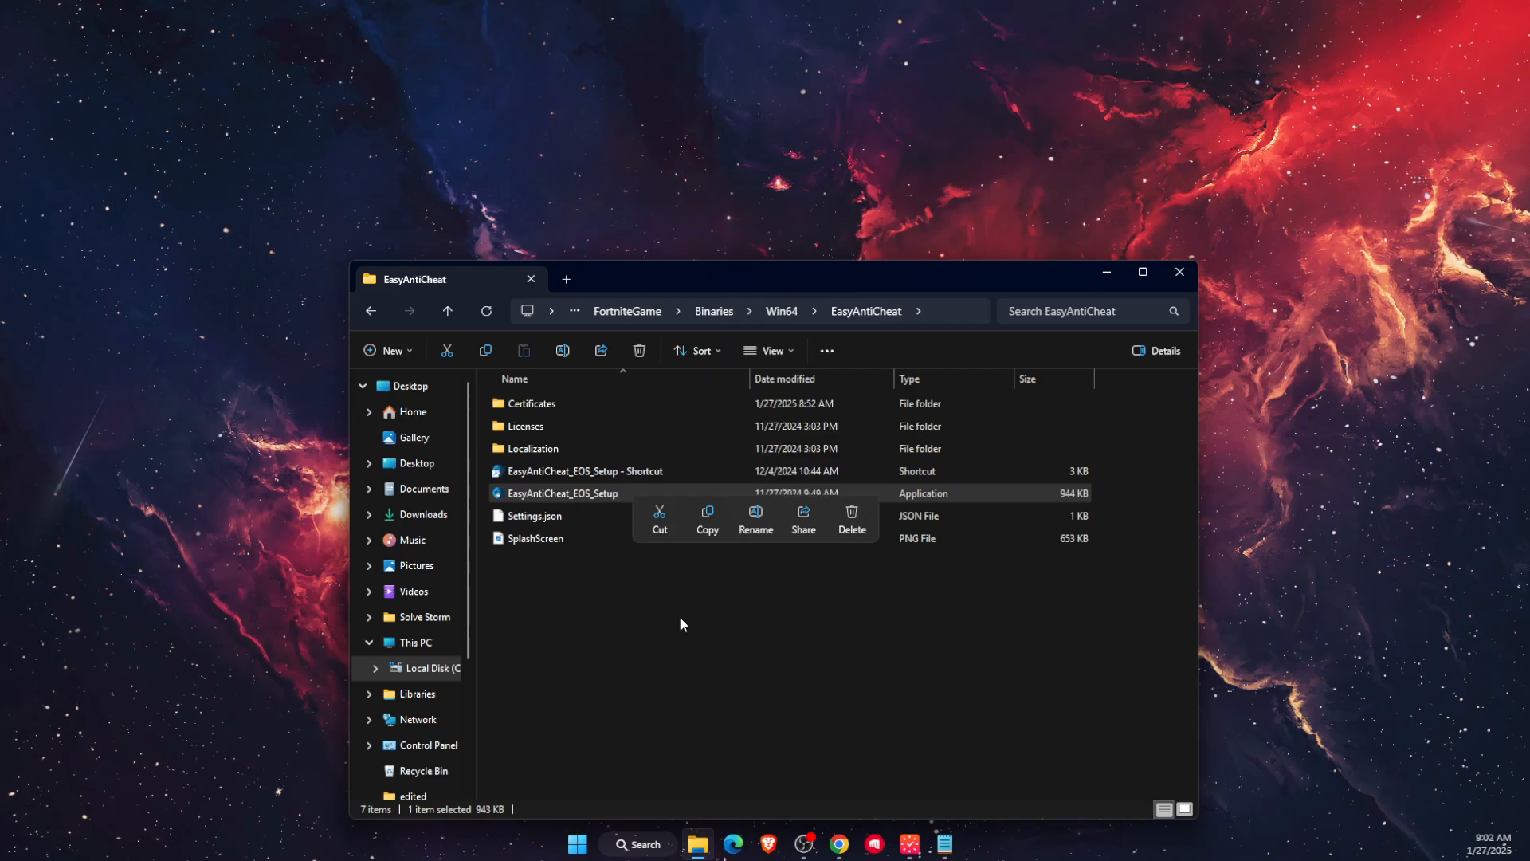
right_click(562, 492)
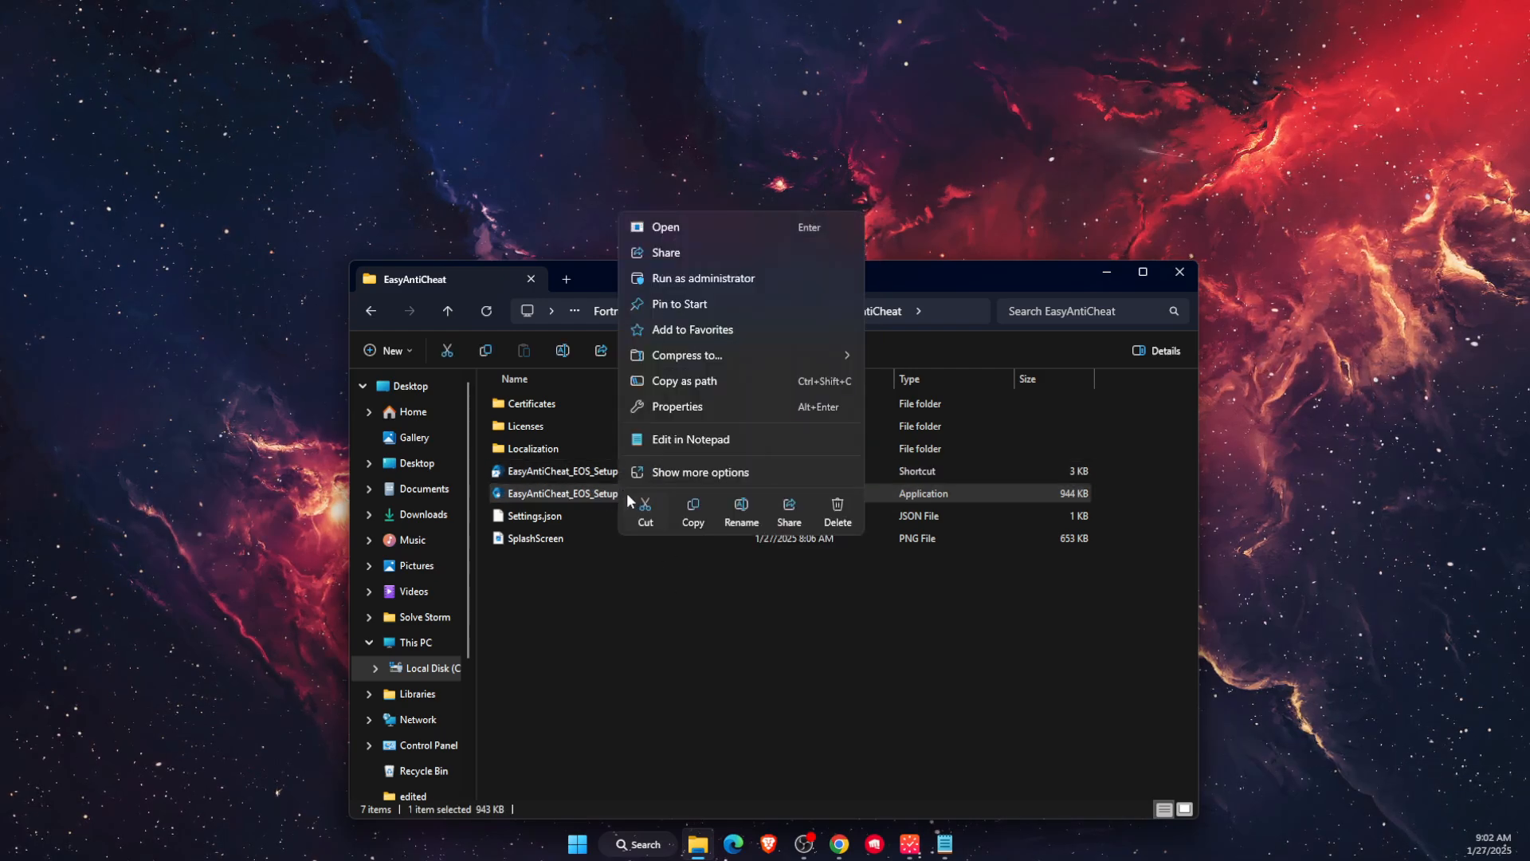
click(698, 472)
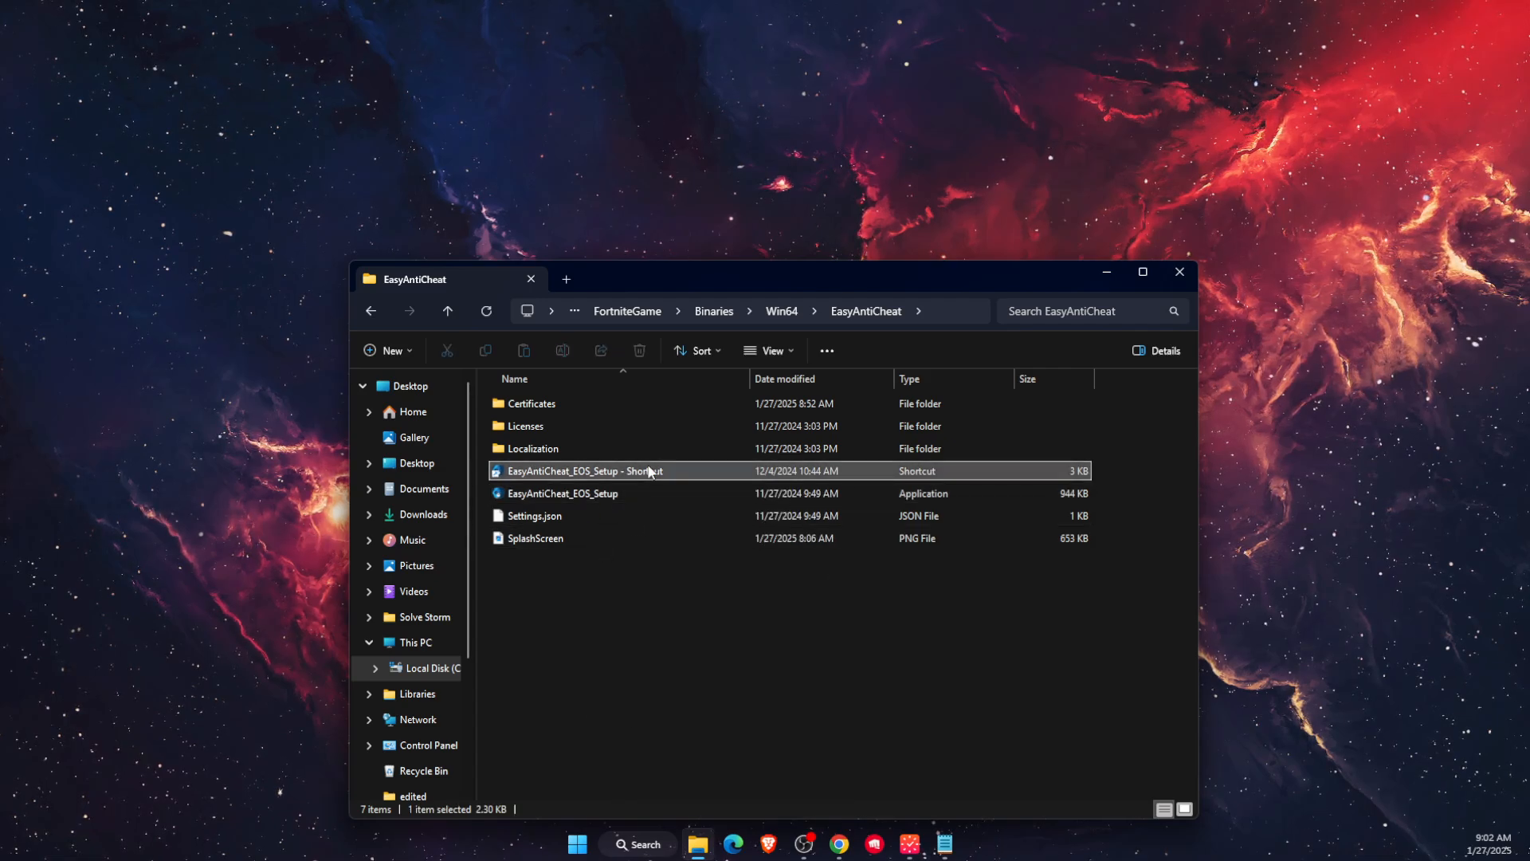
mouse_move(658, 477)
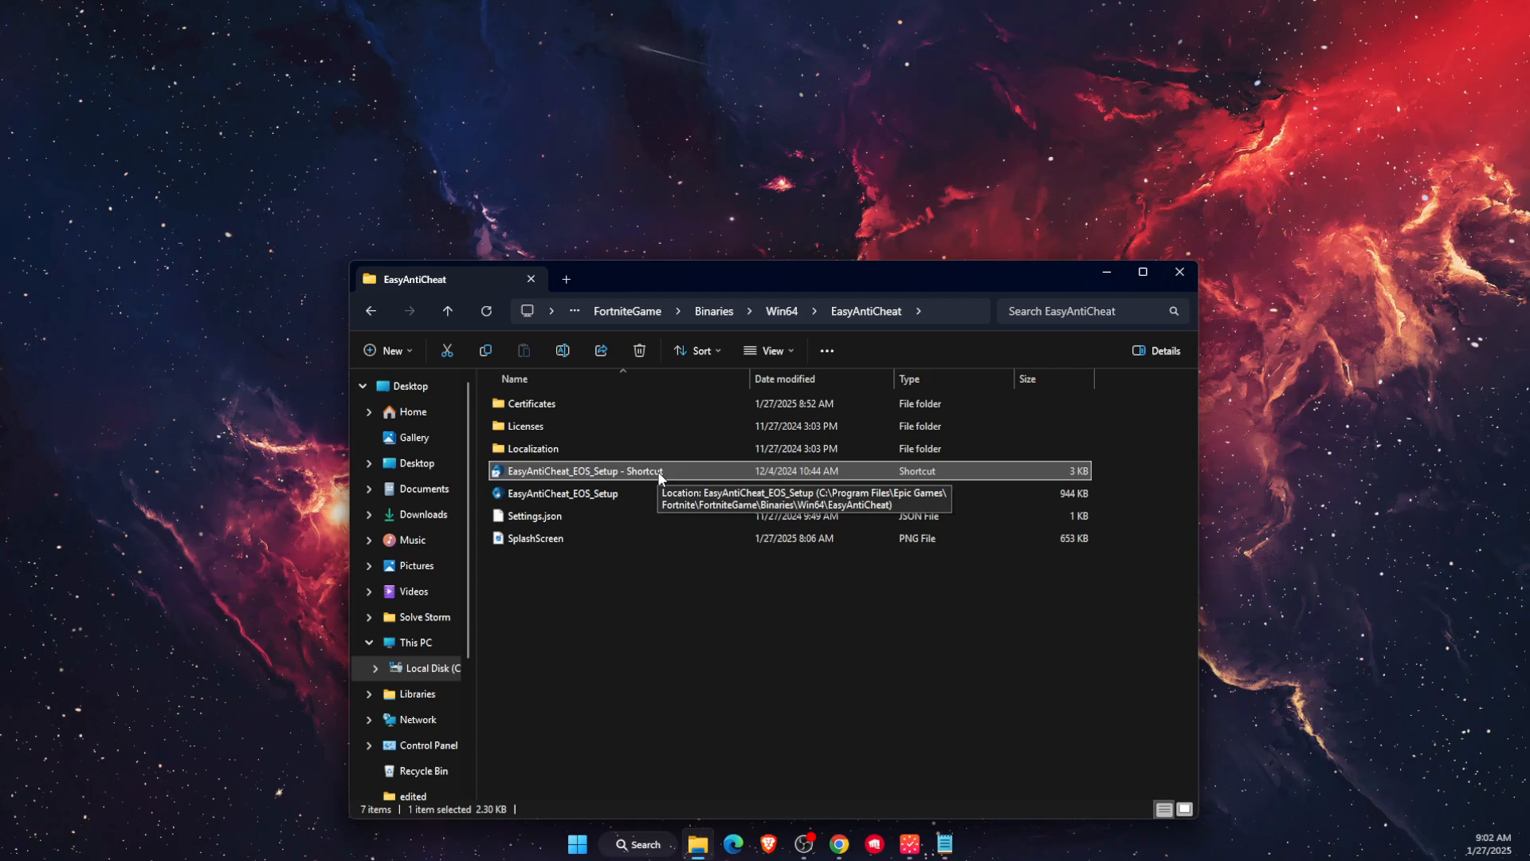
click(536, 515)
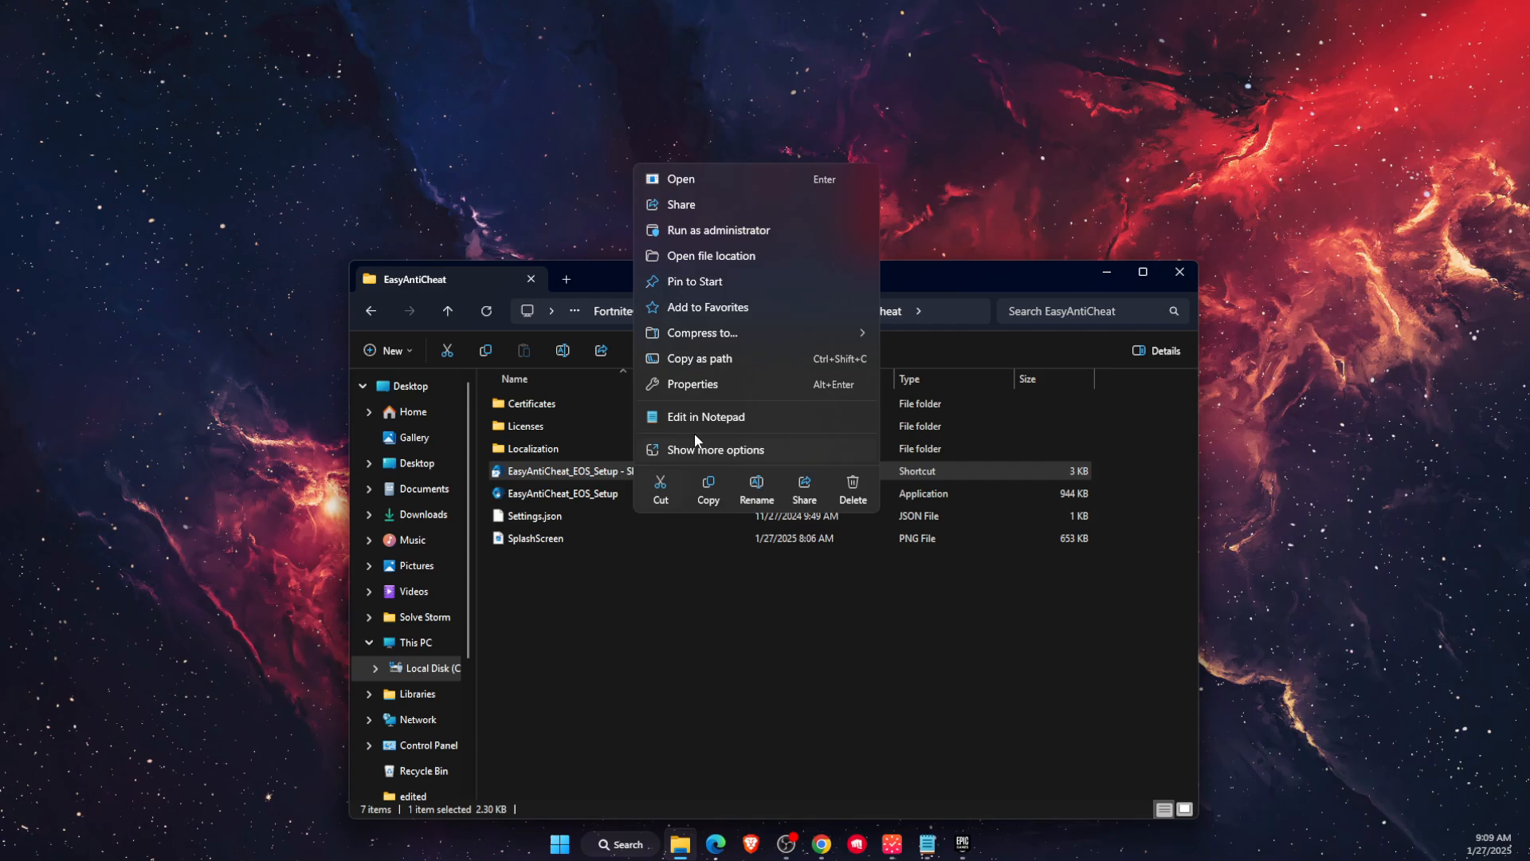
- Confirm in Properties that the shortcut target ends with "repair", then close File Explorer
click(692, 384)
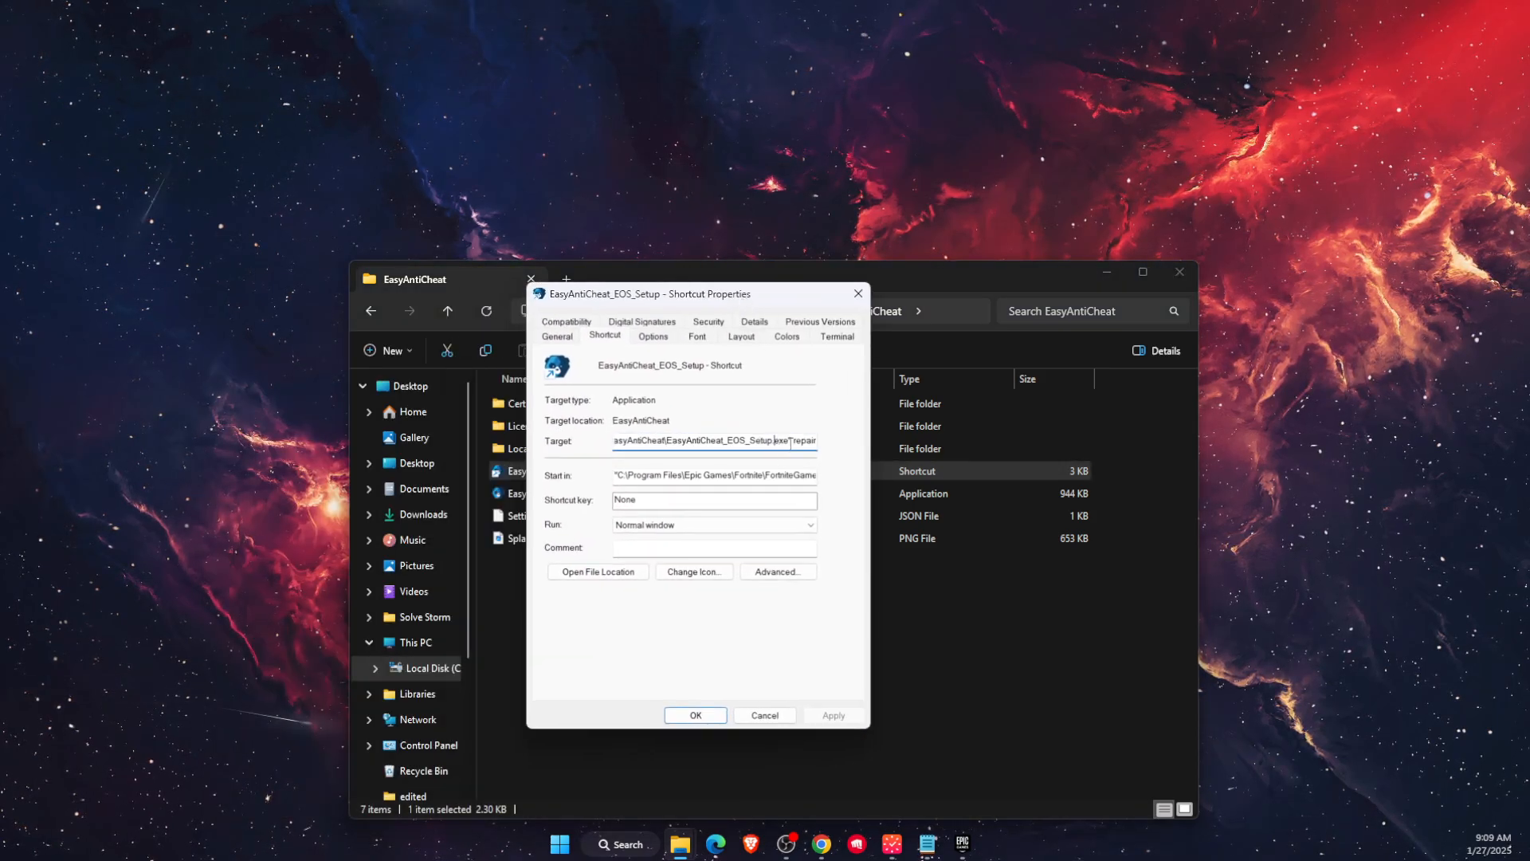
double_click(797, 440)
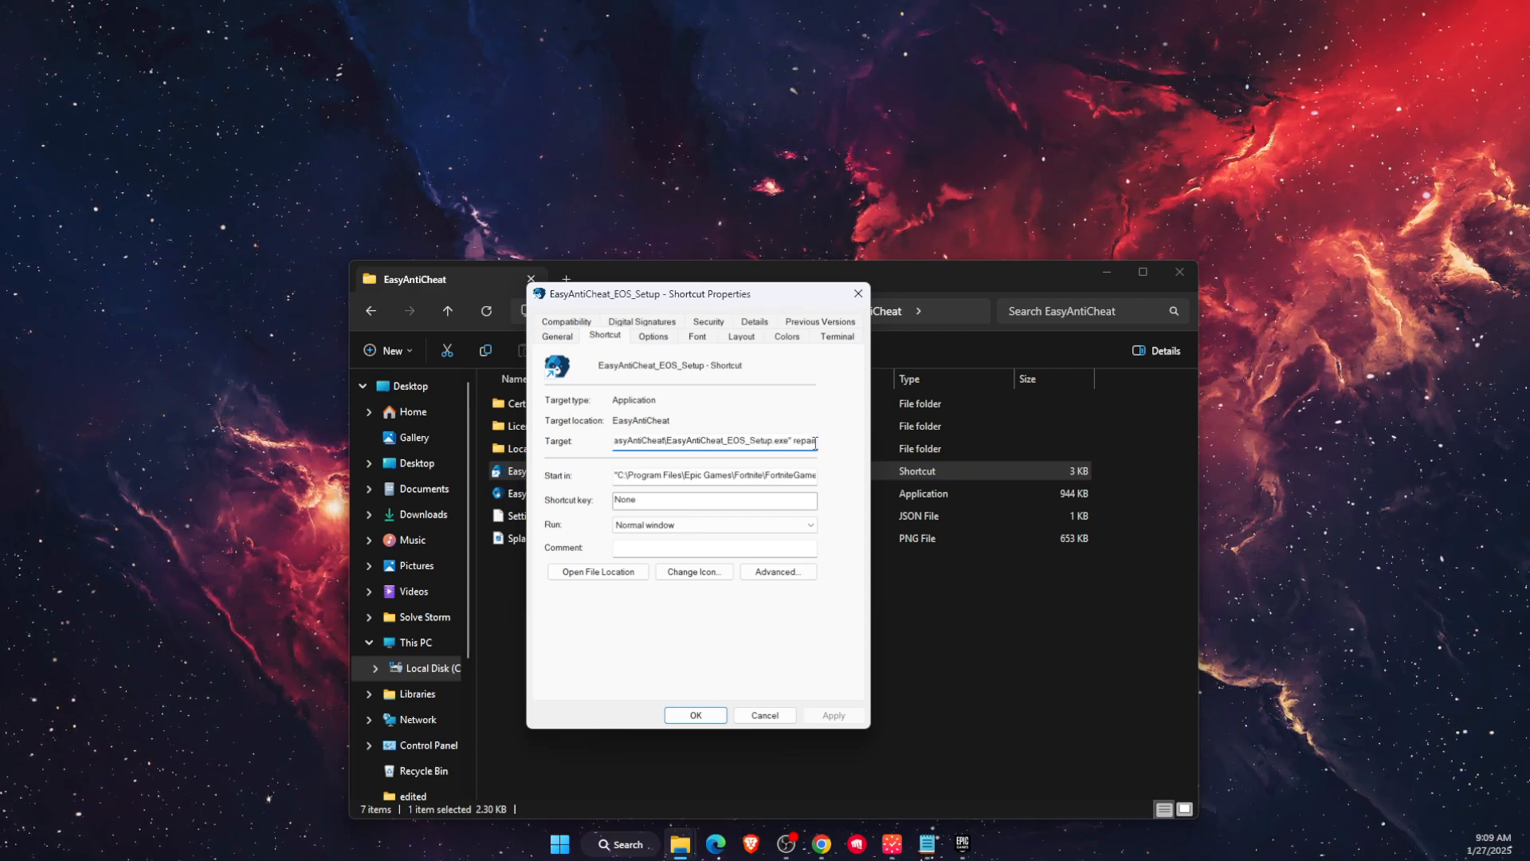
double_click(805, 440)
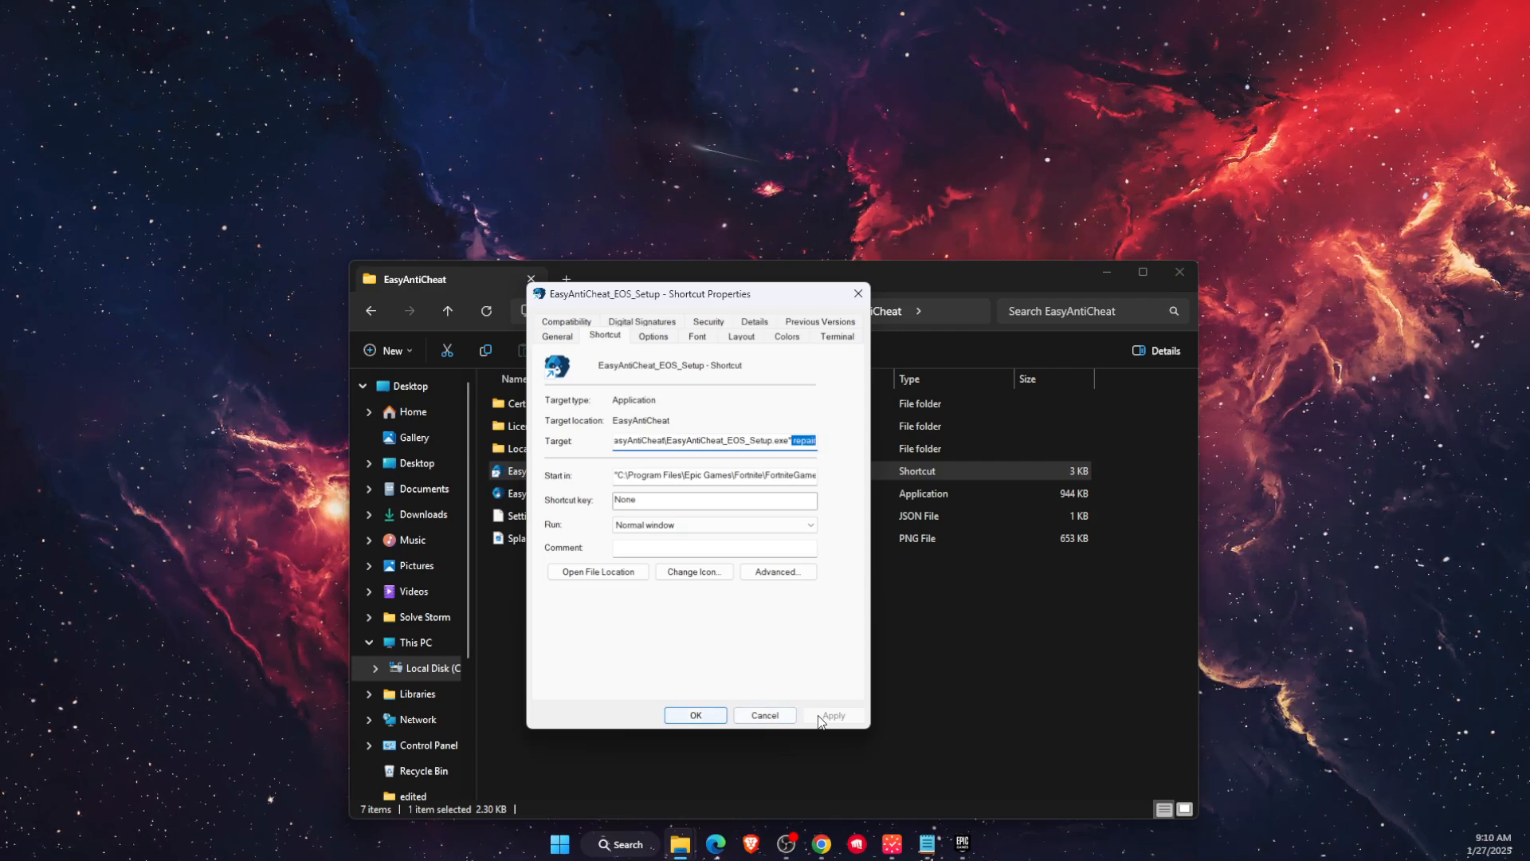
click(695, 714)
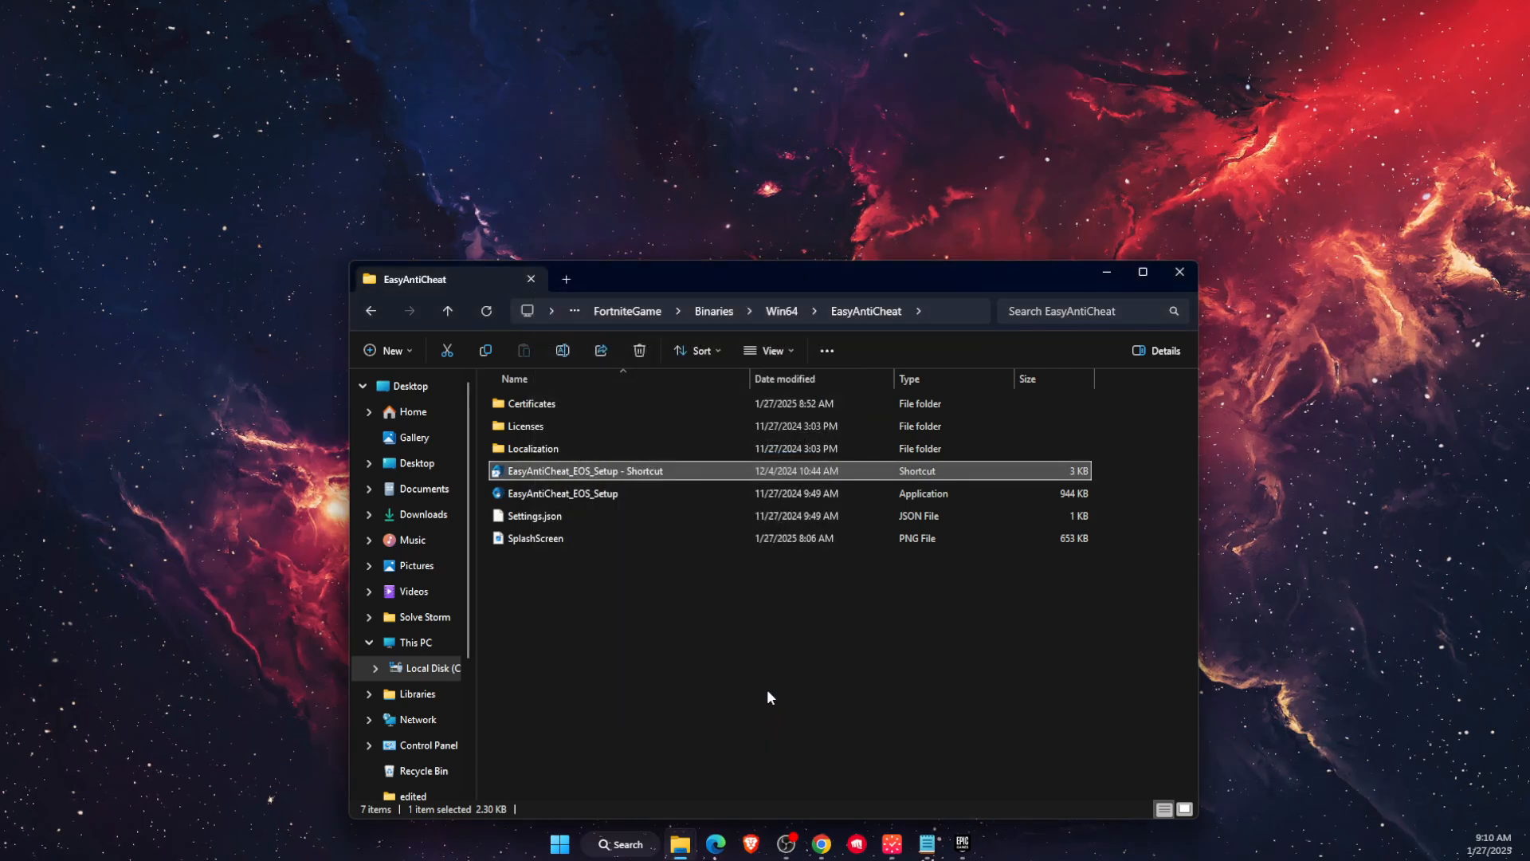
mouse_move(633, 537)
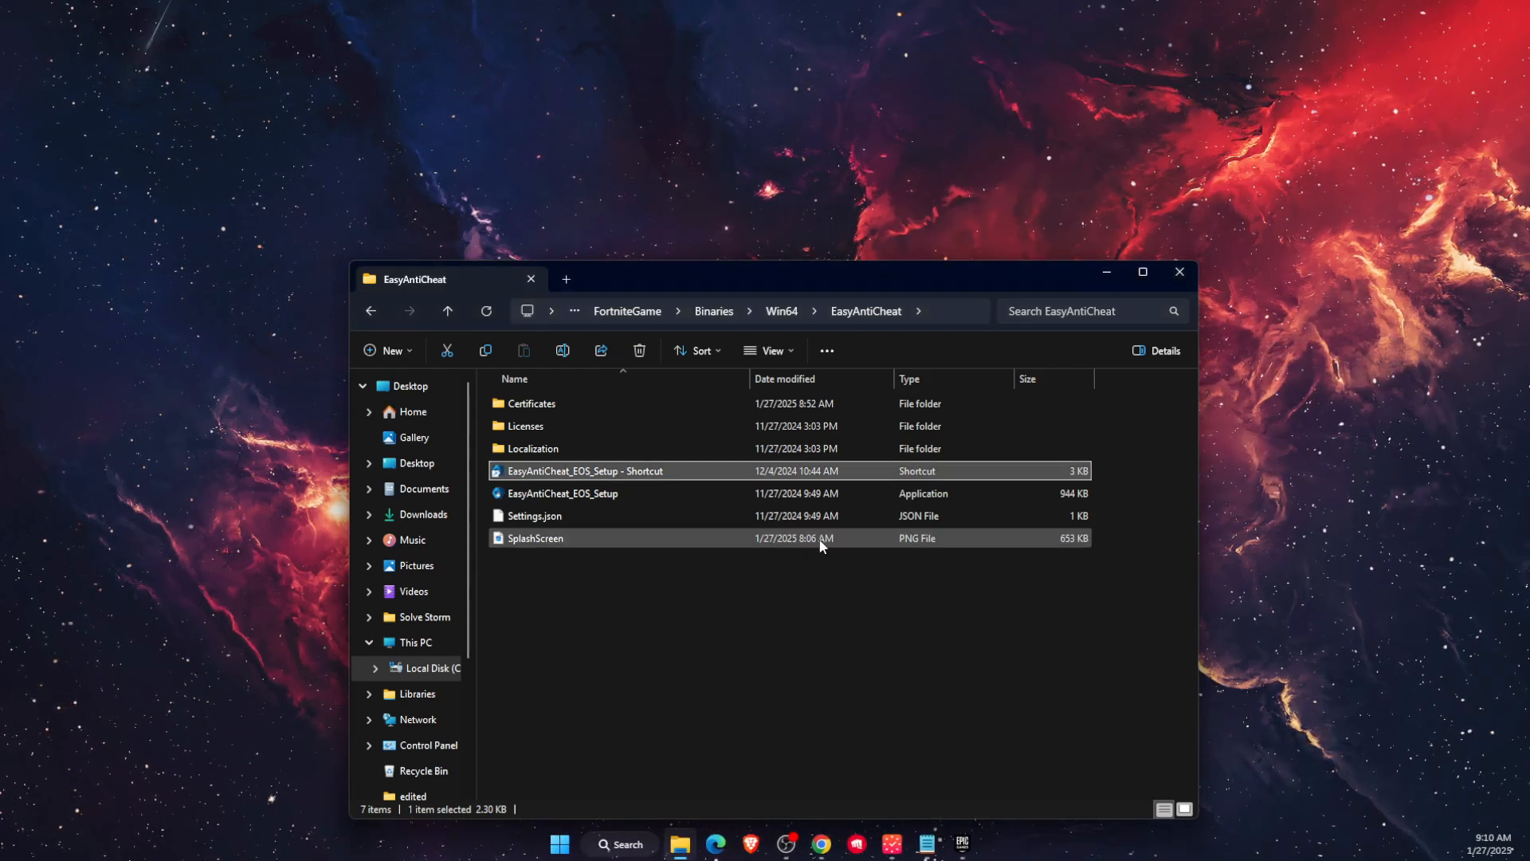
click(787, 695)
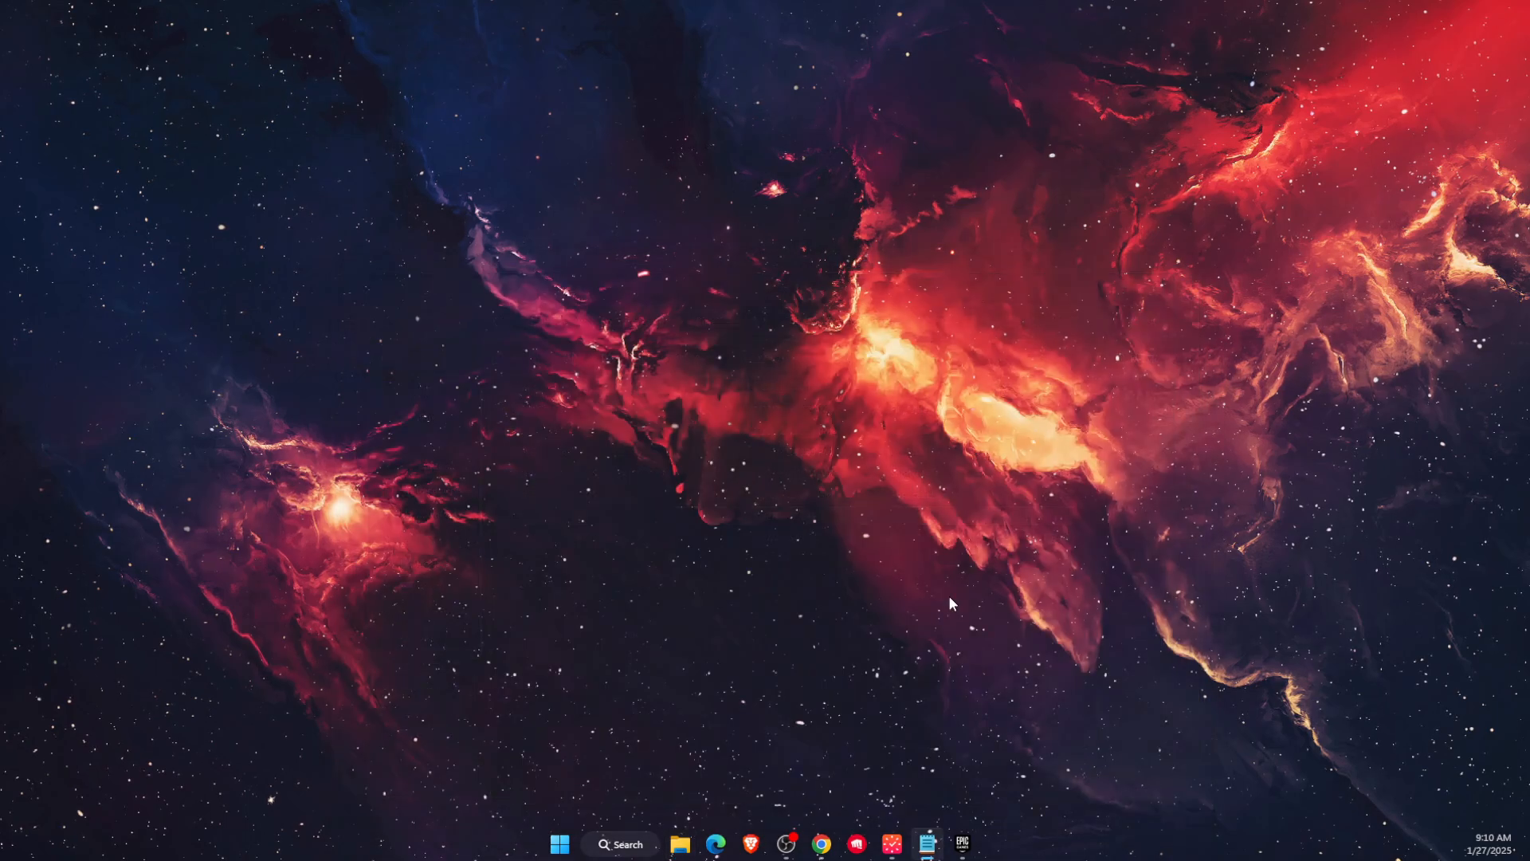
- In the launcher's Settings, expand the FORTNITE game options
click(959, 843)
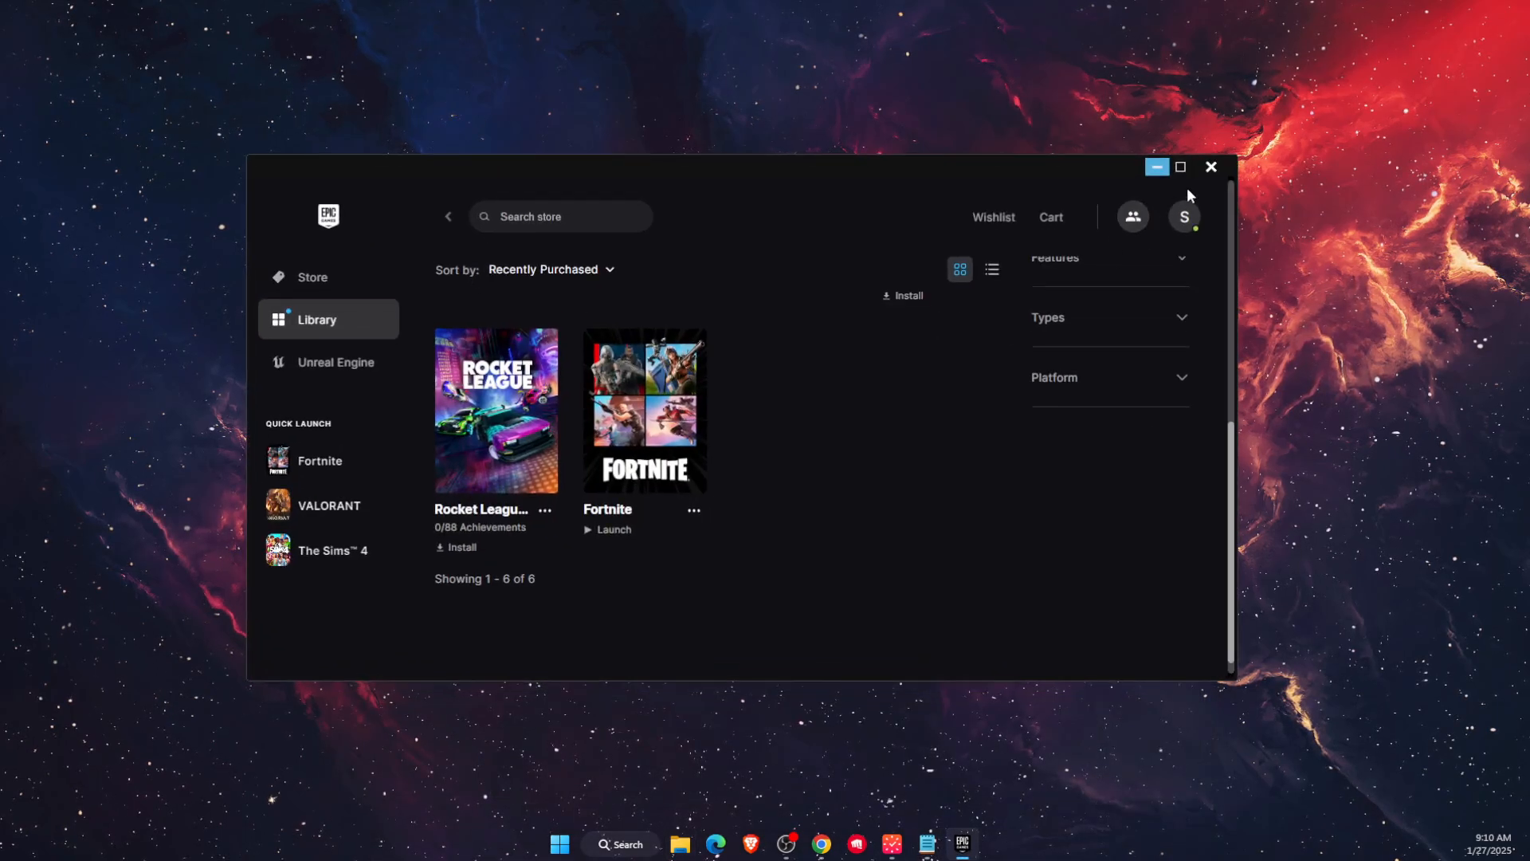
click(1185, 216)
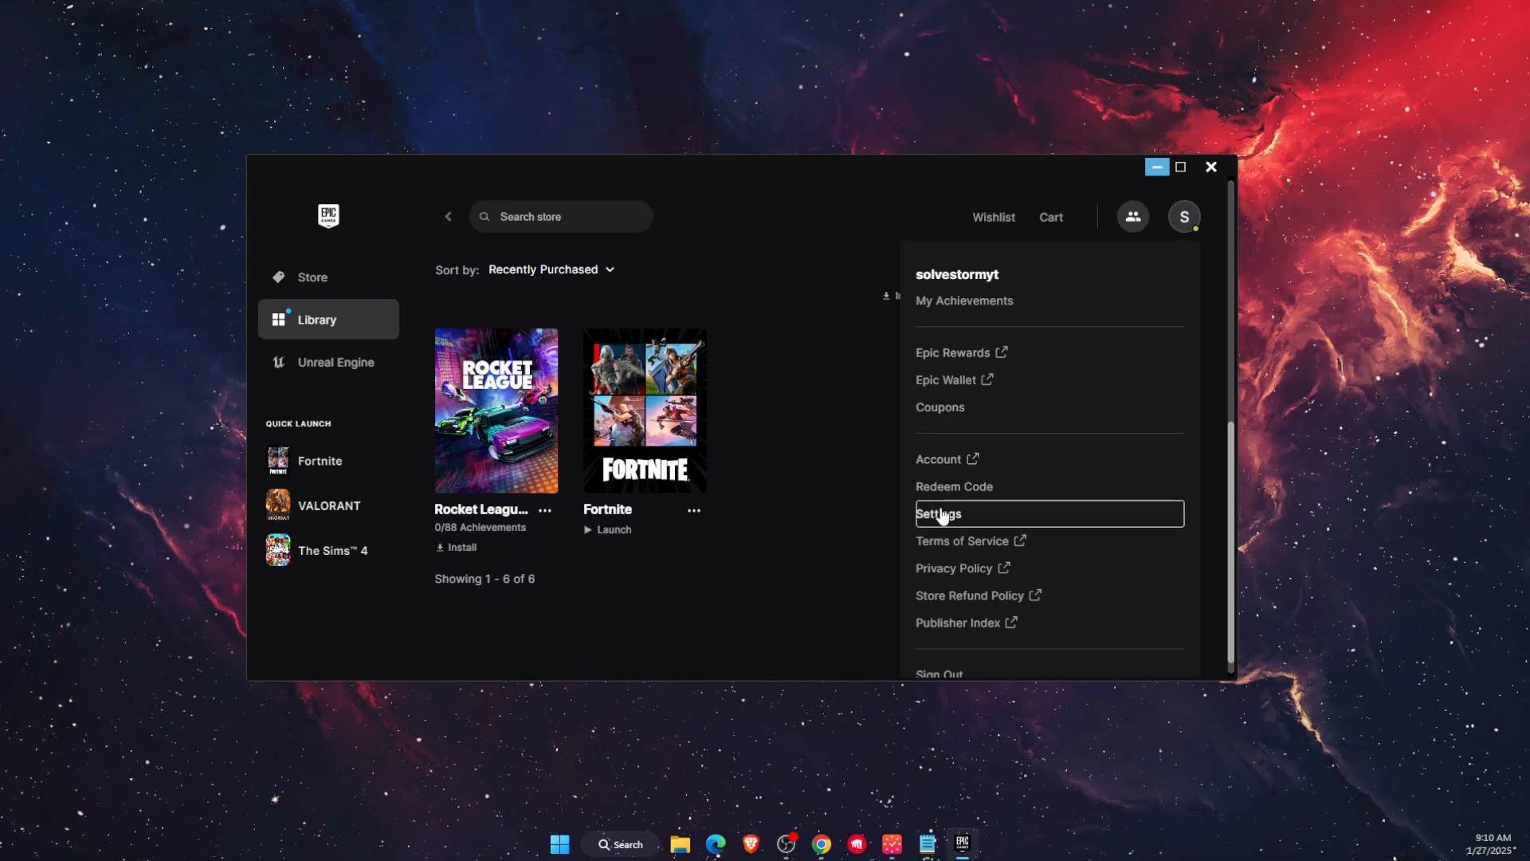
click(938, 513)
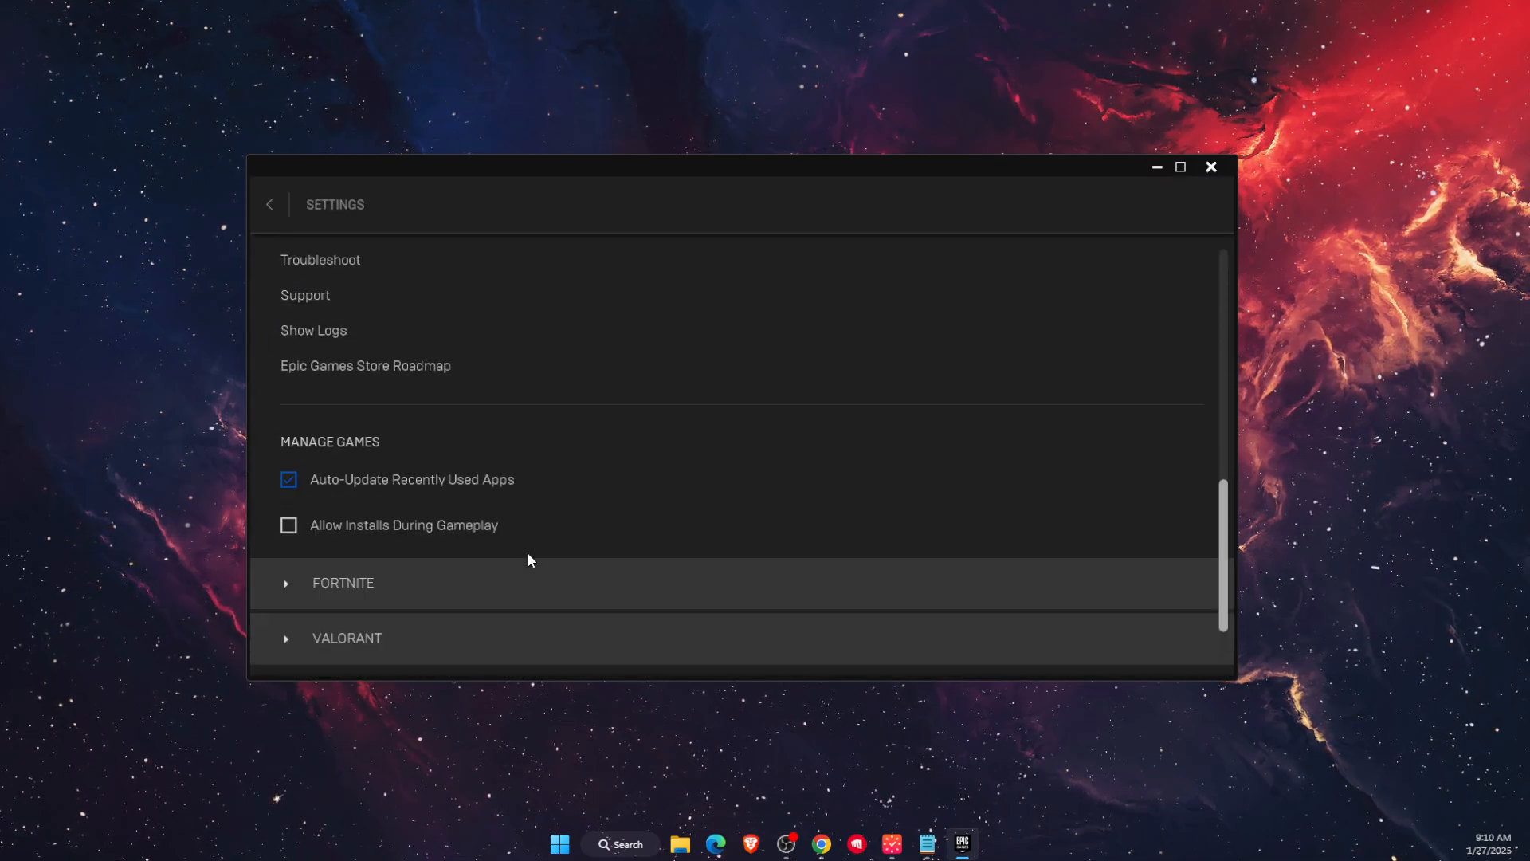
click(342, 584)
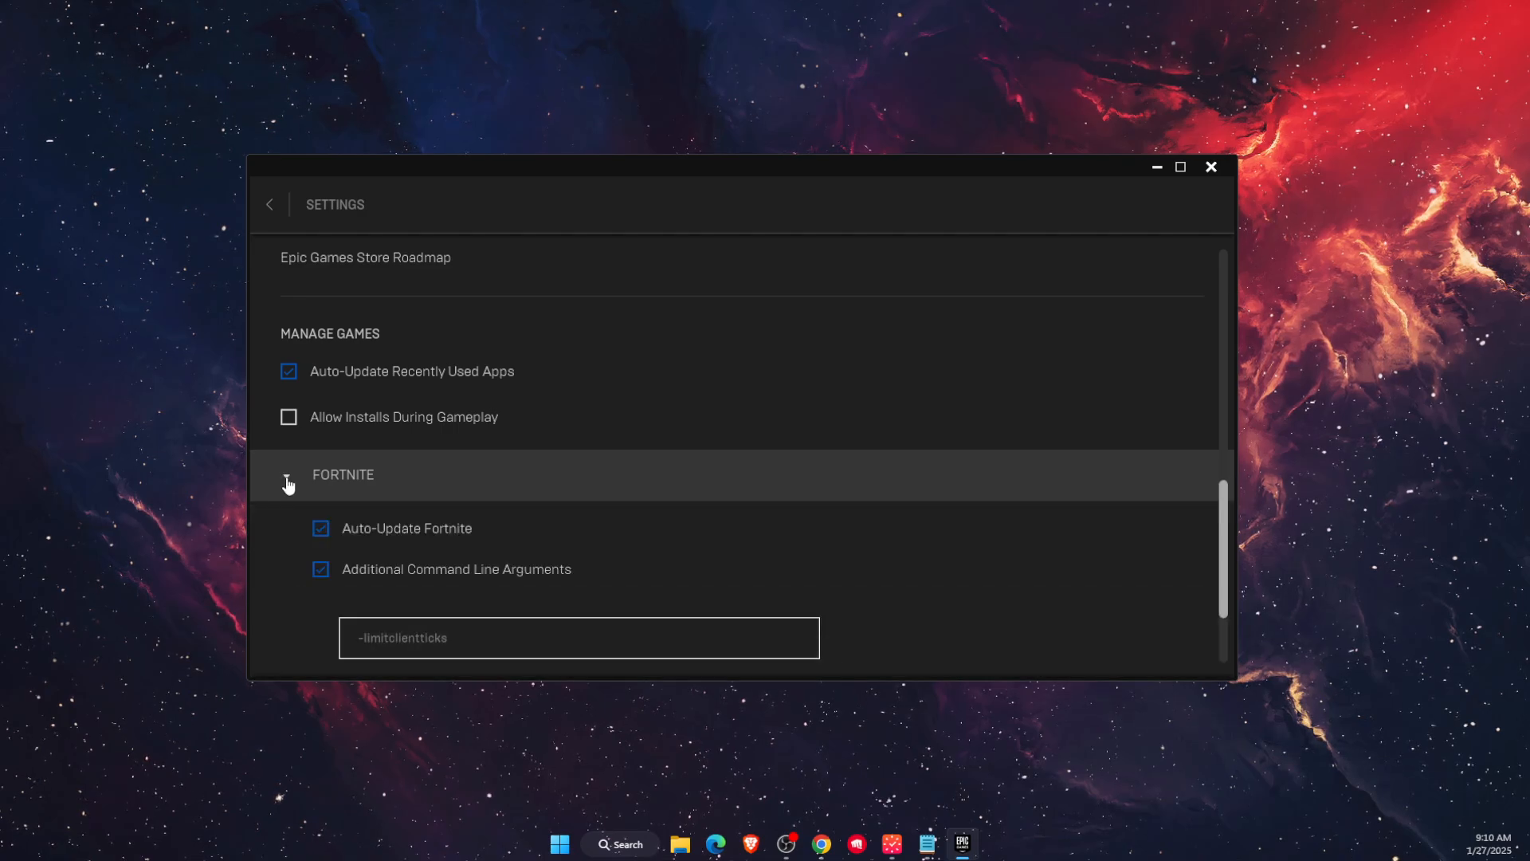
scroll(down, 3)
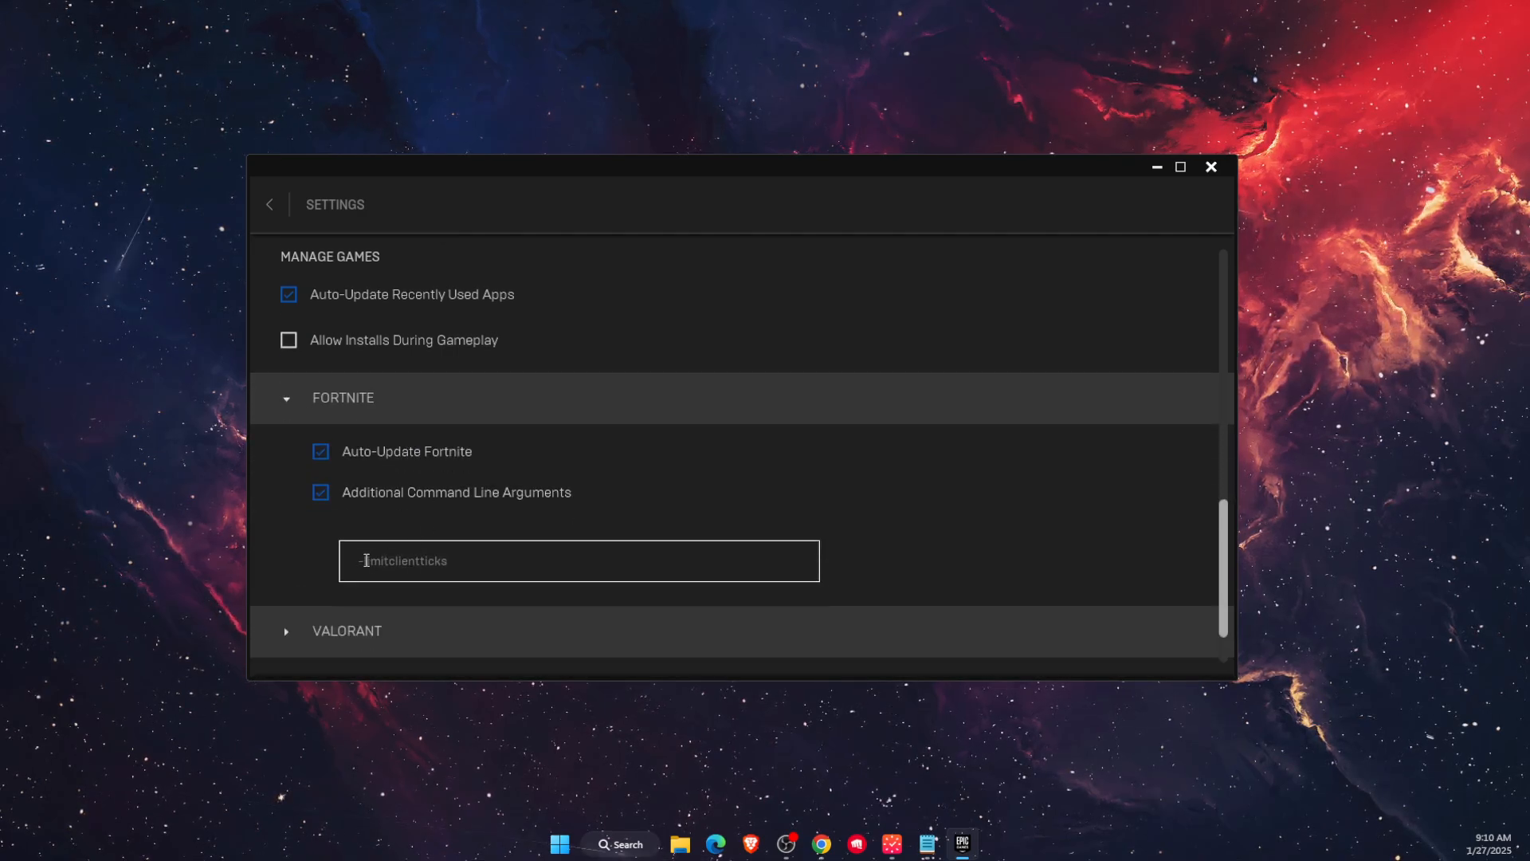
- Replace Fortnite's Additional Command Line Arguments with -USEALLAVAILABLECORES
double_click(400, 560)
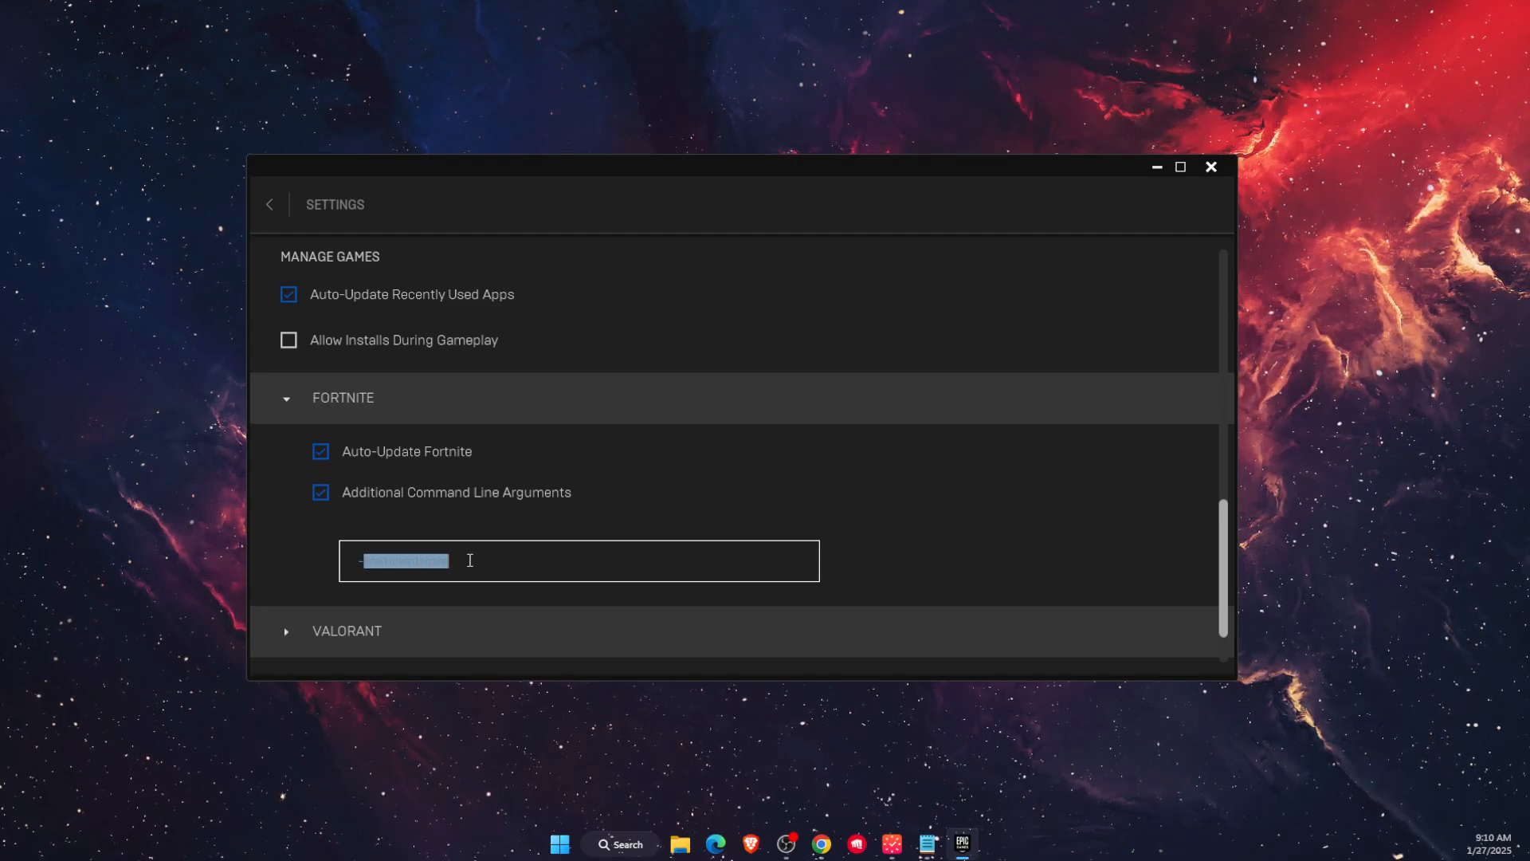
text(-USE)
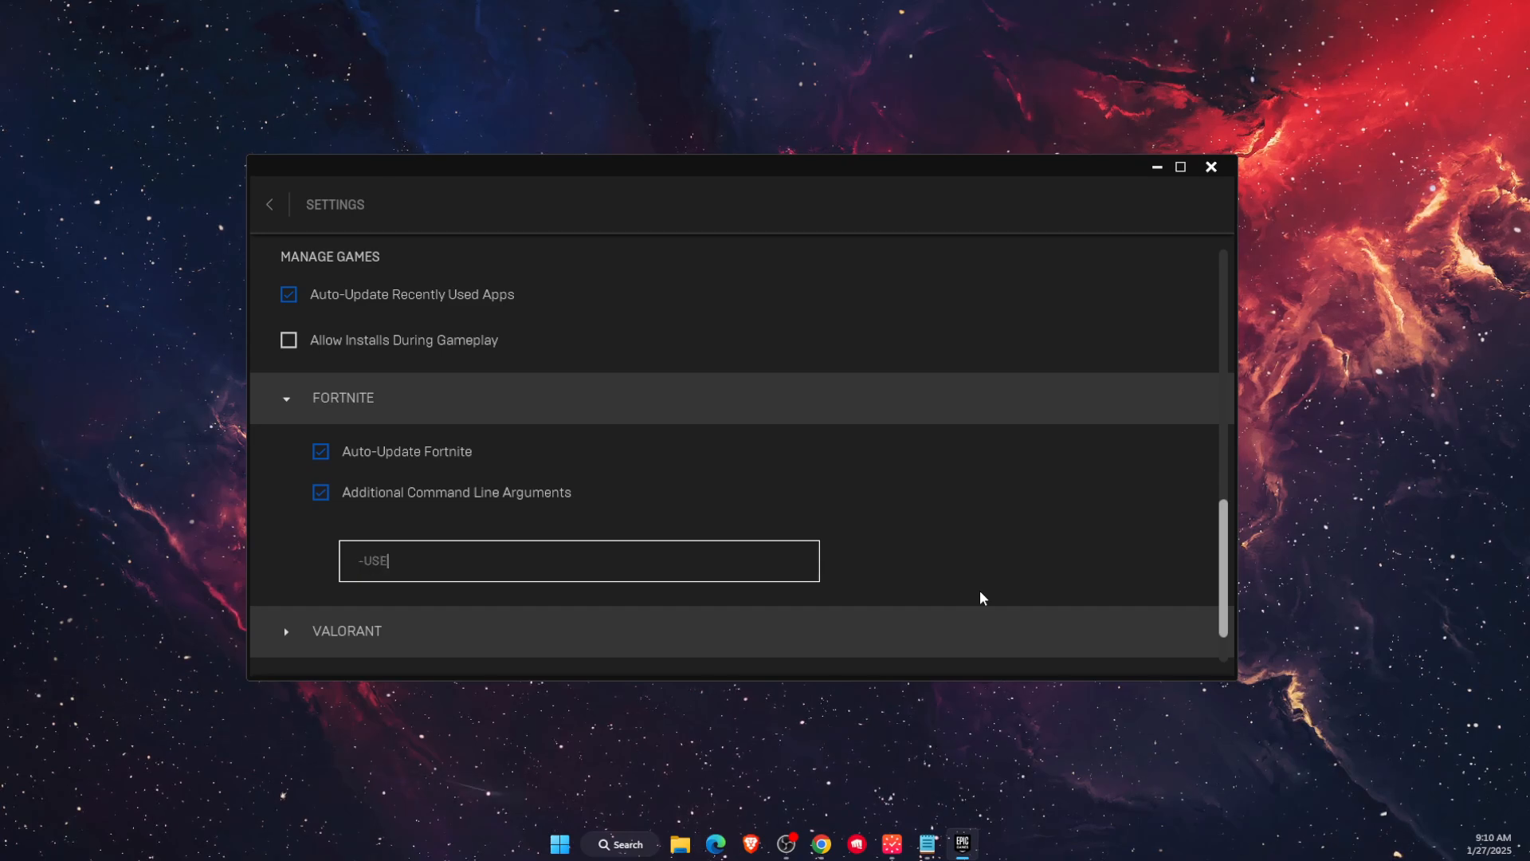
text(ALLA)
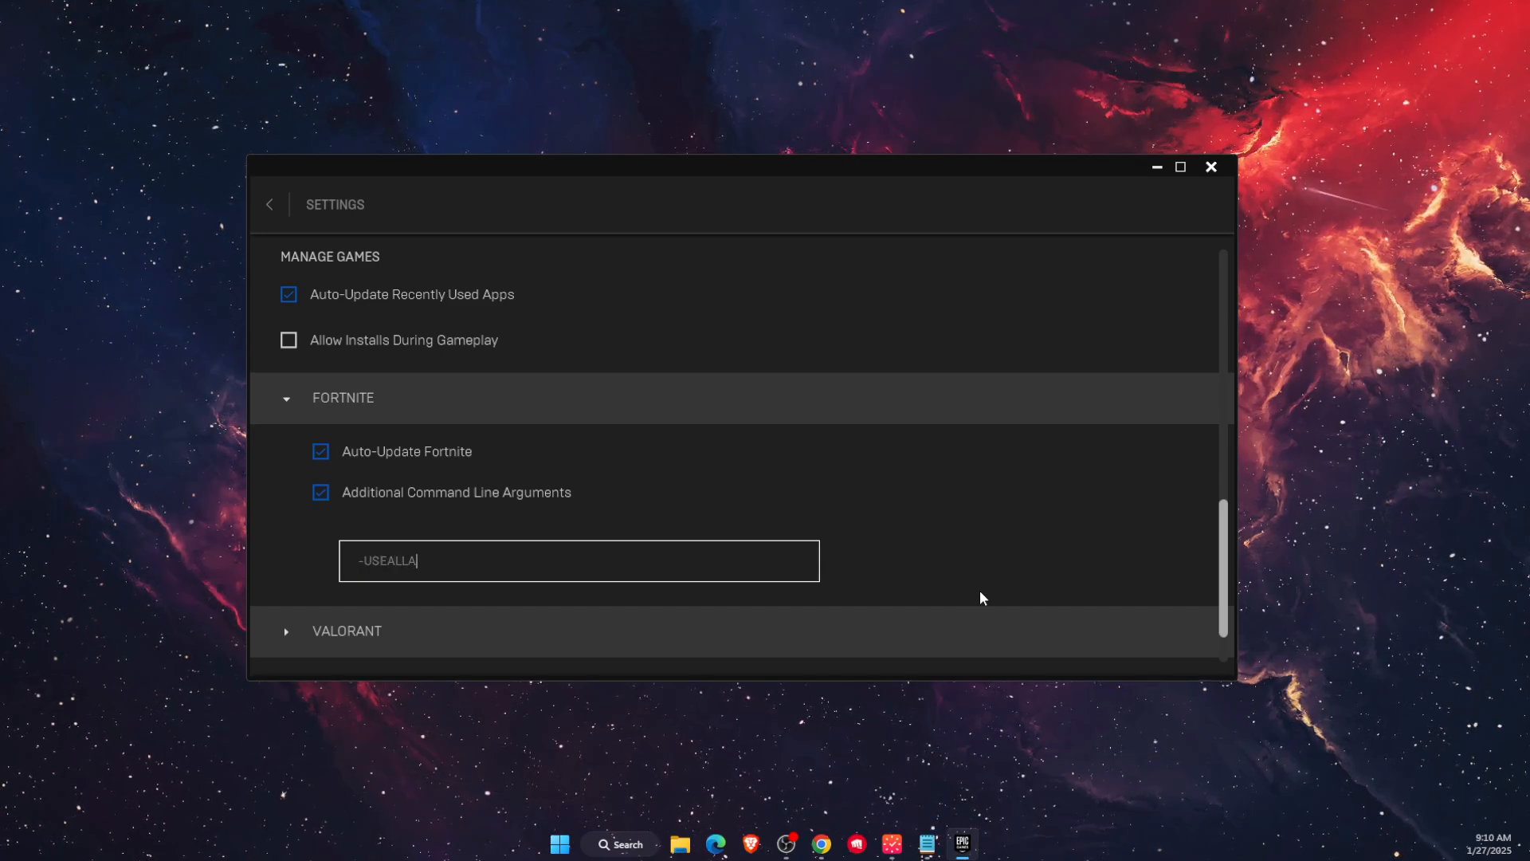
text(VAILABLECOR)
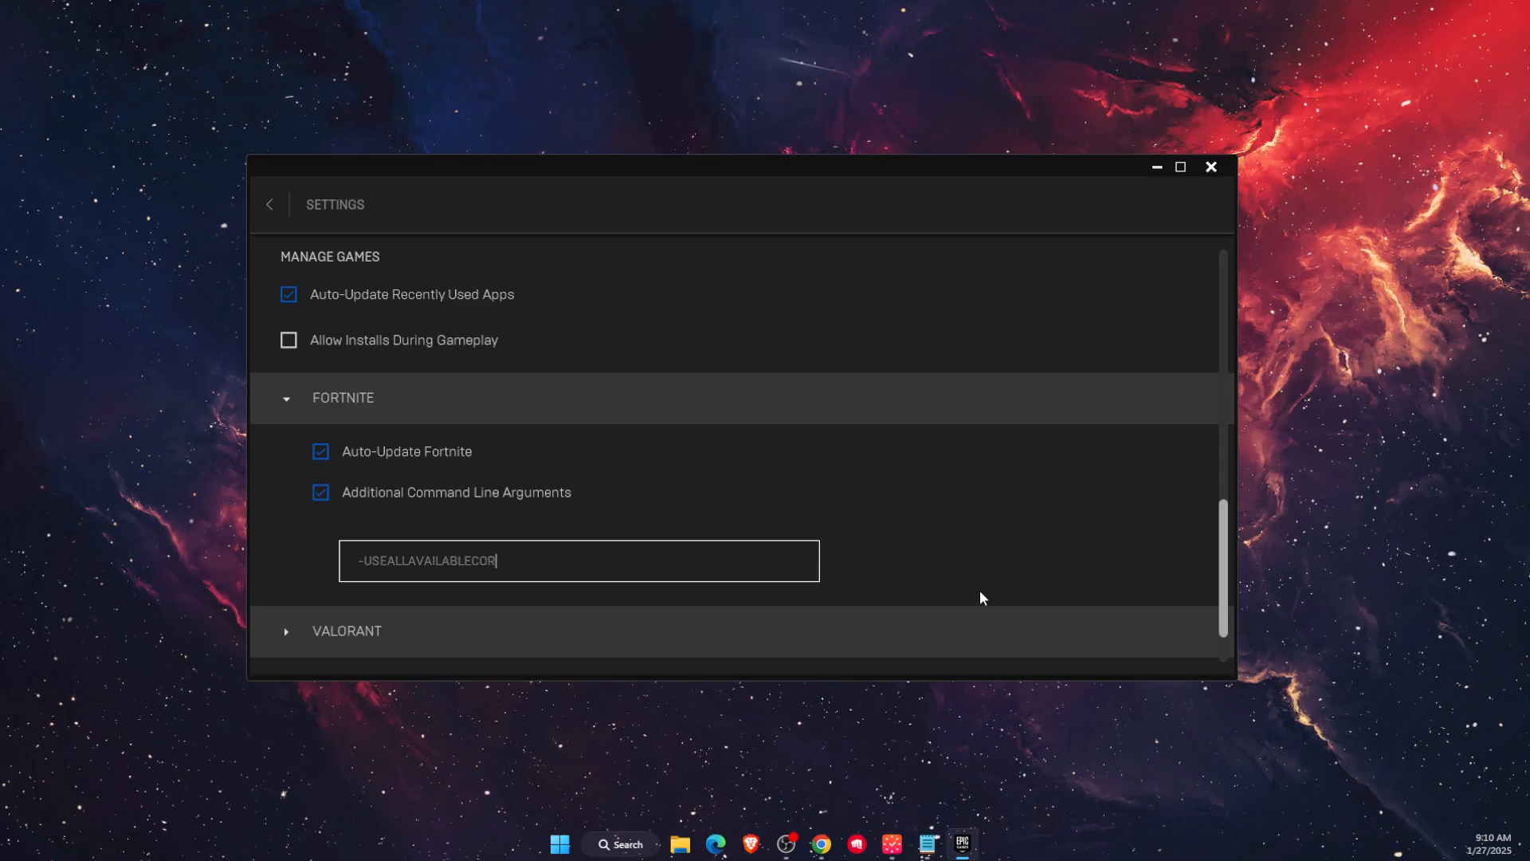
text(ES)
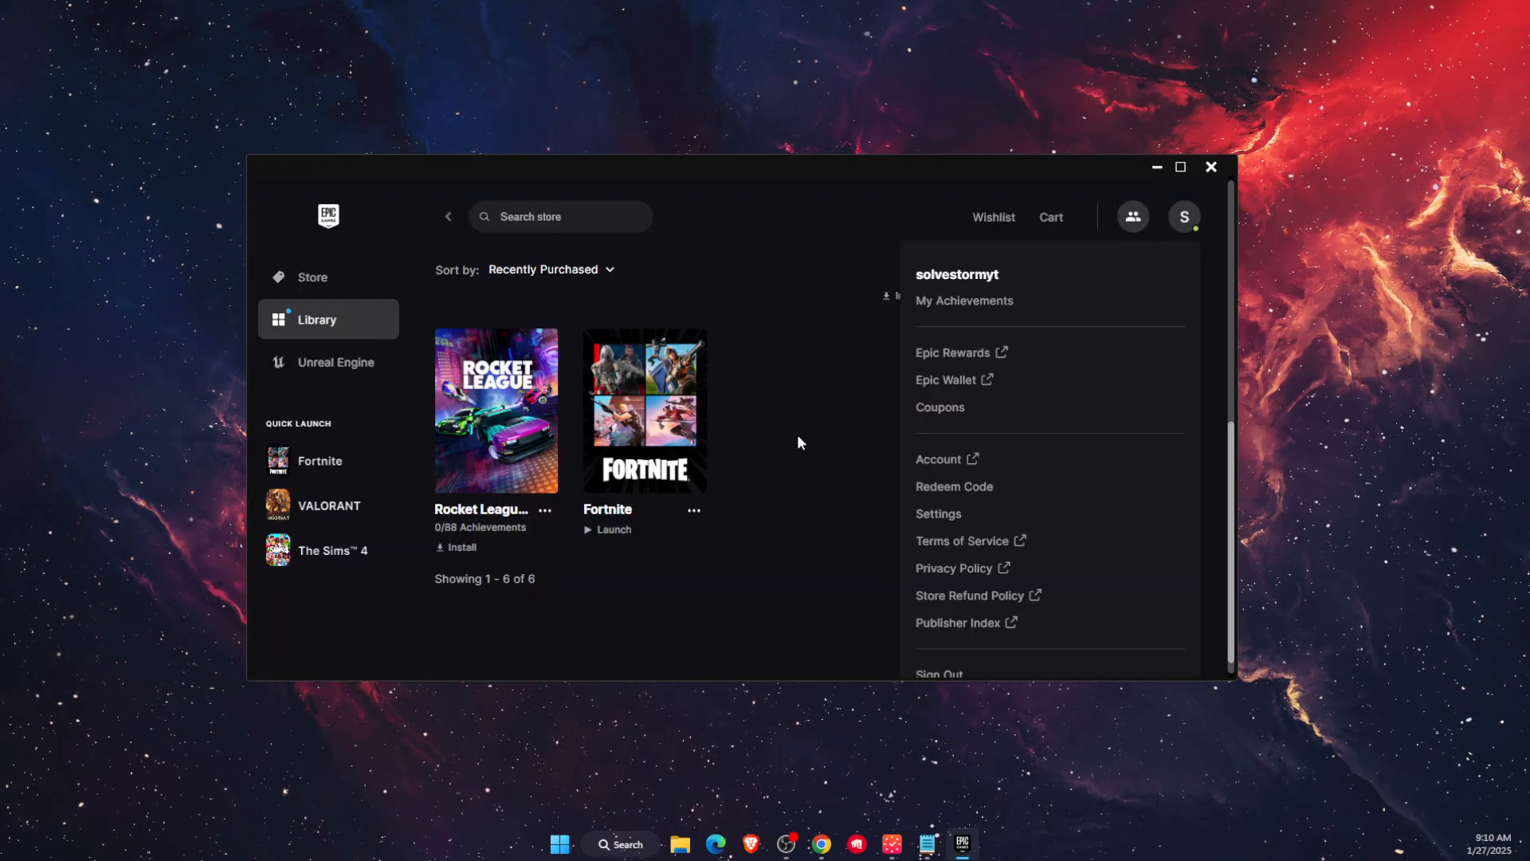
mouse_move(816, 373)
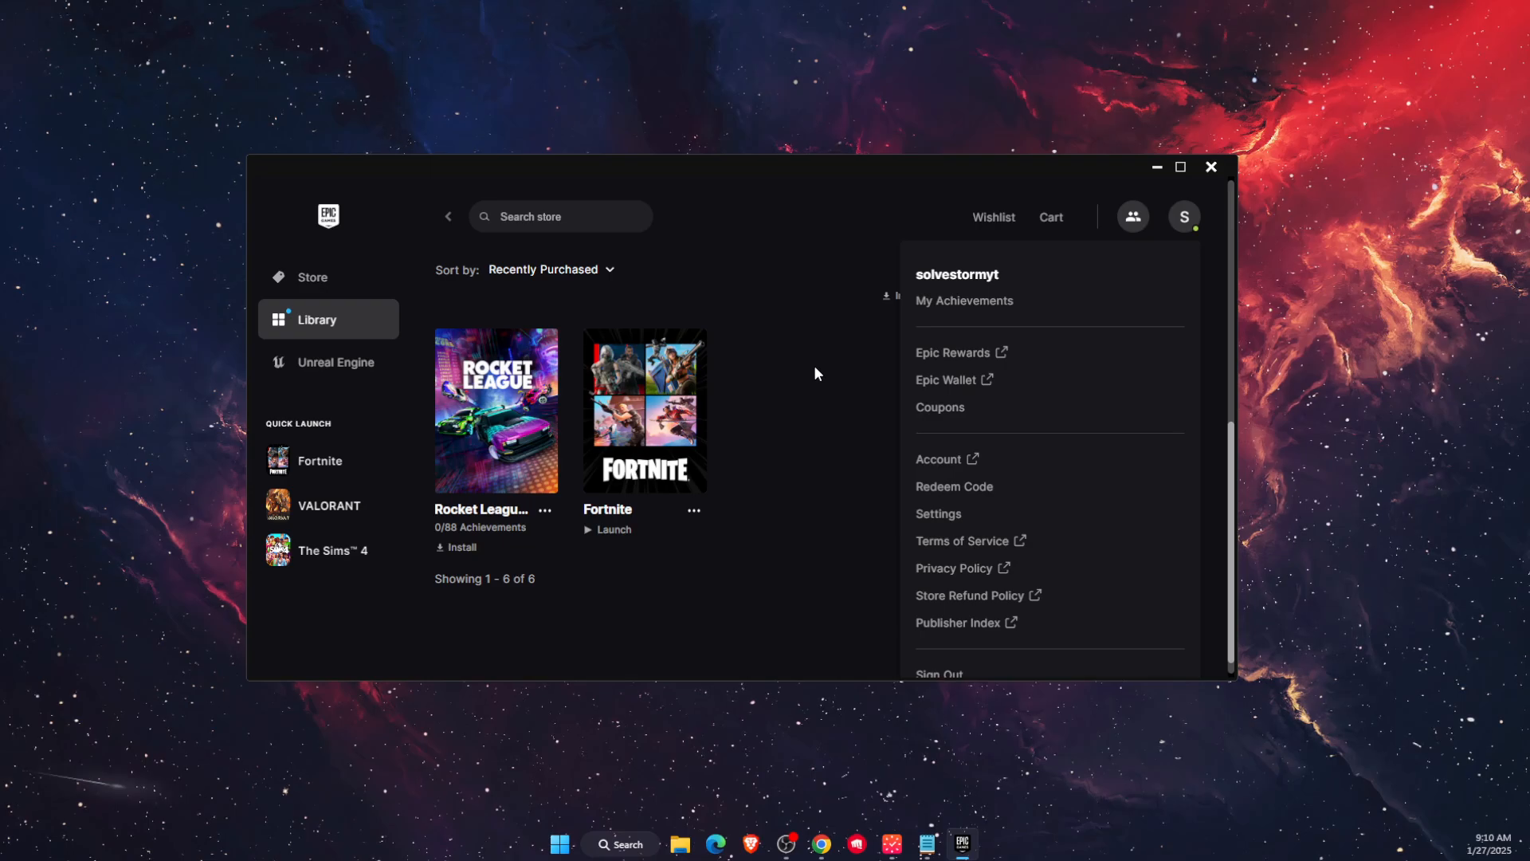
- Close the launcher, check Windows Update reports up to date, then close Settings
click(1210, 168)
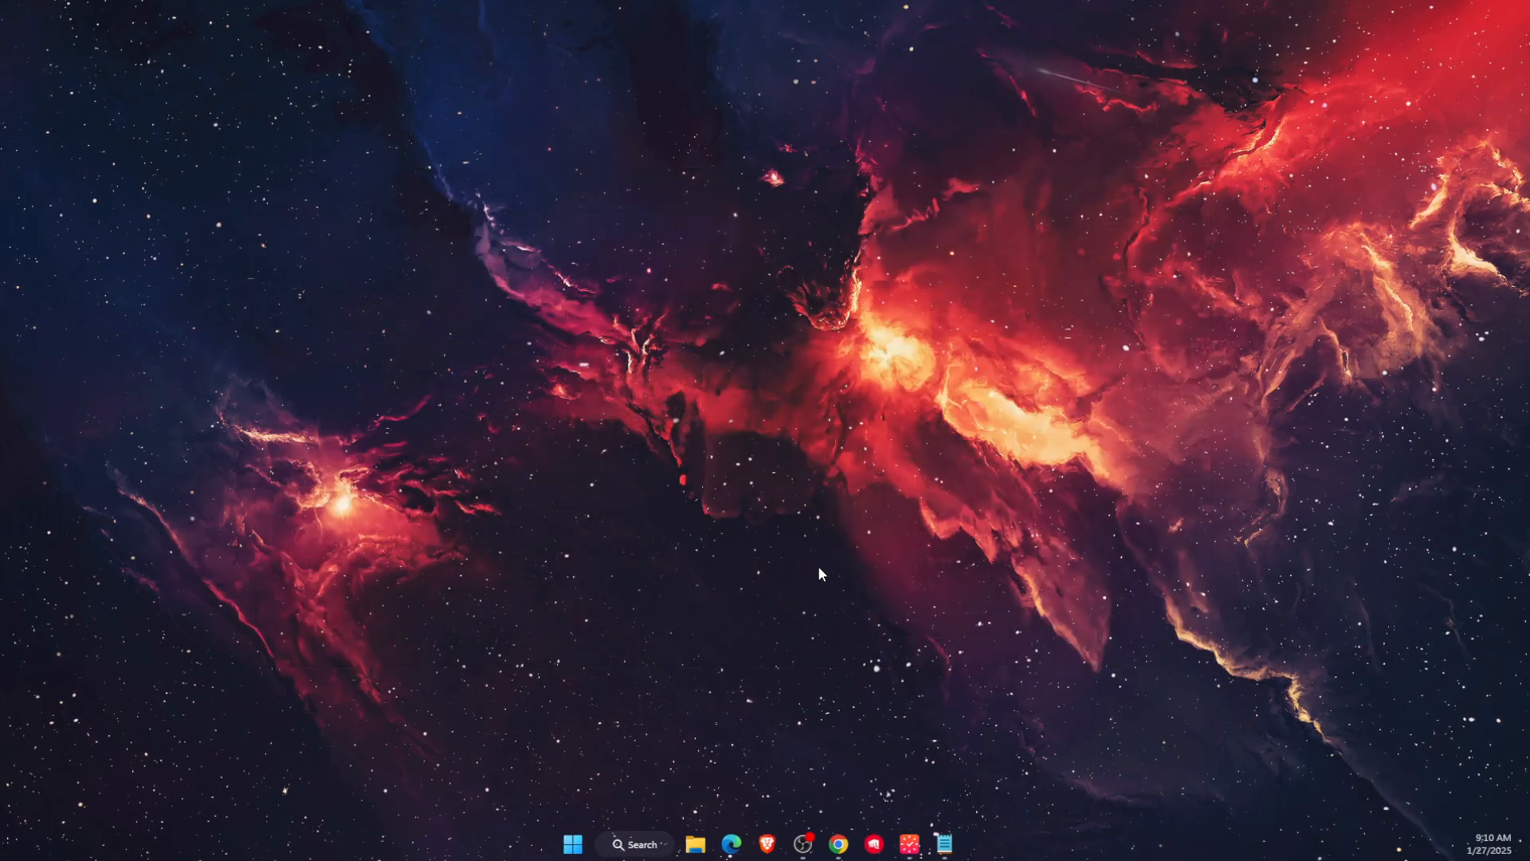
click(636, 845)
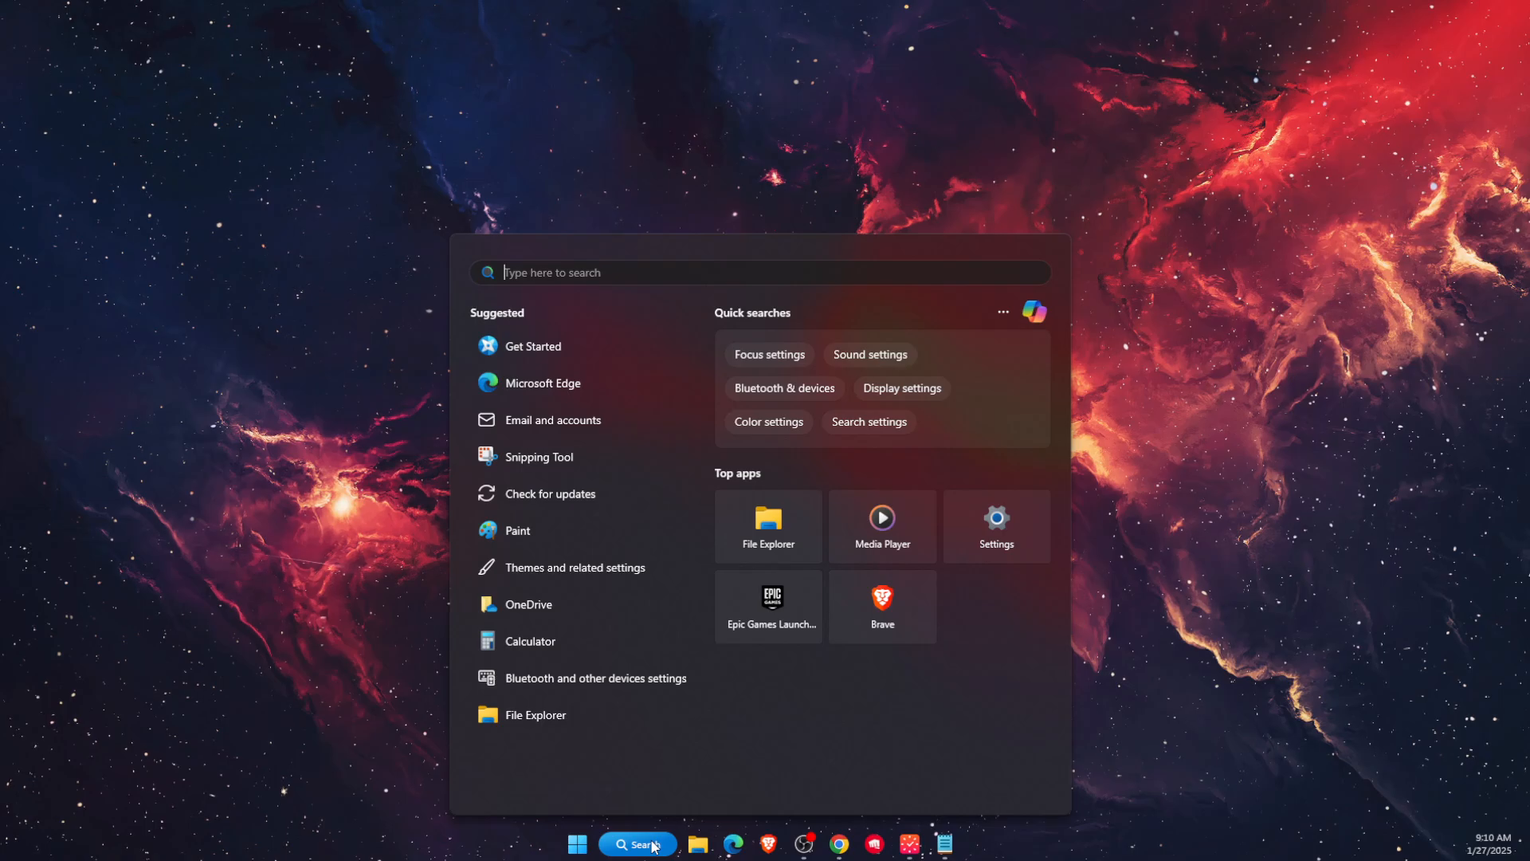
text(SEE)
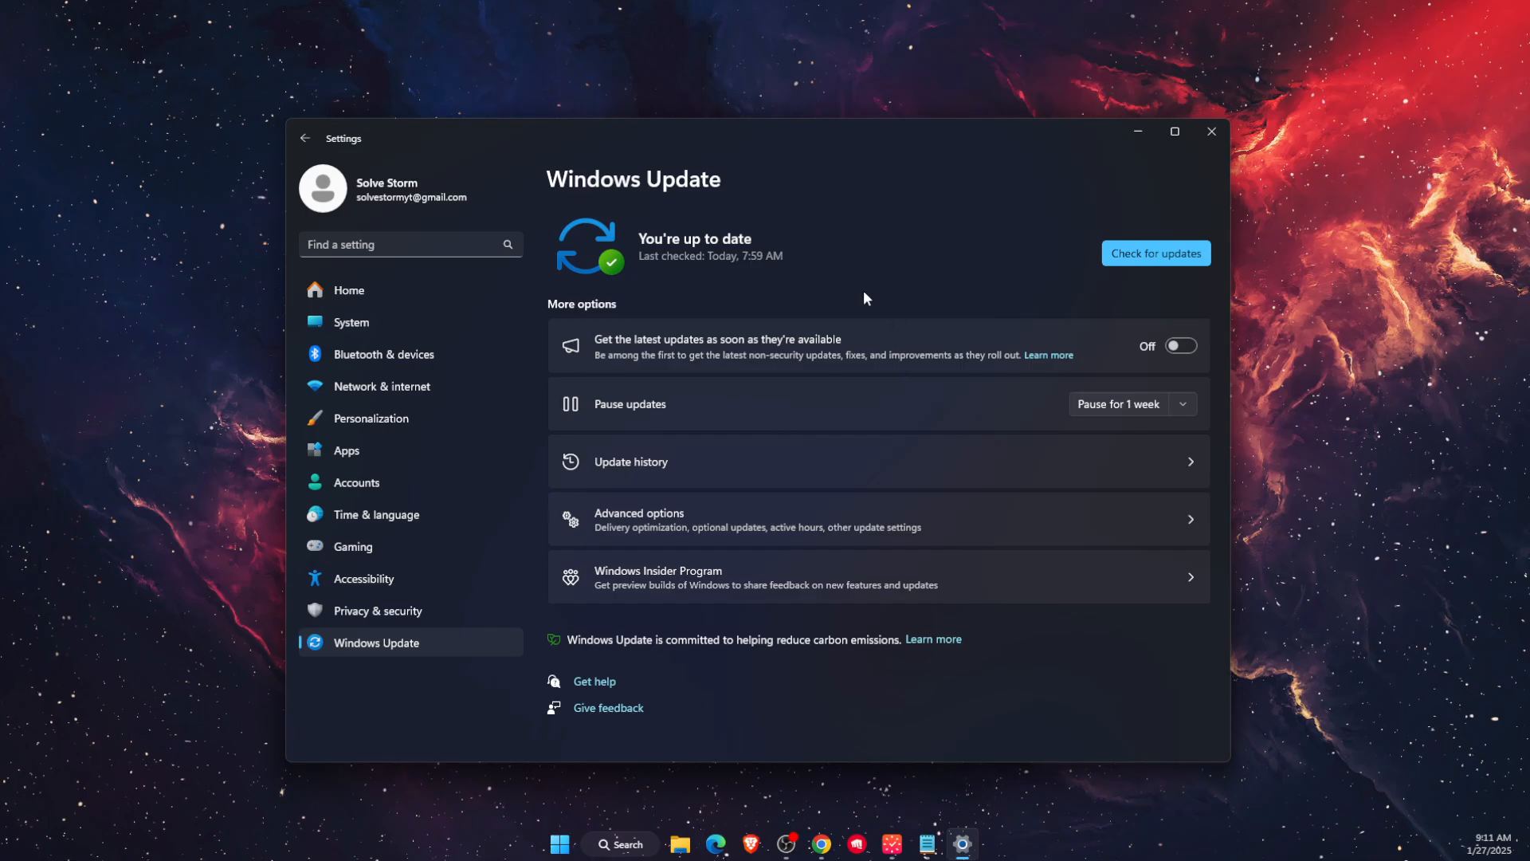
mouse_move(1086, 271)
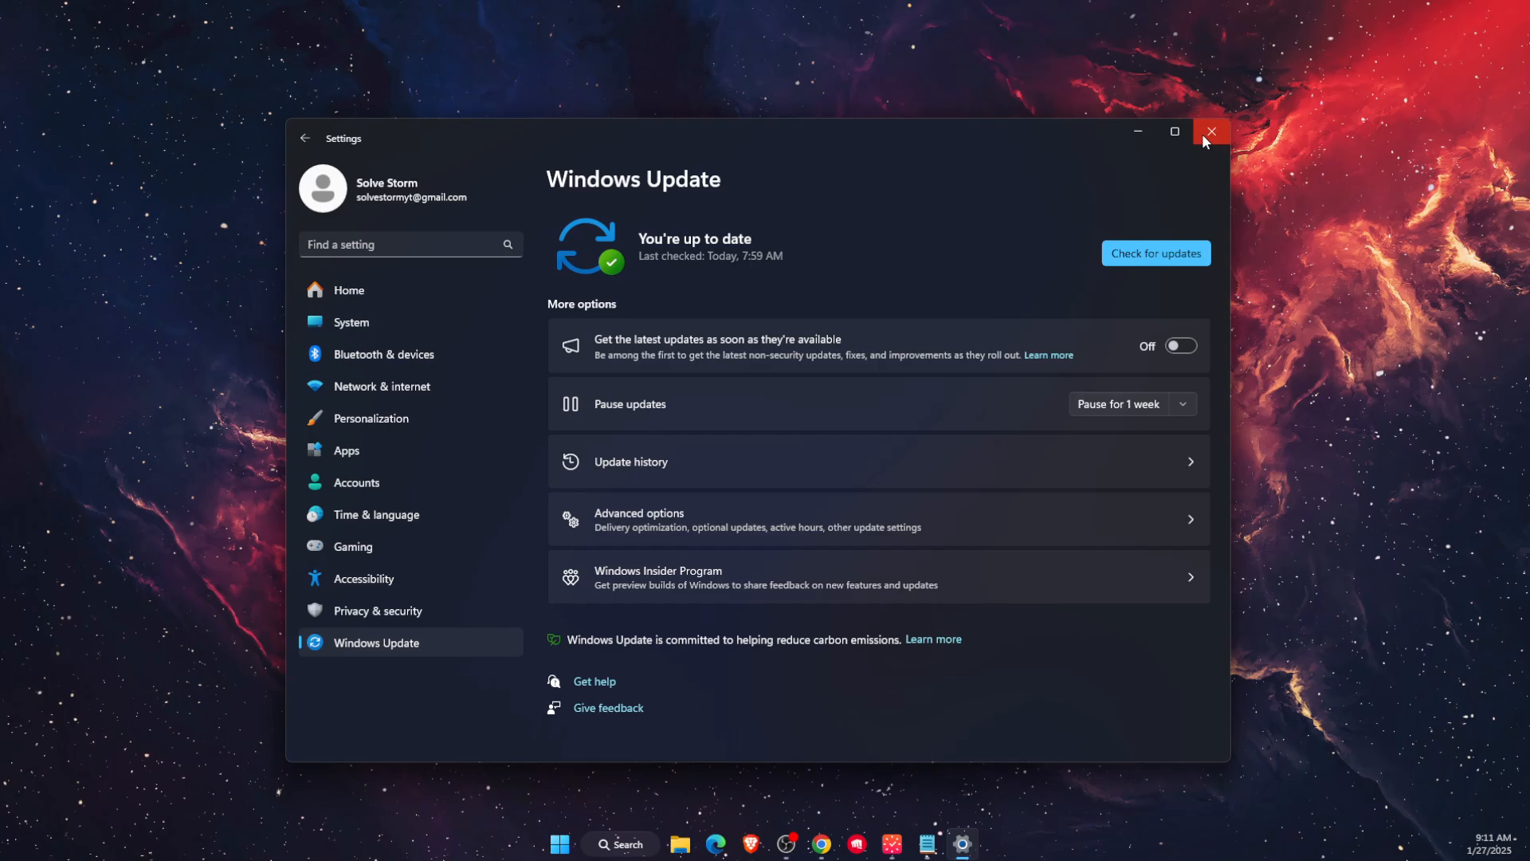
click(1212, 132)
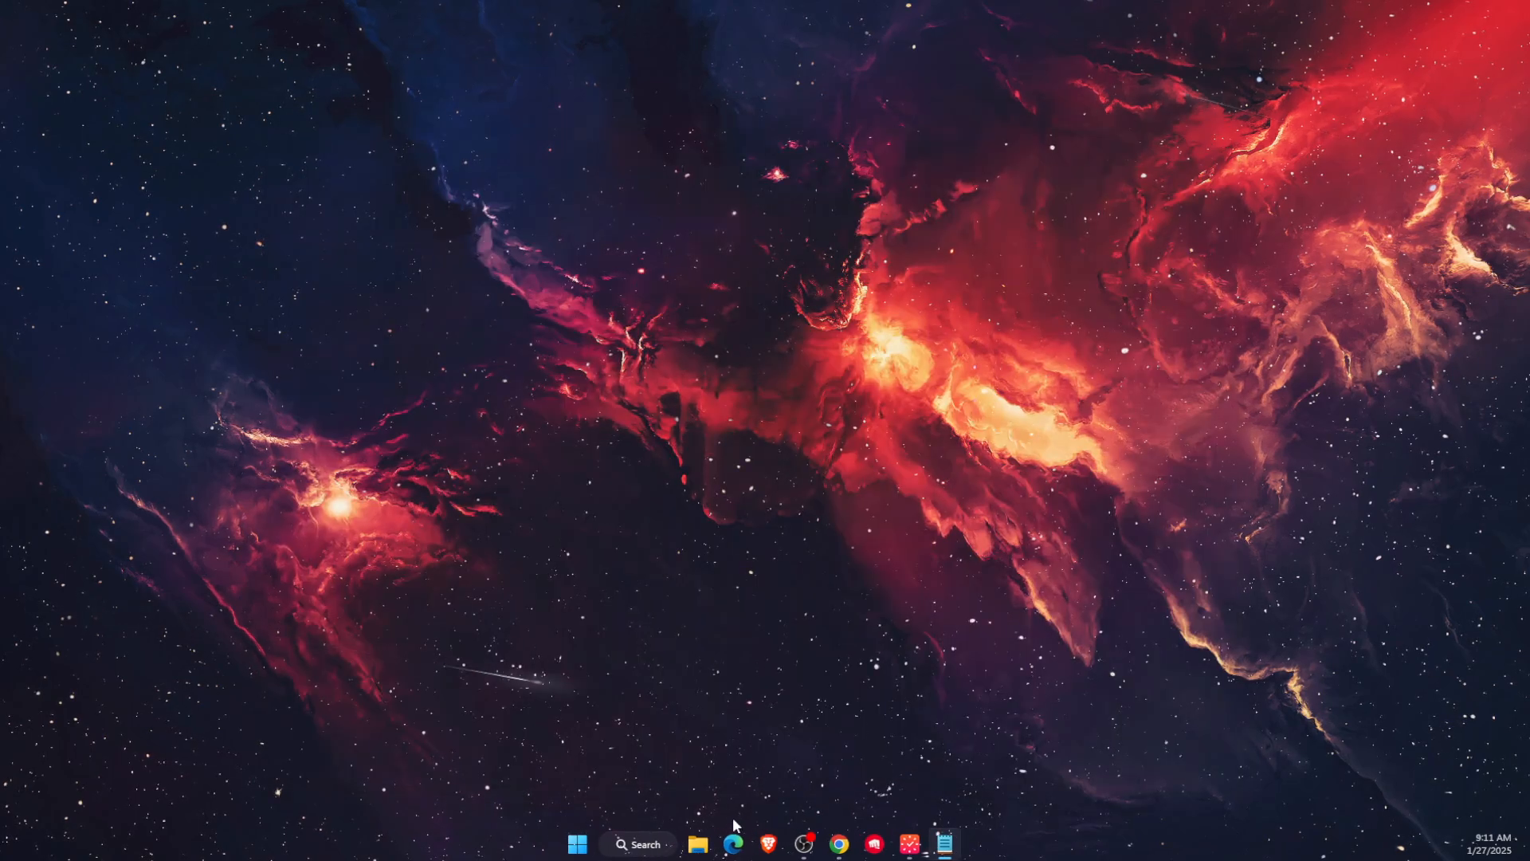
text(DEVICE Manager)
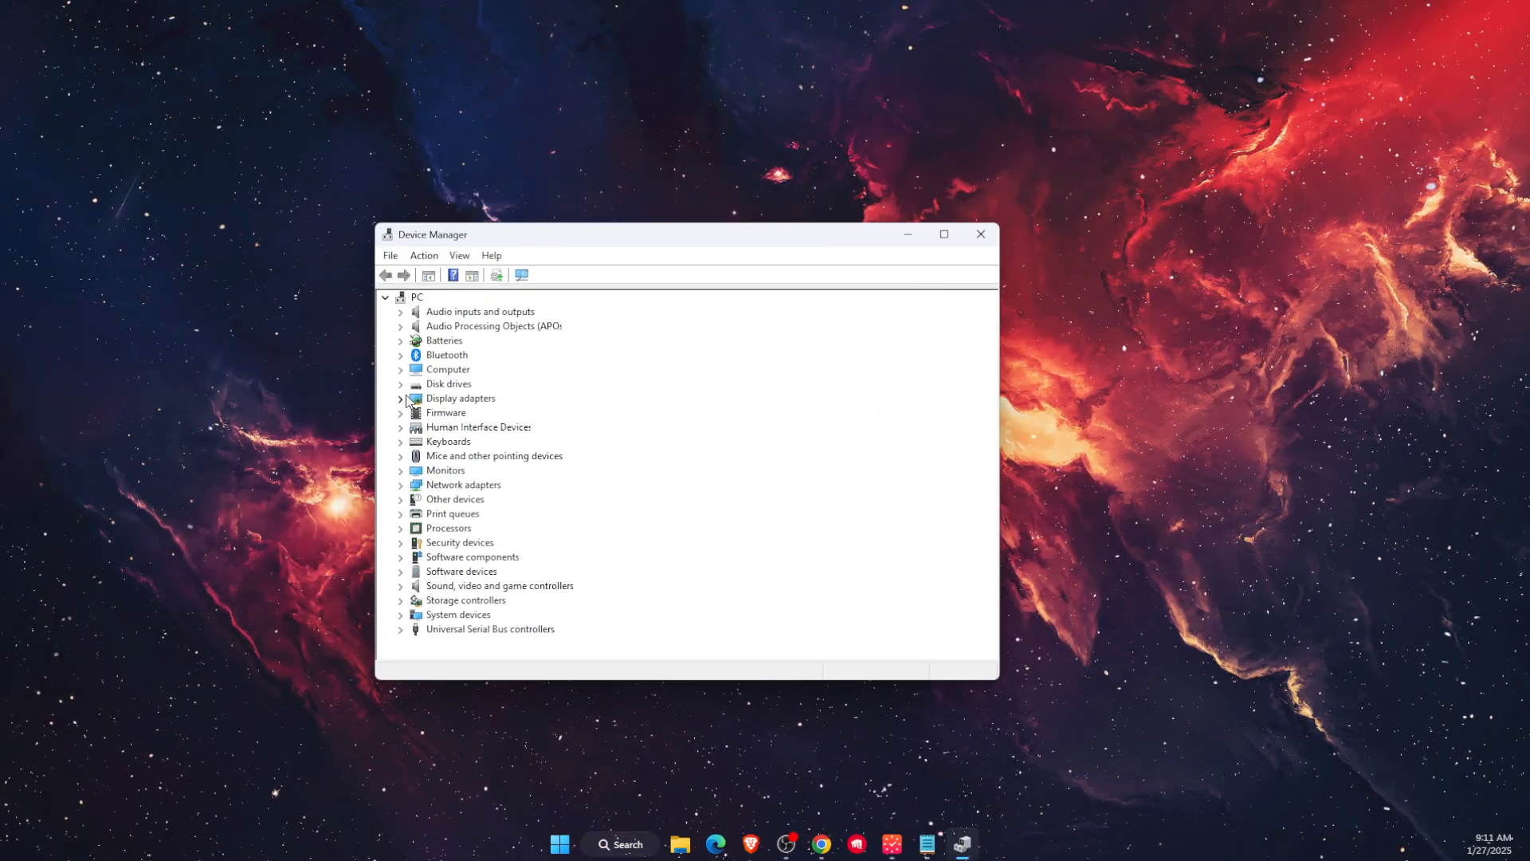
right_click(507, 427)
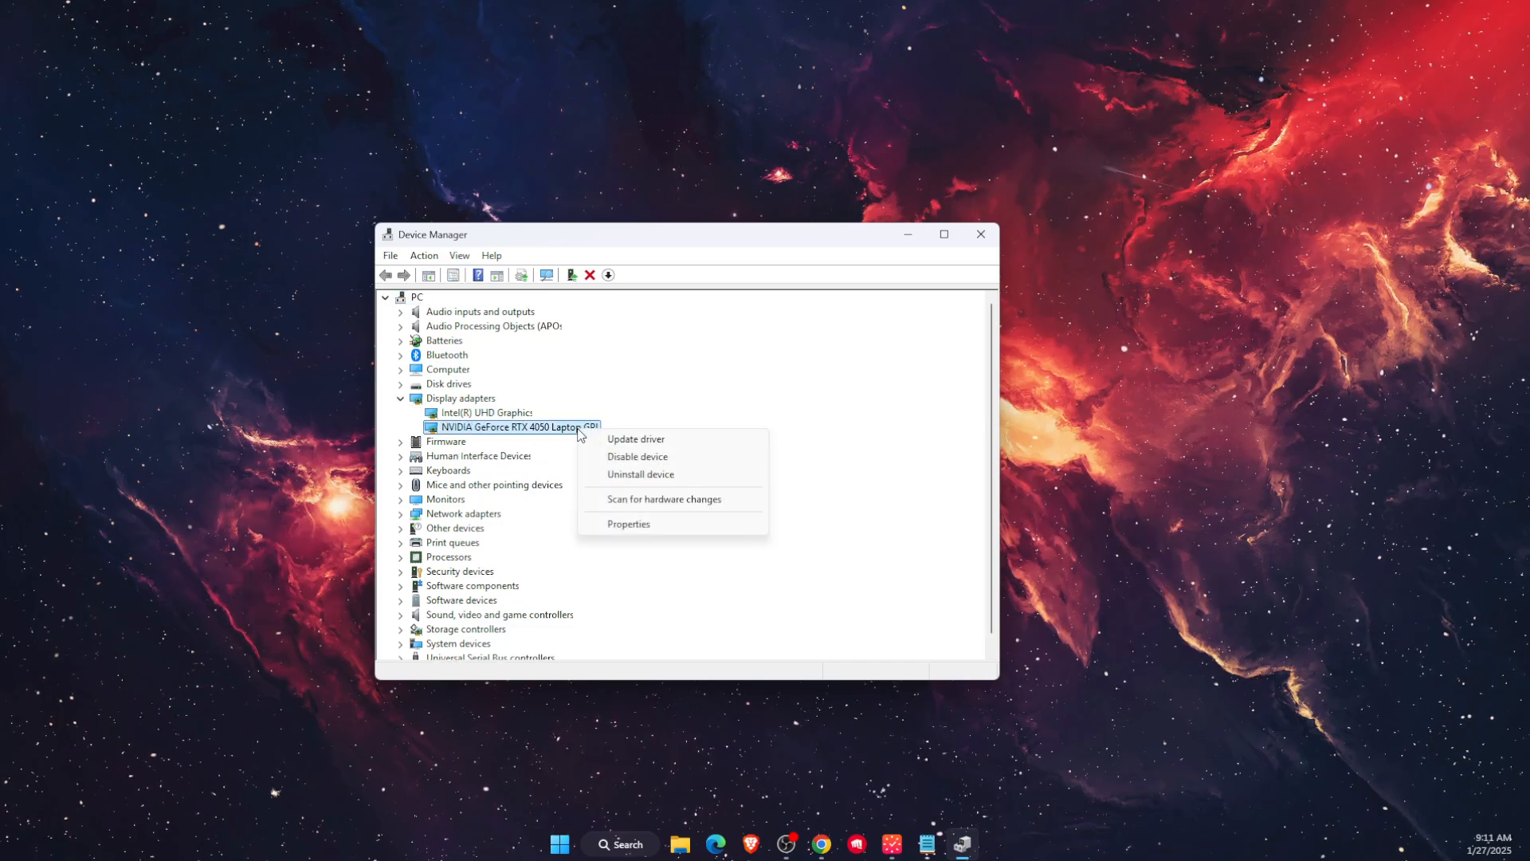
click(636, 439)
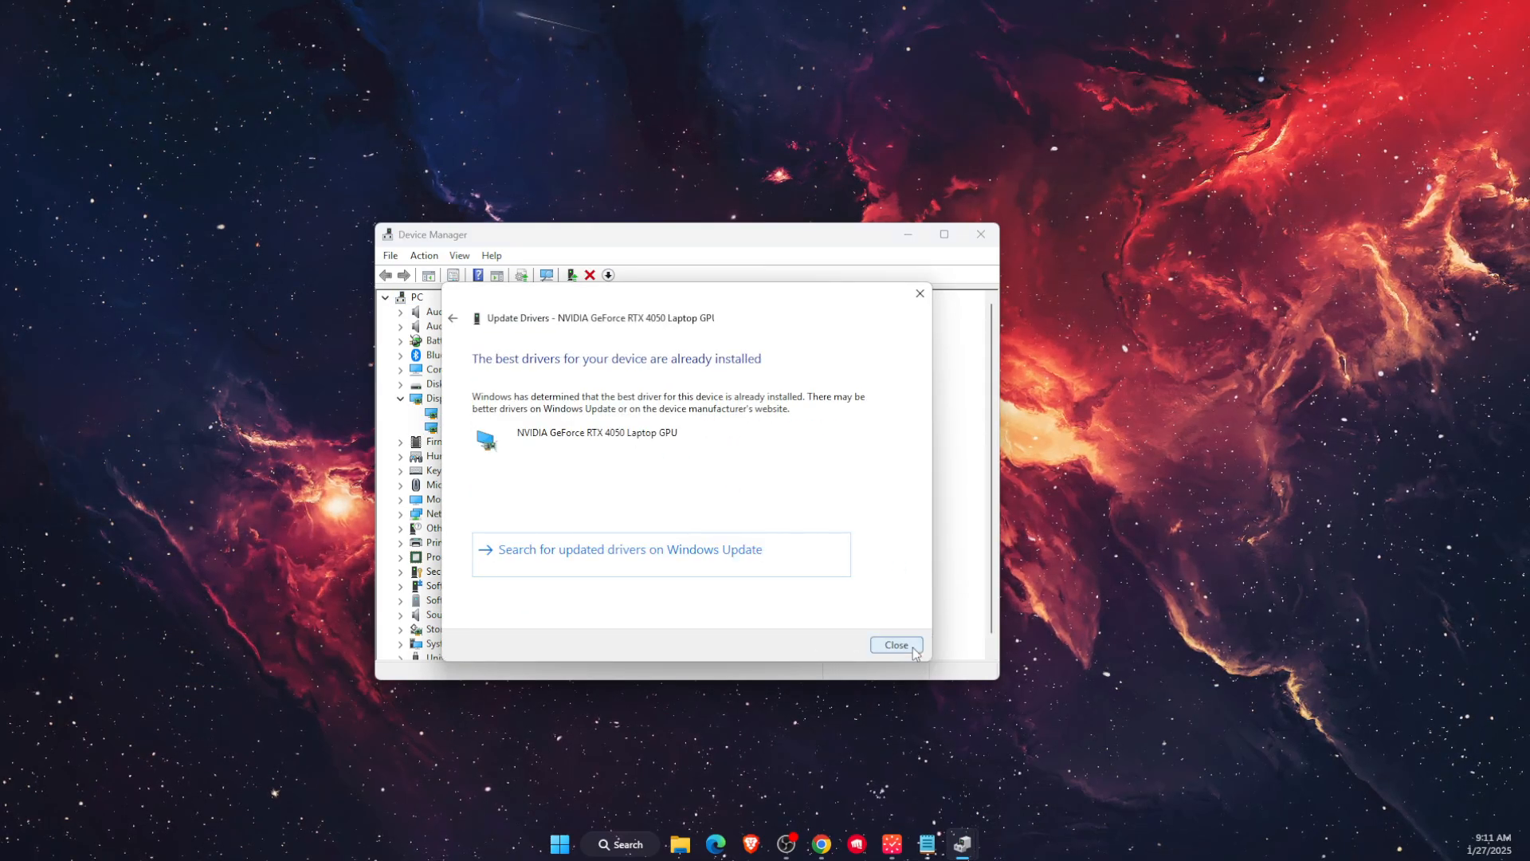
click(893, 644)
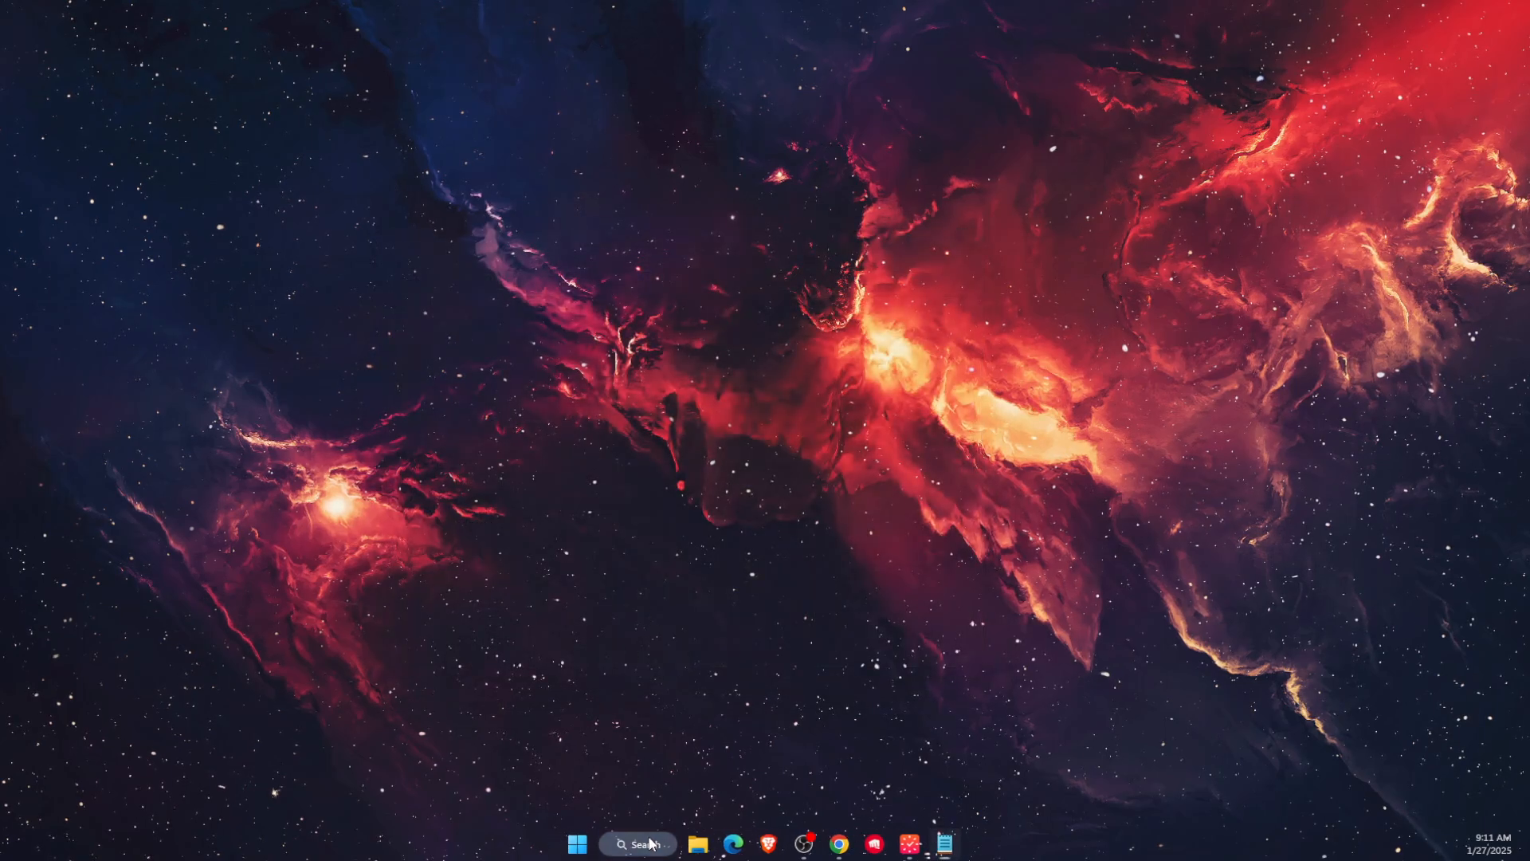
text(NVIDIA)
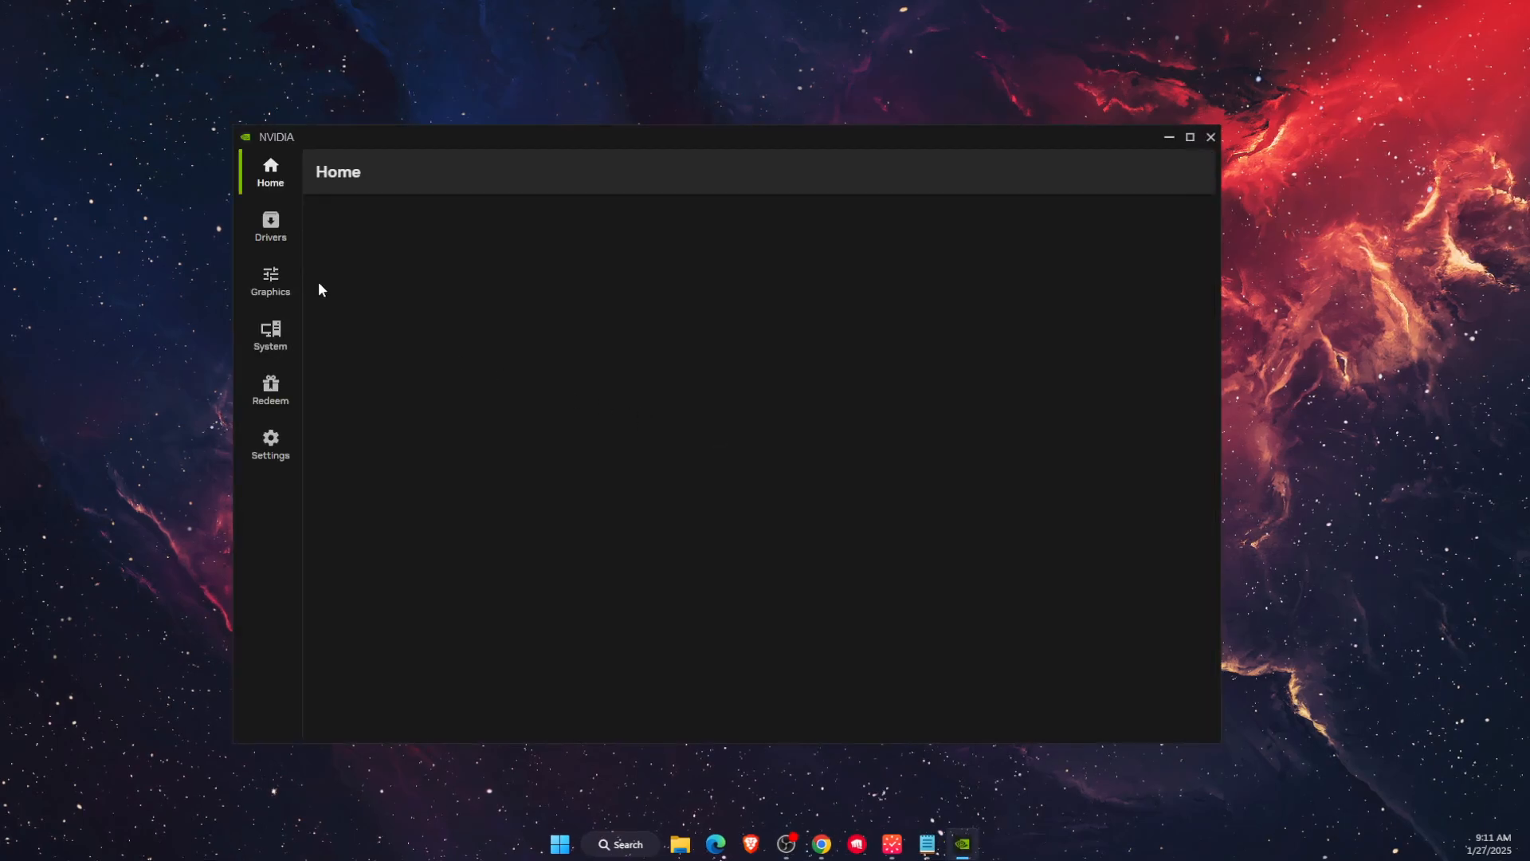
click(271, 226)
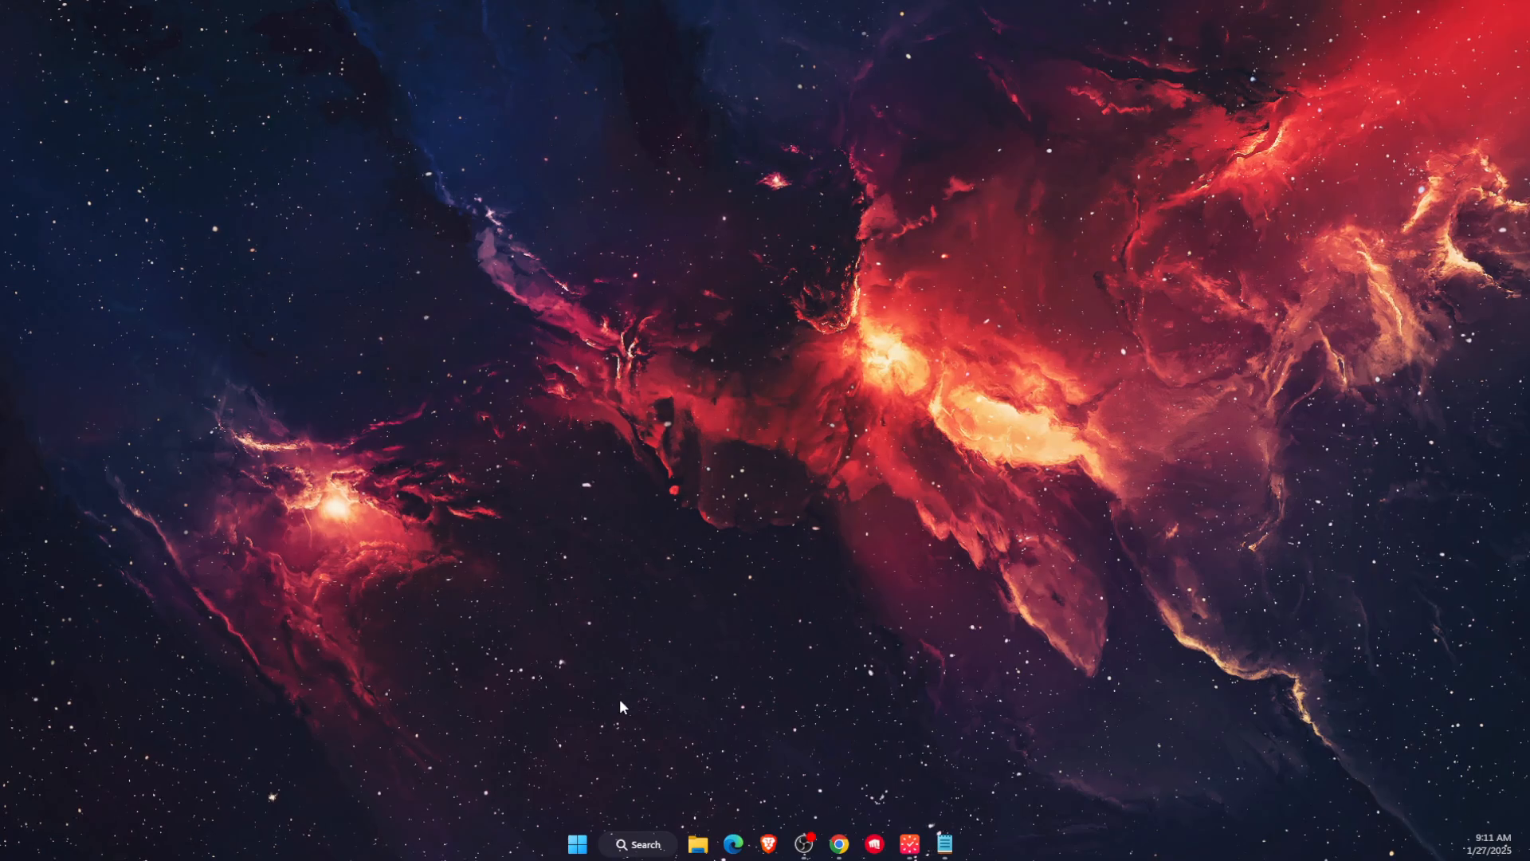
- Browse to Fortnite's Binaries\Win64 folder and select FortniteClient-Win64-Shipping
click(695, 845)
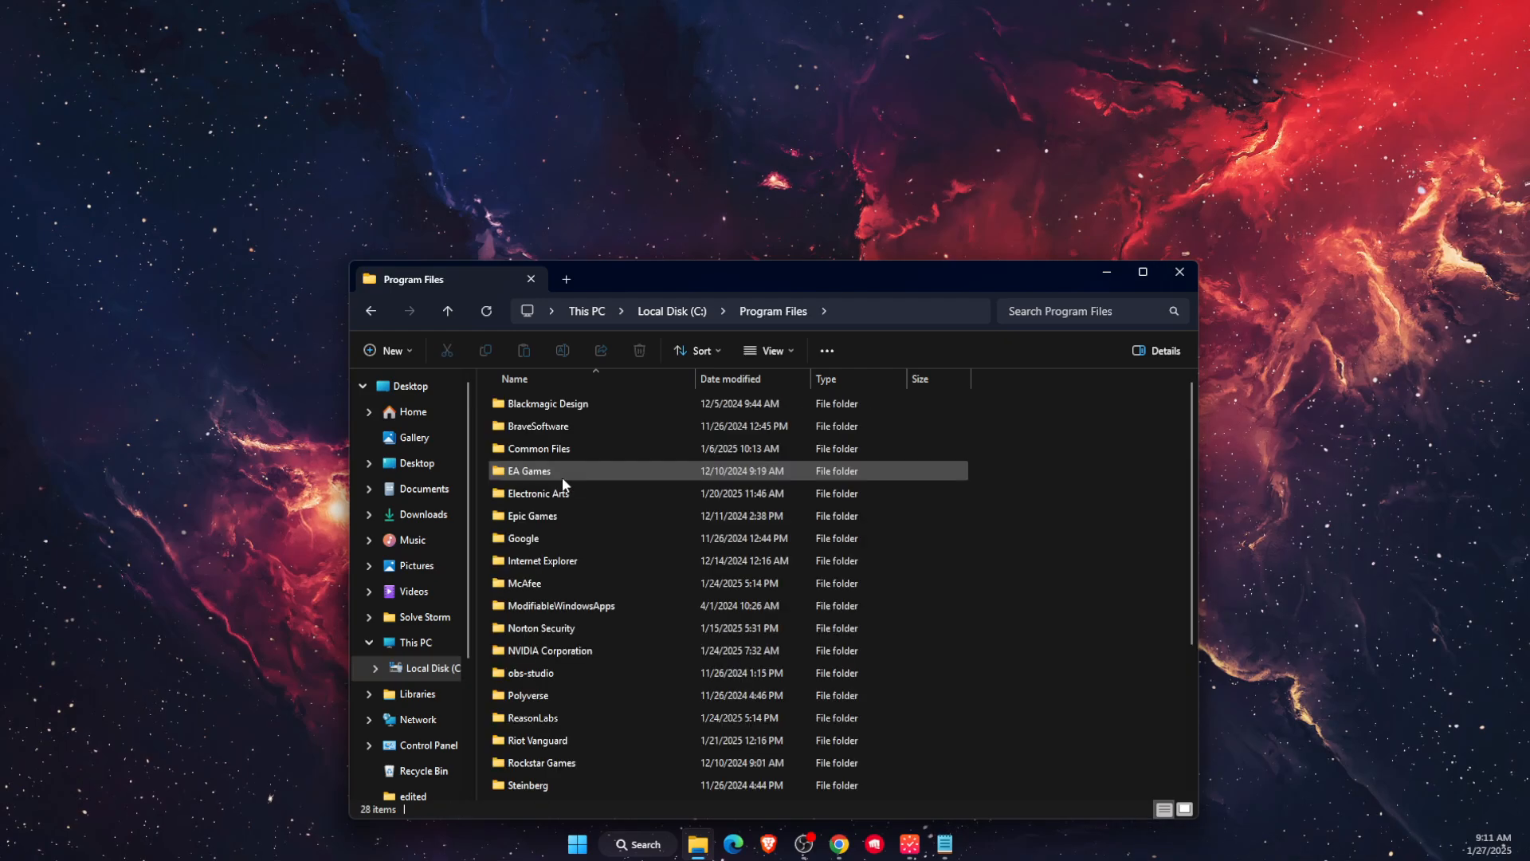
click(532, 514)
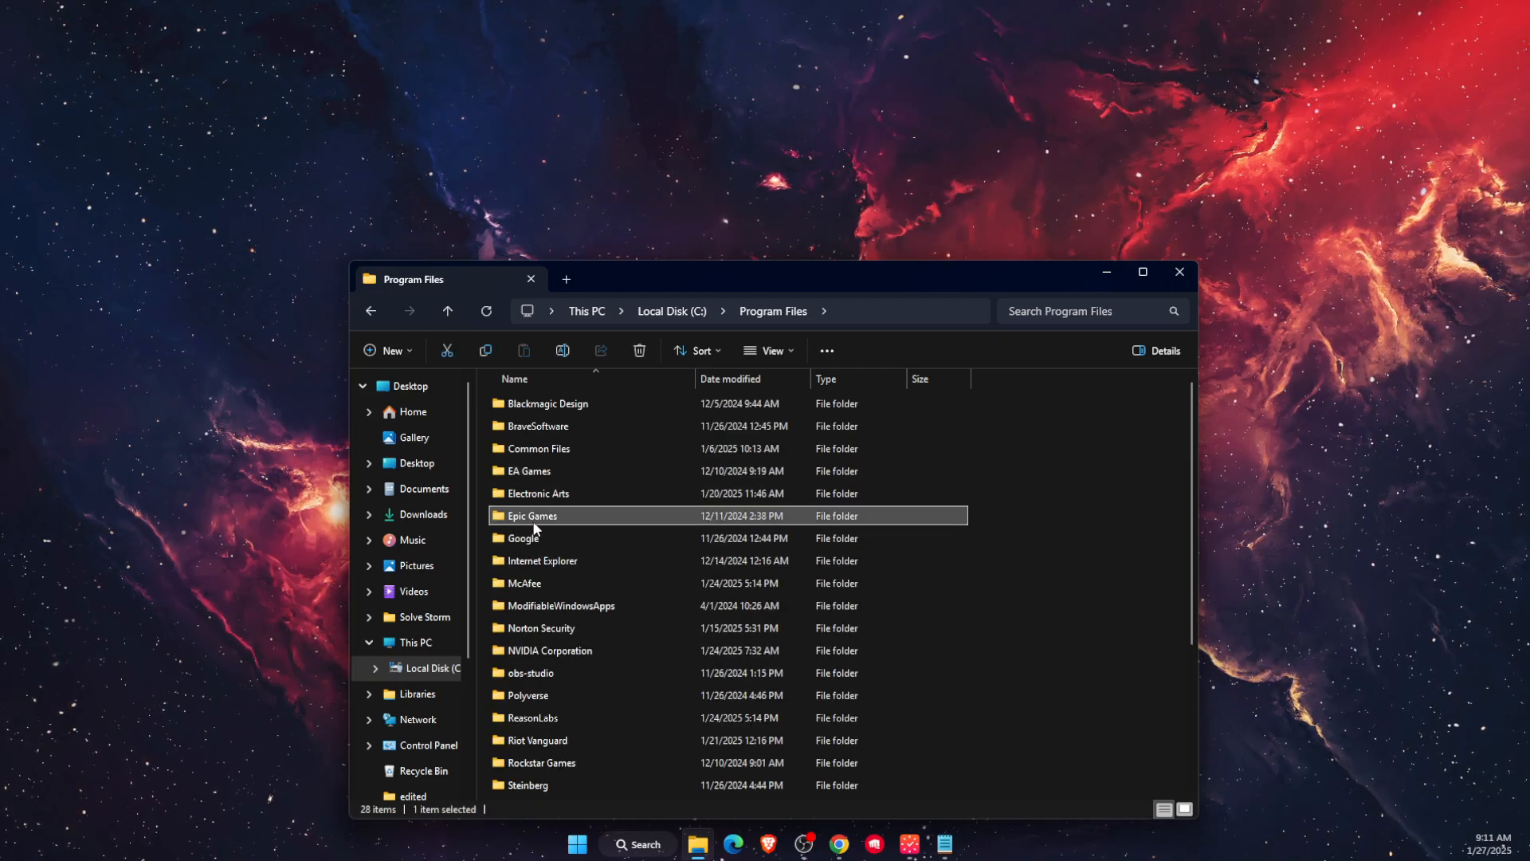
double_click(532, 515)
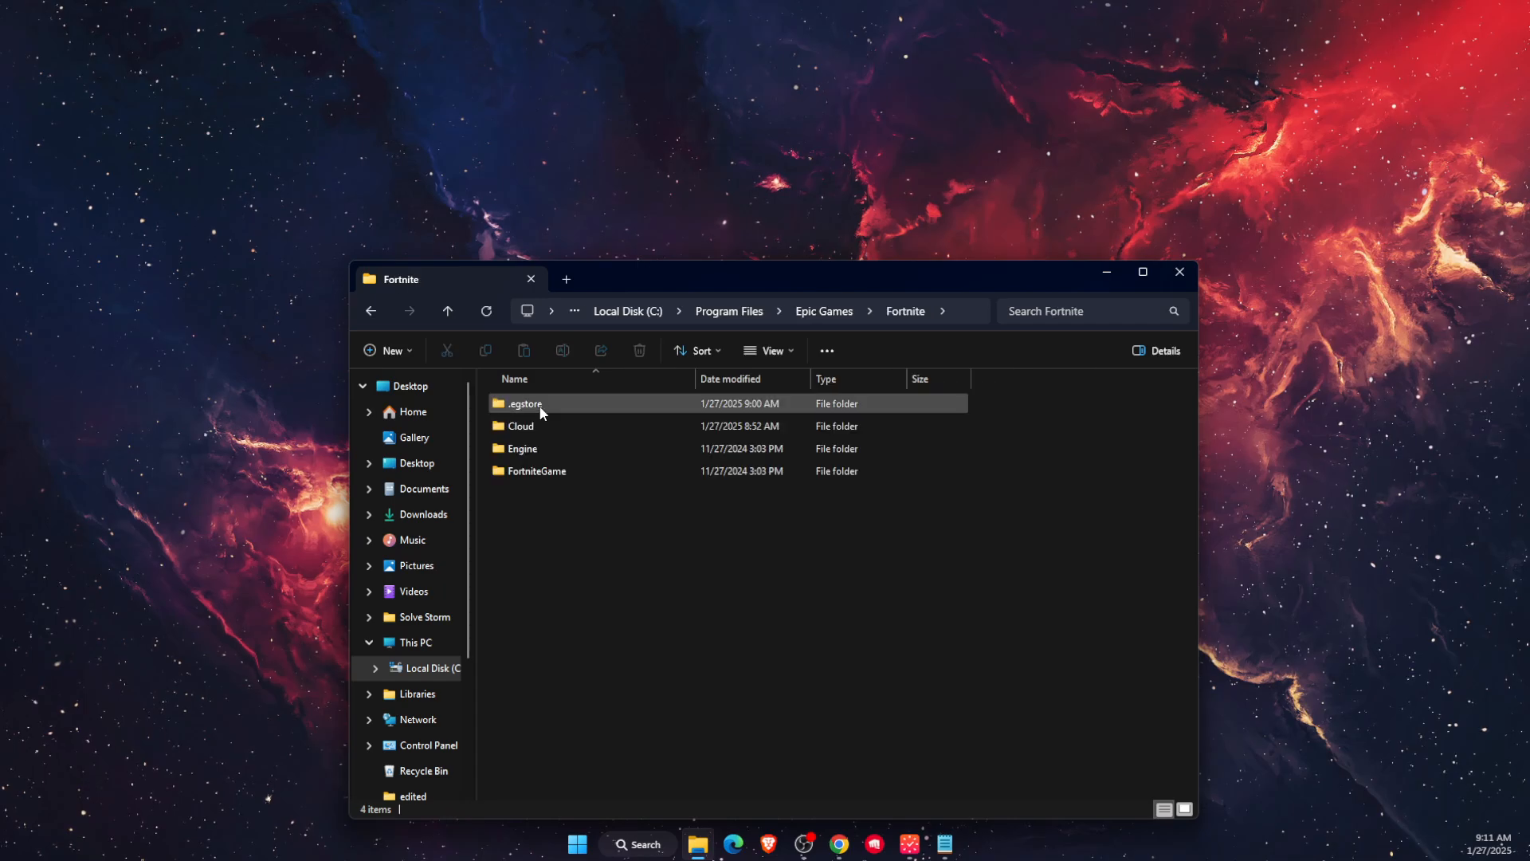
double_click(538, 470)
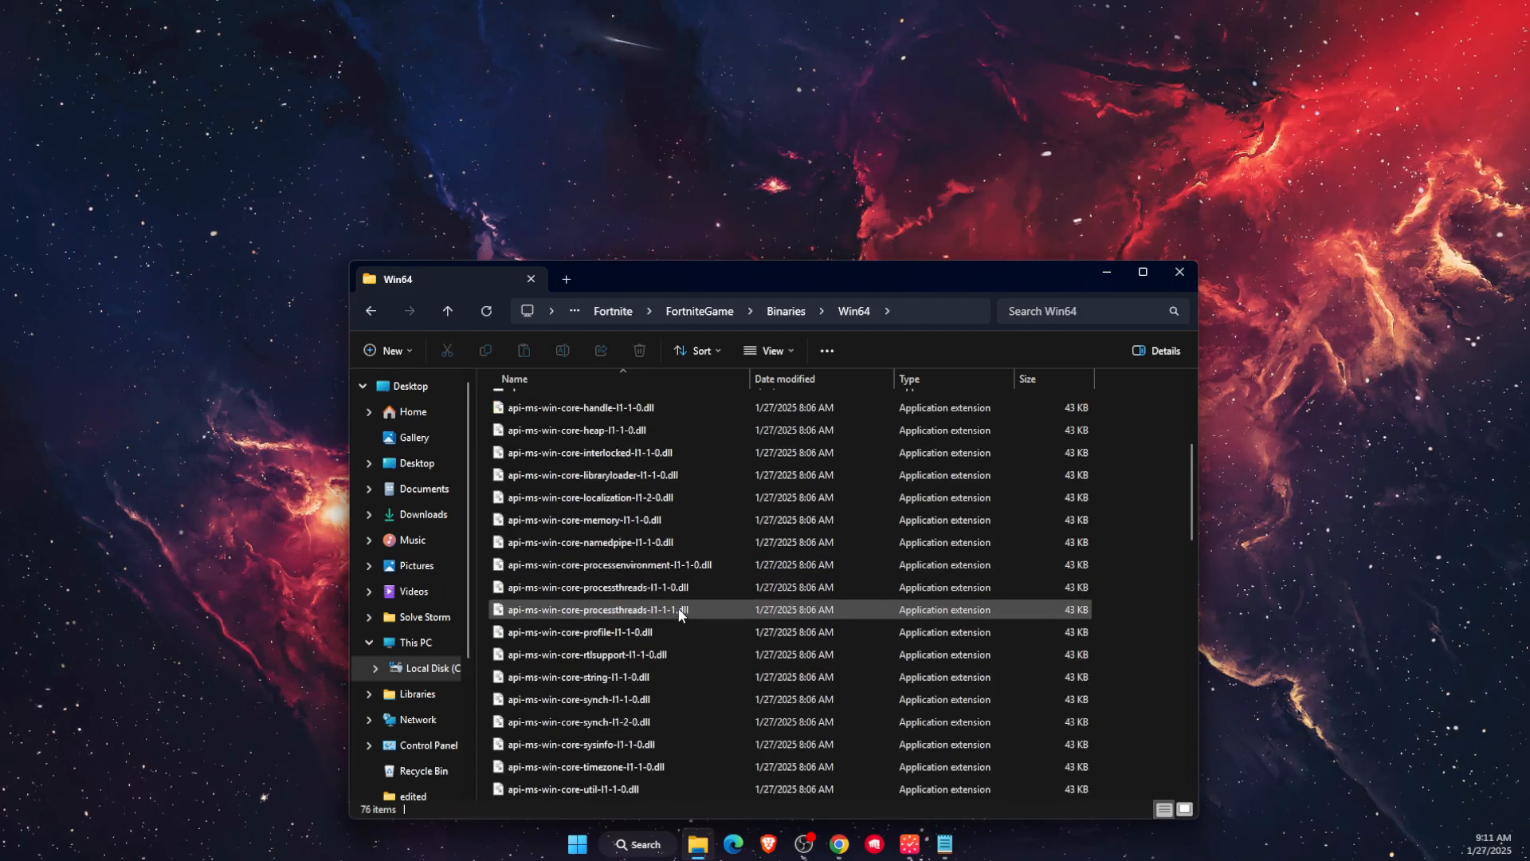
scroll(down, 3)
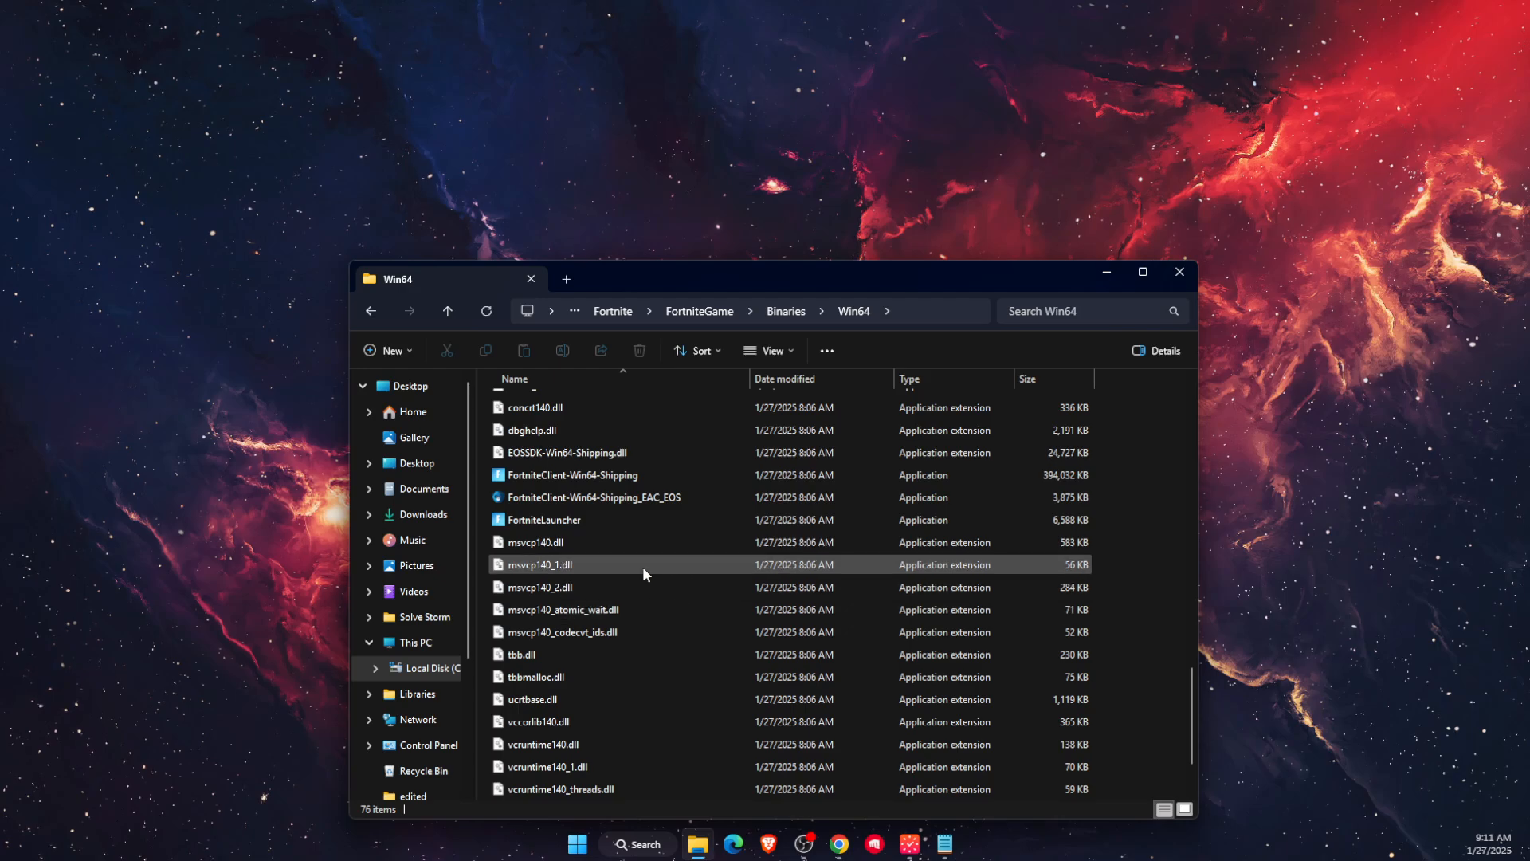
click(574, 475)
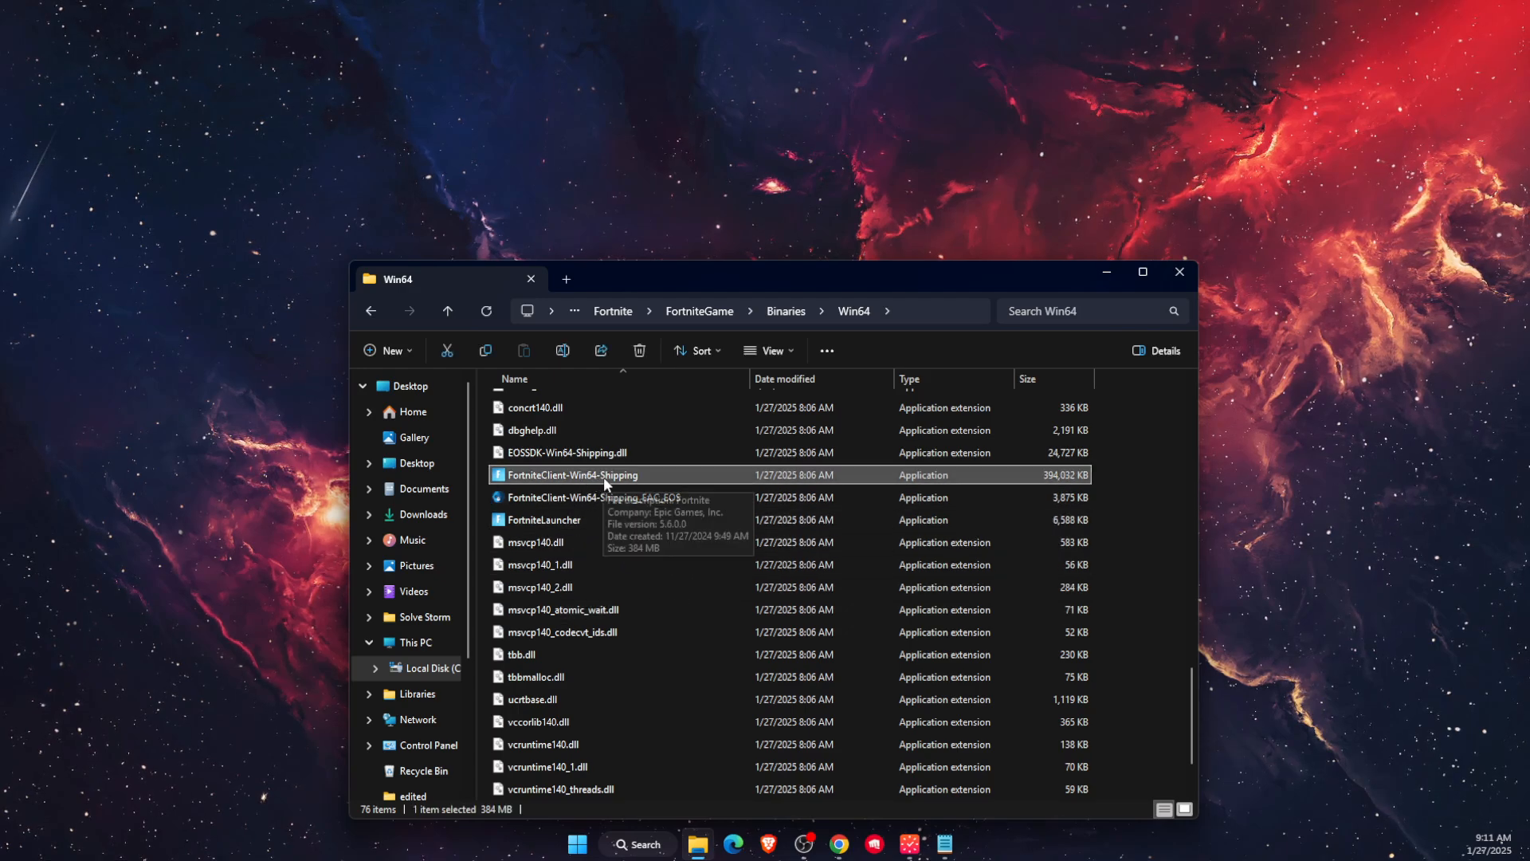
- Set the exe to Windows 8 compatibility mode in Properties, confirm, and close File Explorer
right_click(574, 476)
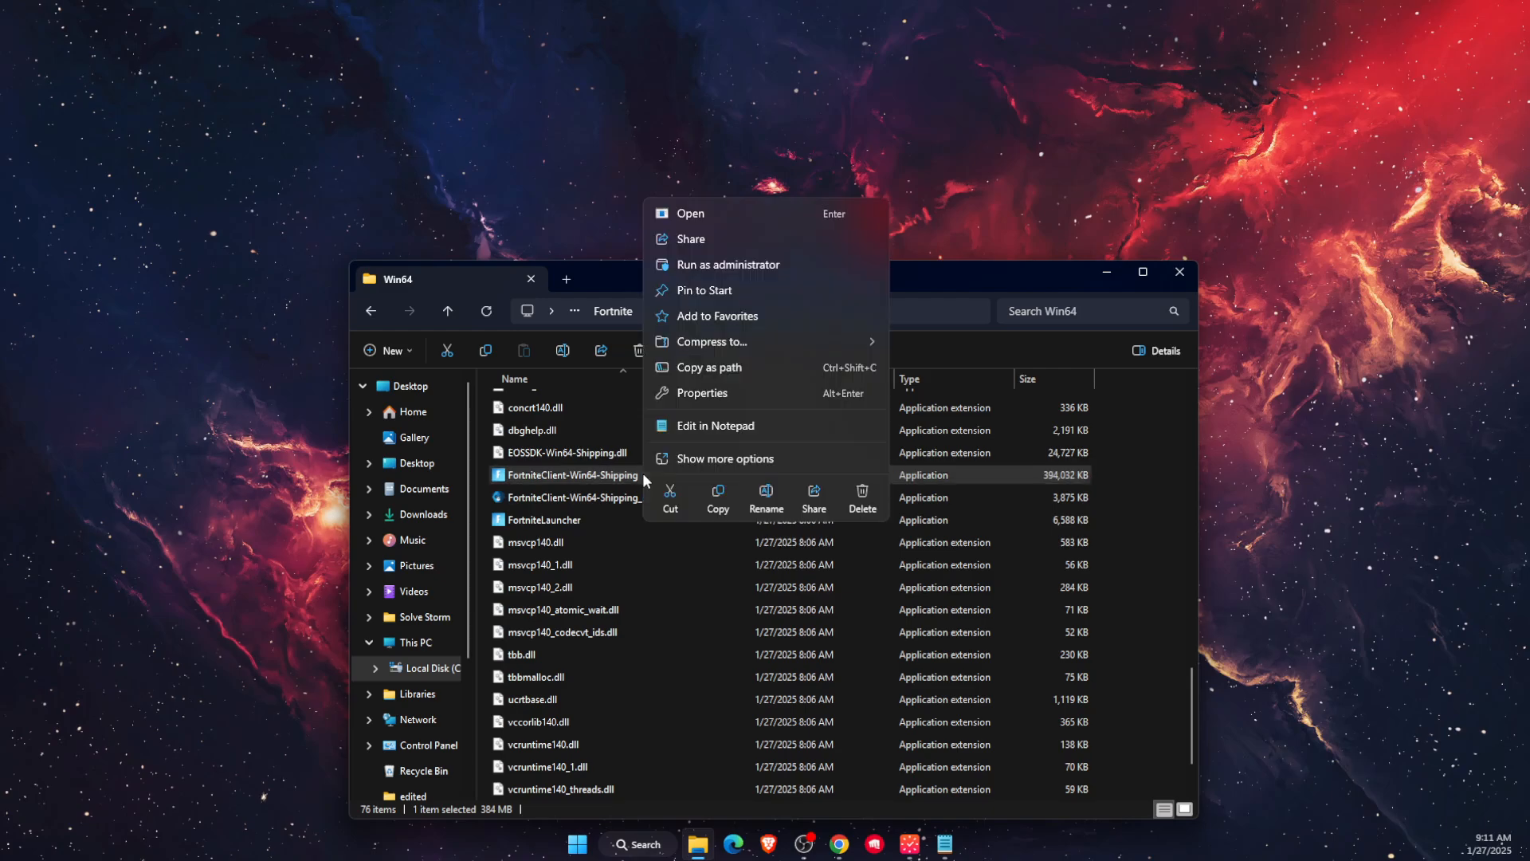
click(703, 392)
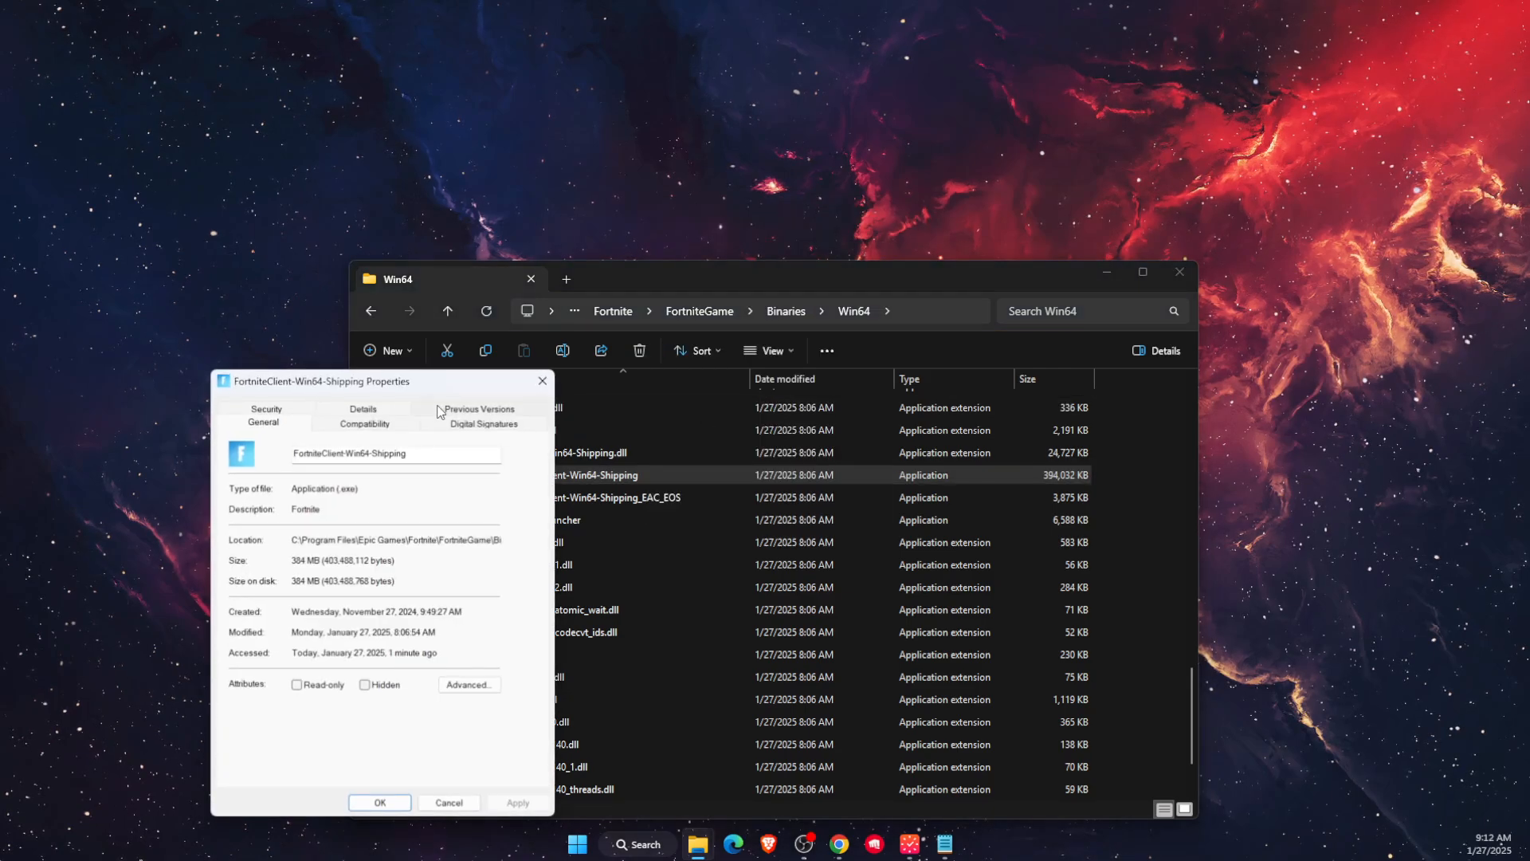
click(537, 365)
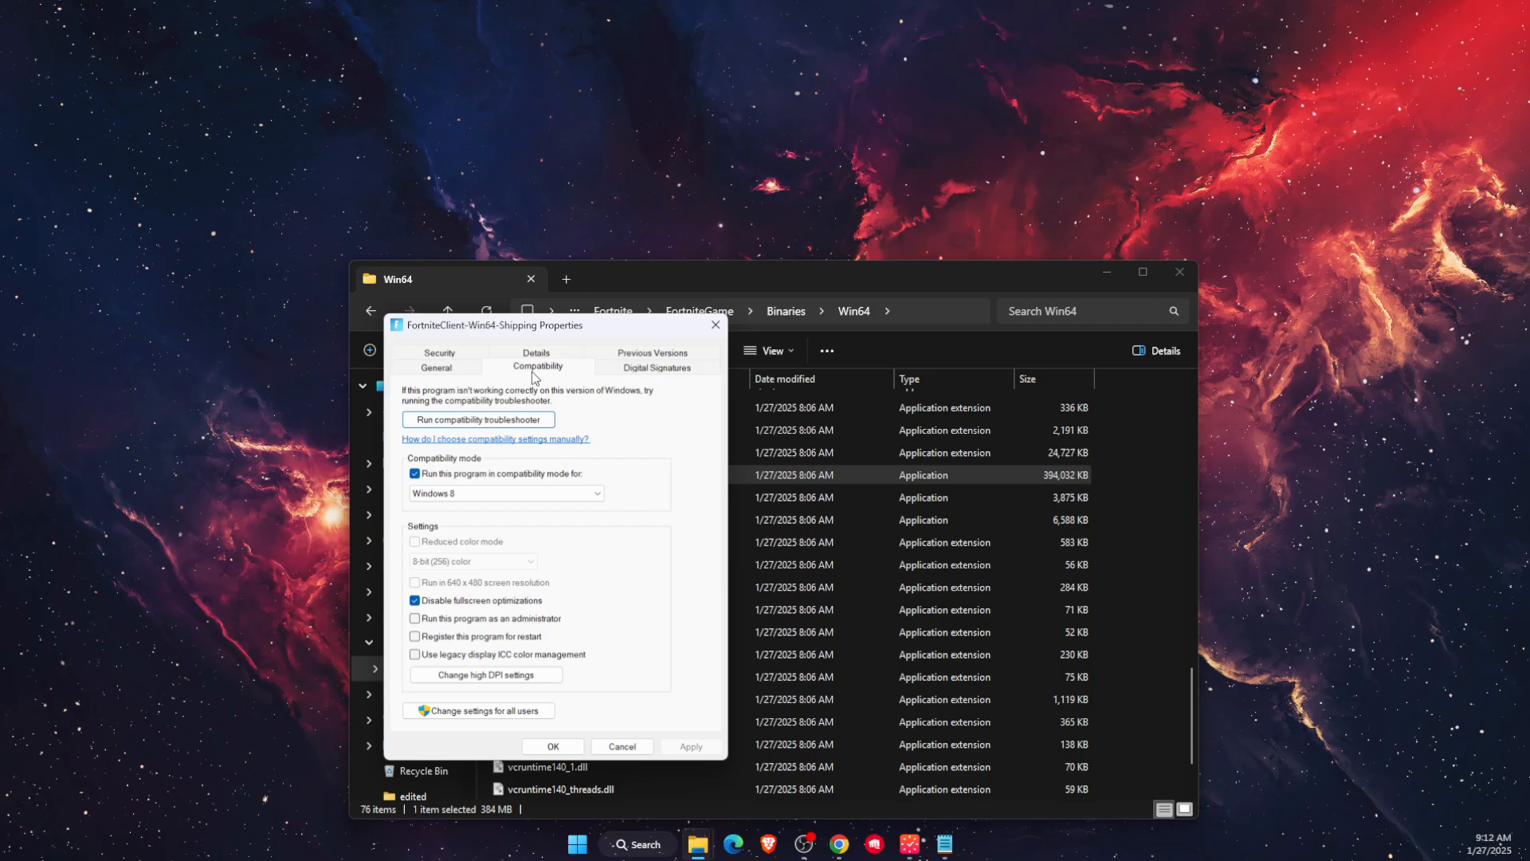
mouse_move(501, 483)
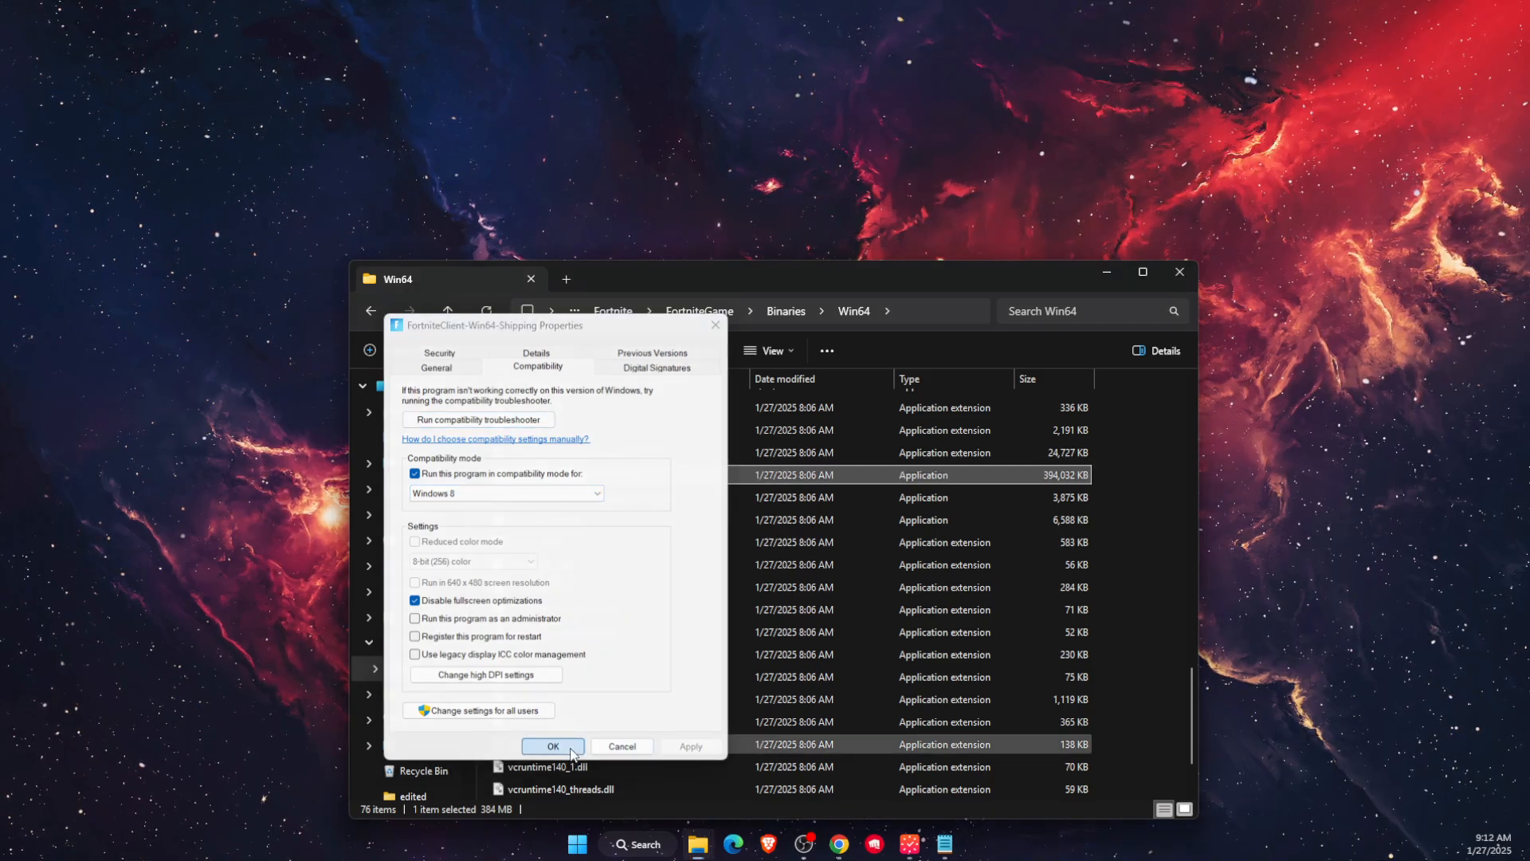
click(553, 746)
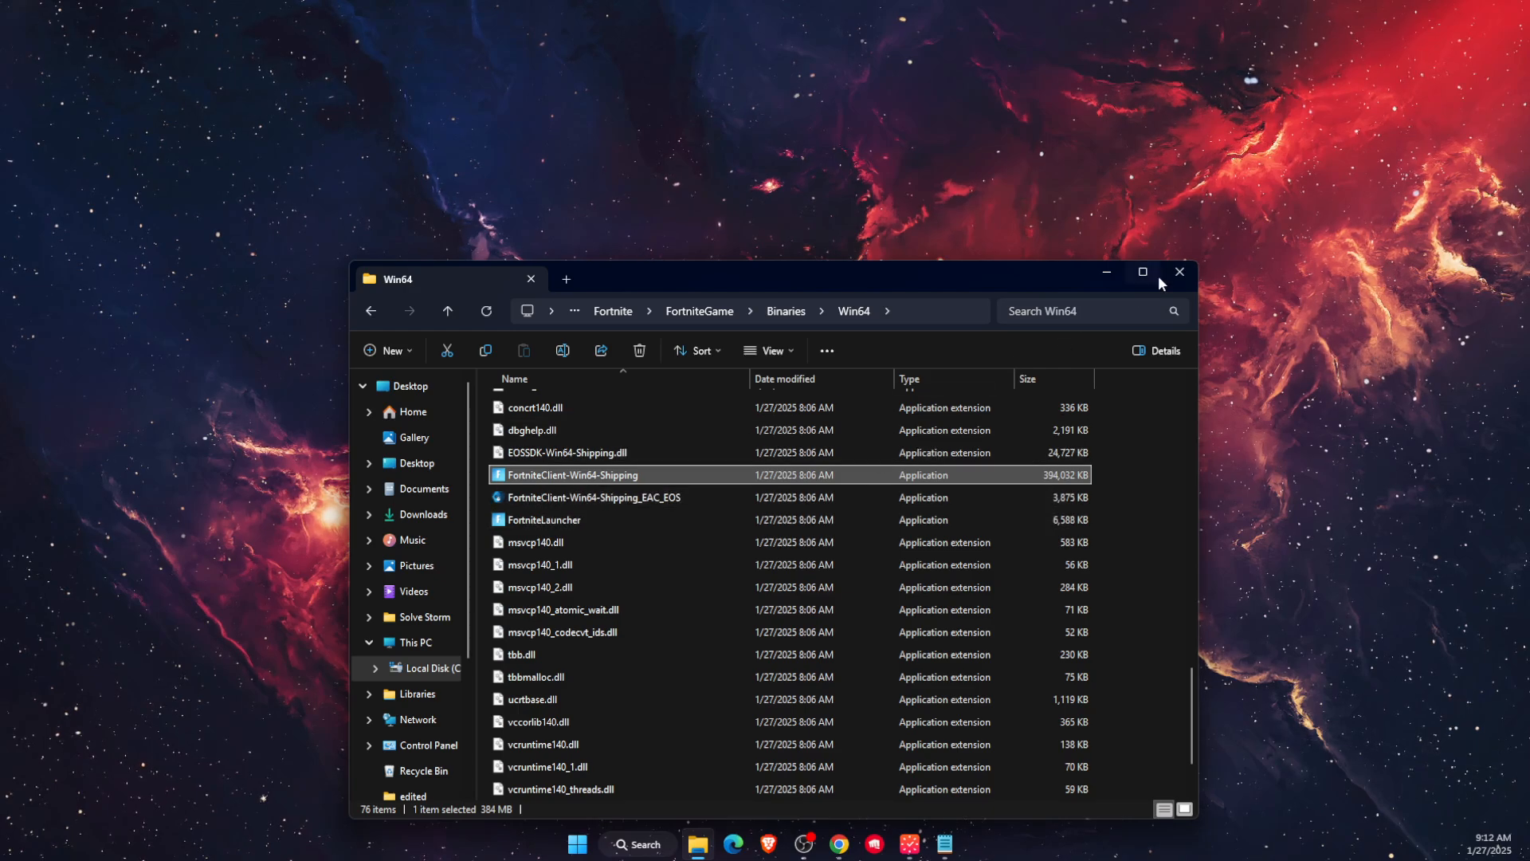
click(1178, 273)
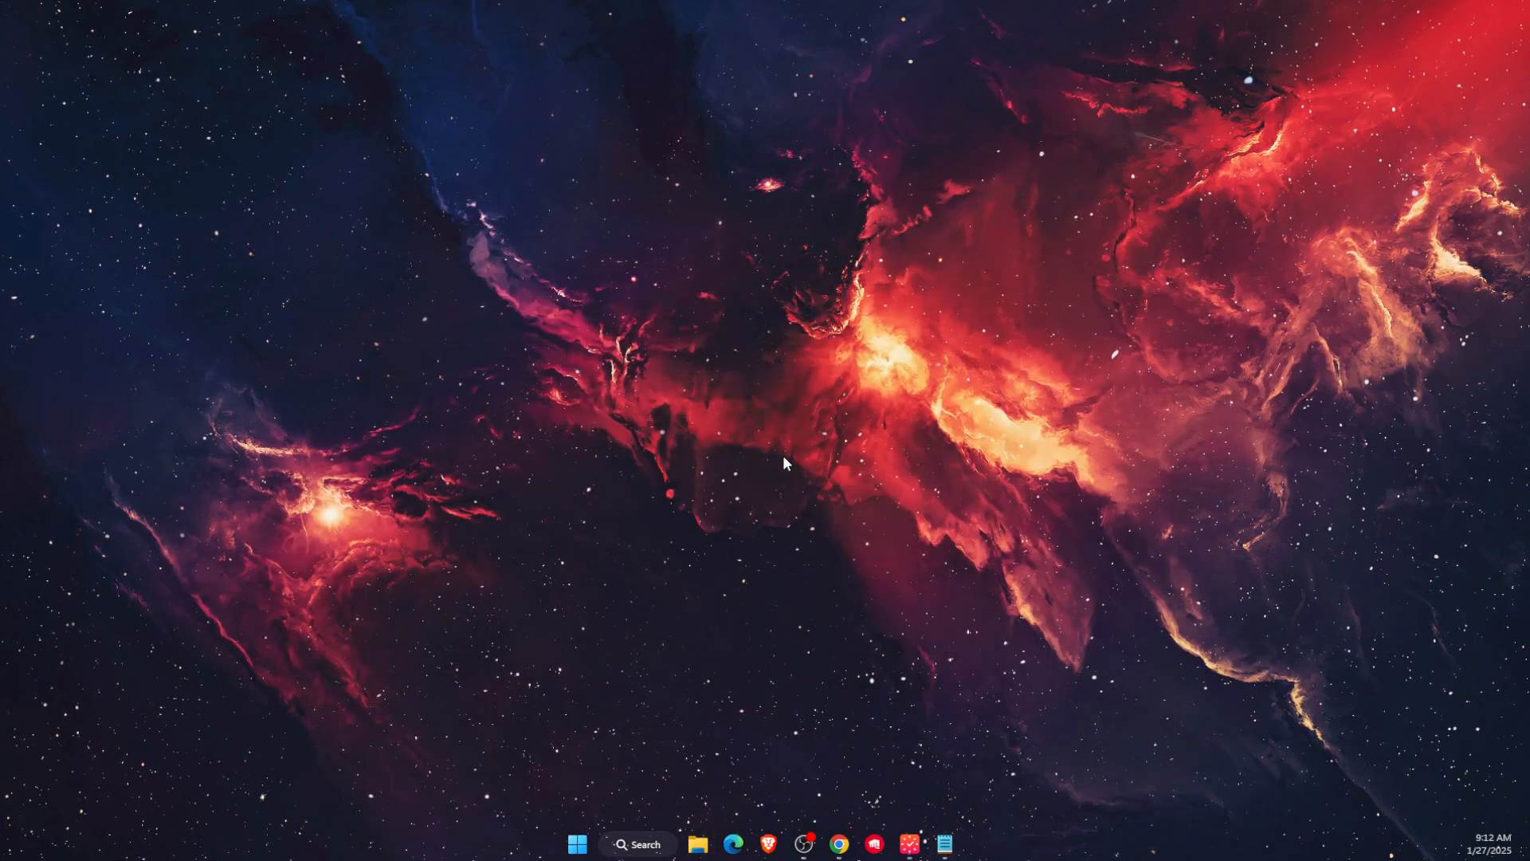